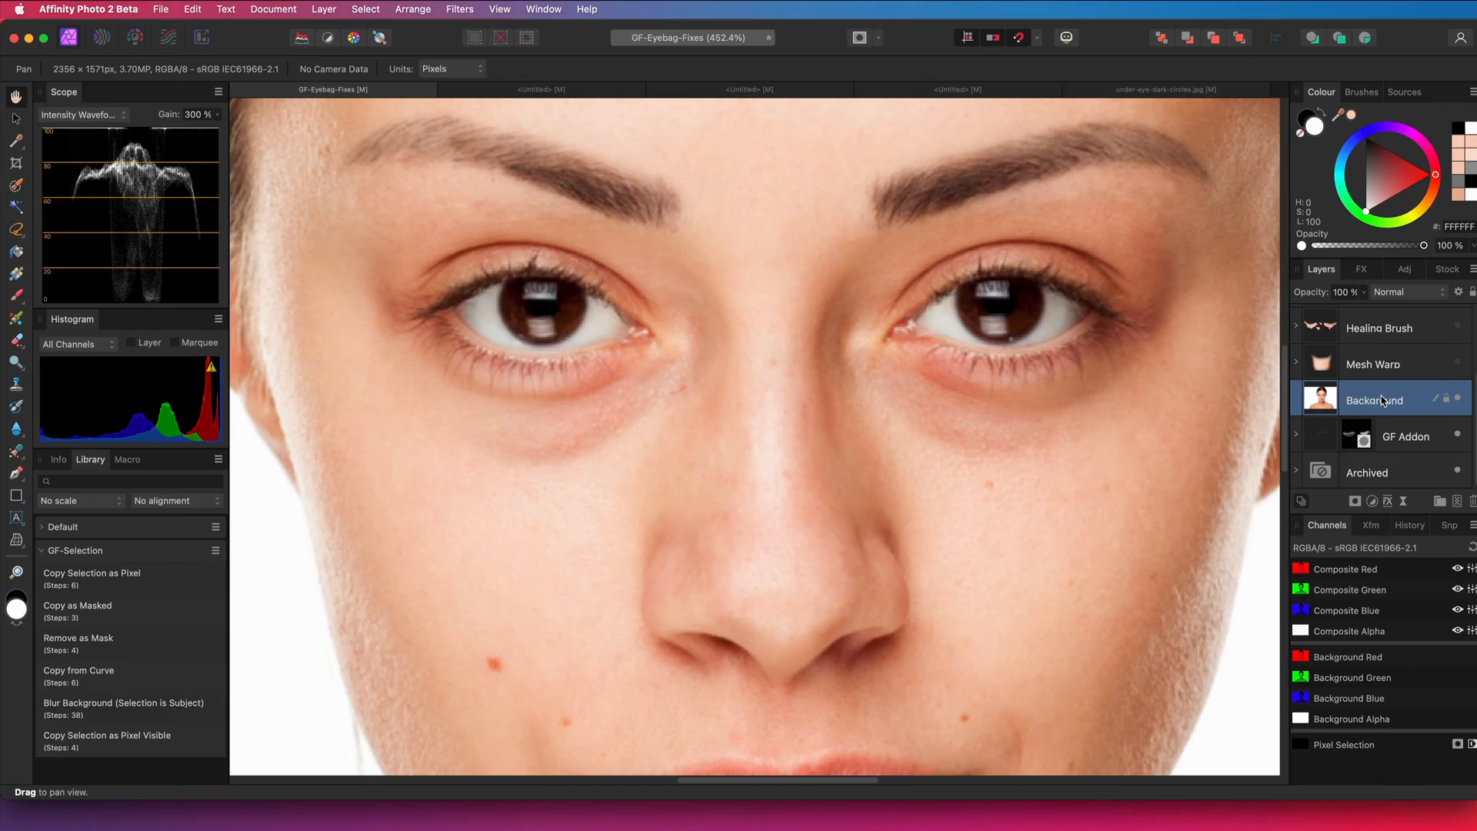
# Inspect the contents of the Mesh Warp group, then return to the original photo
pyautogui.scroll(3)
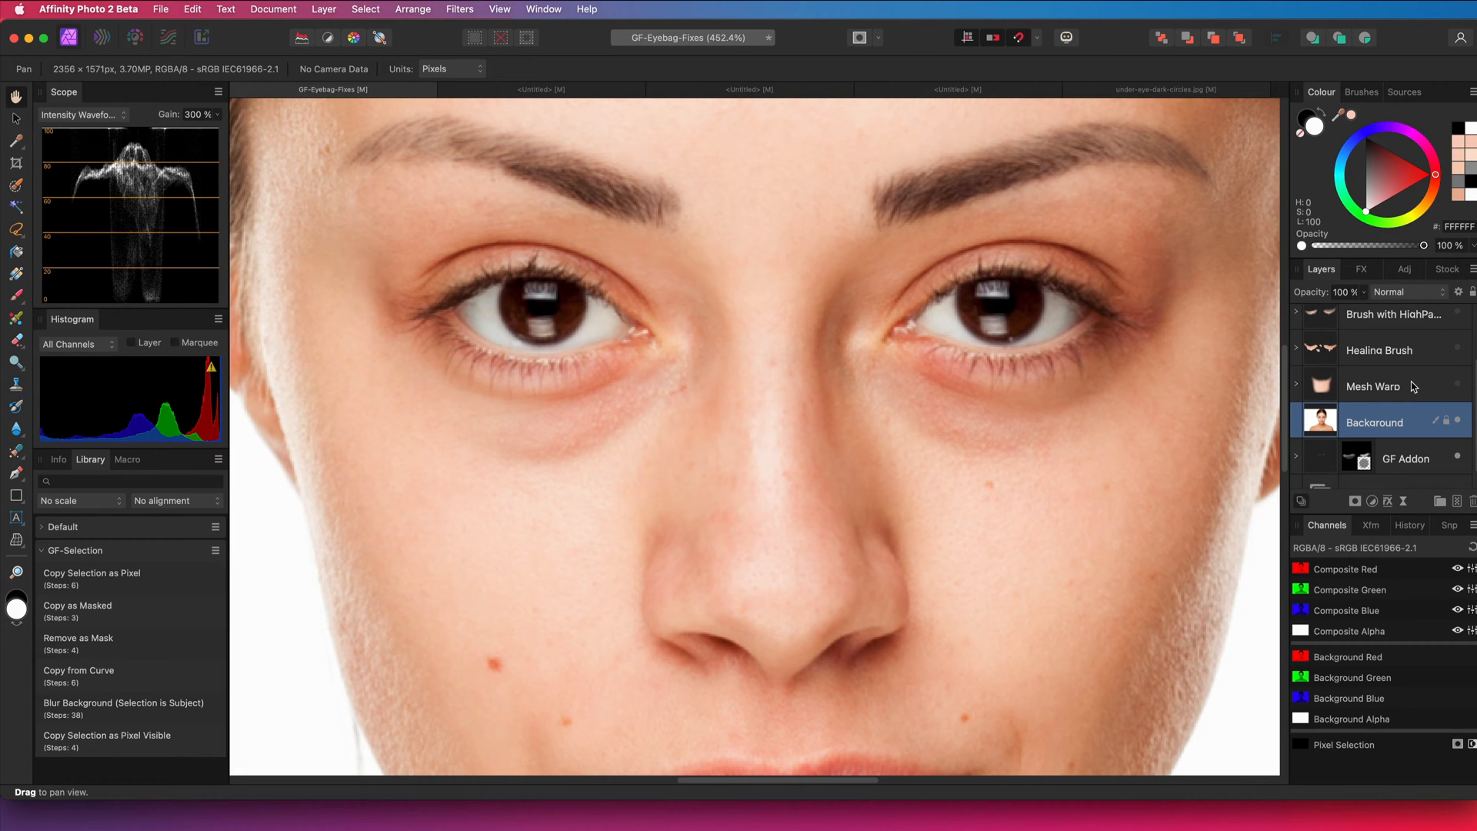
pyautogui.click(1372, 384)
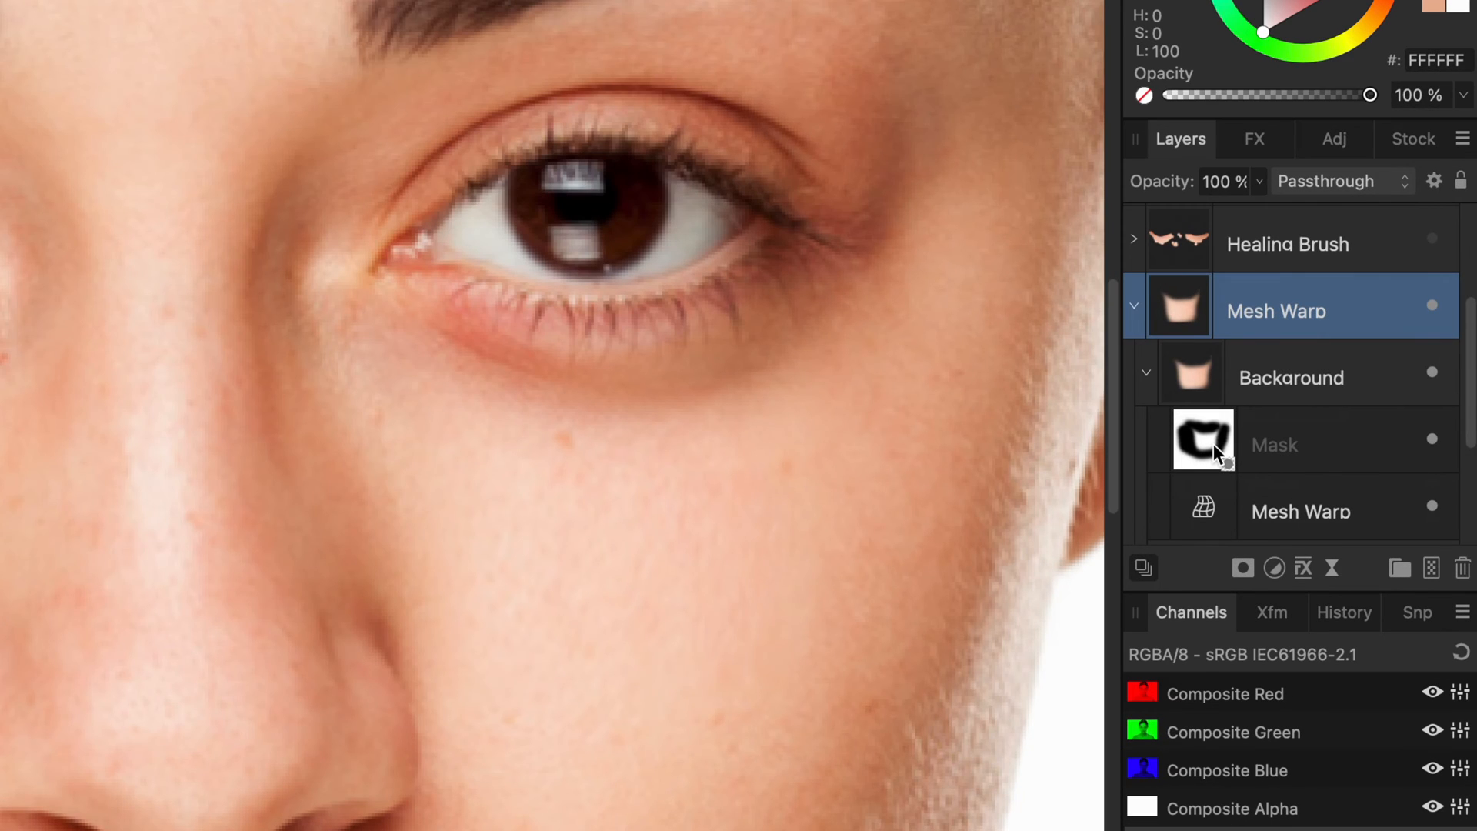
pyautogui.moveTo(1218, 452)
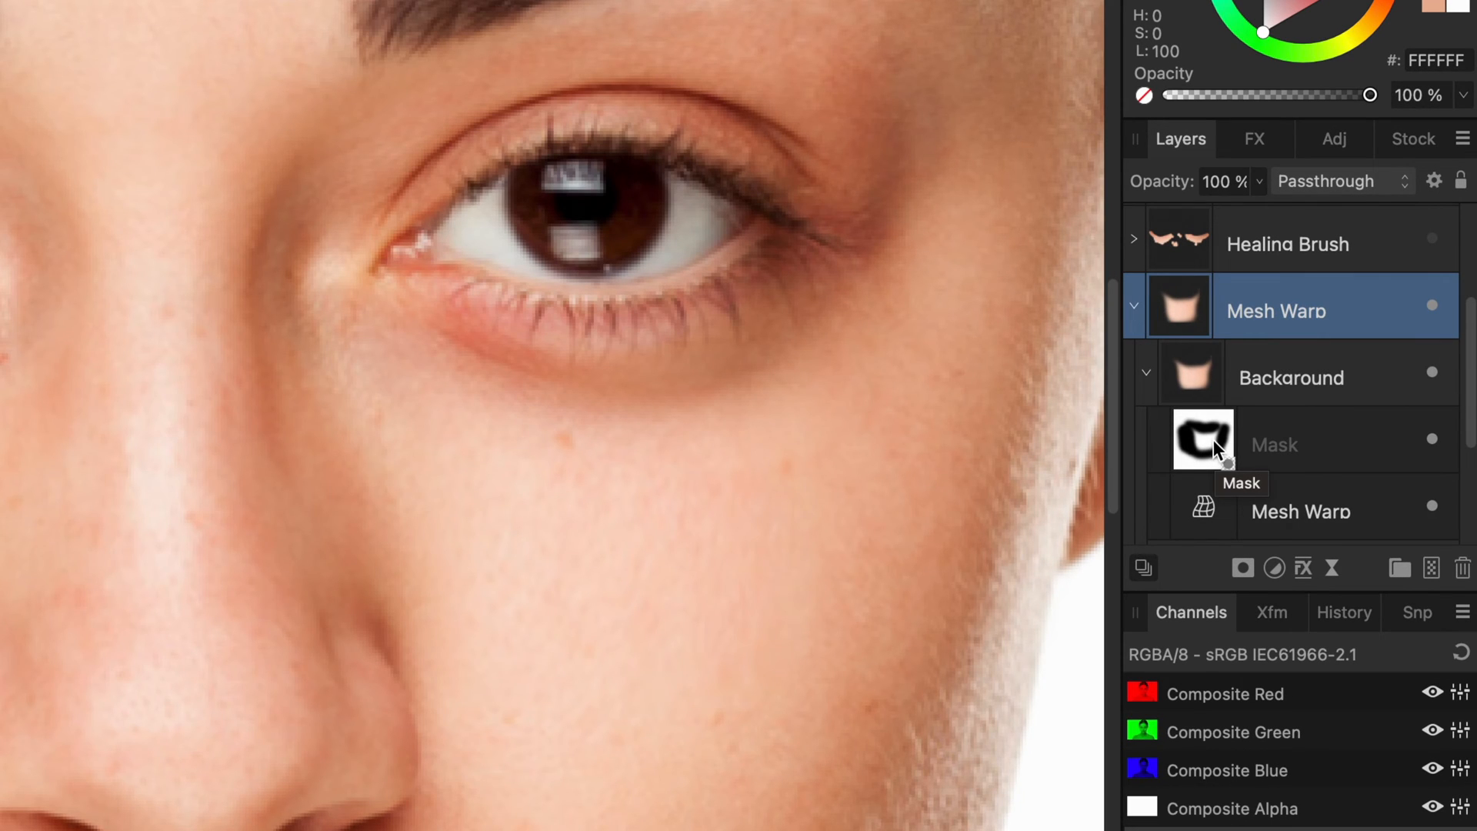
pyautogui.moveTo(1214, 398)
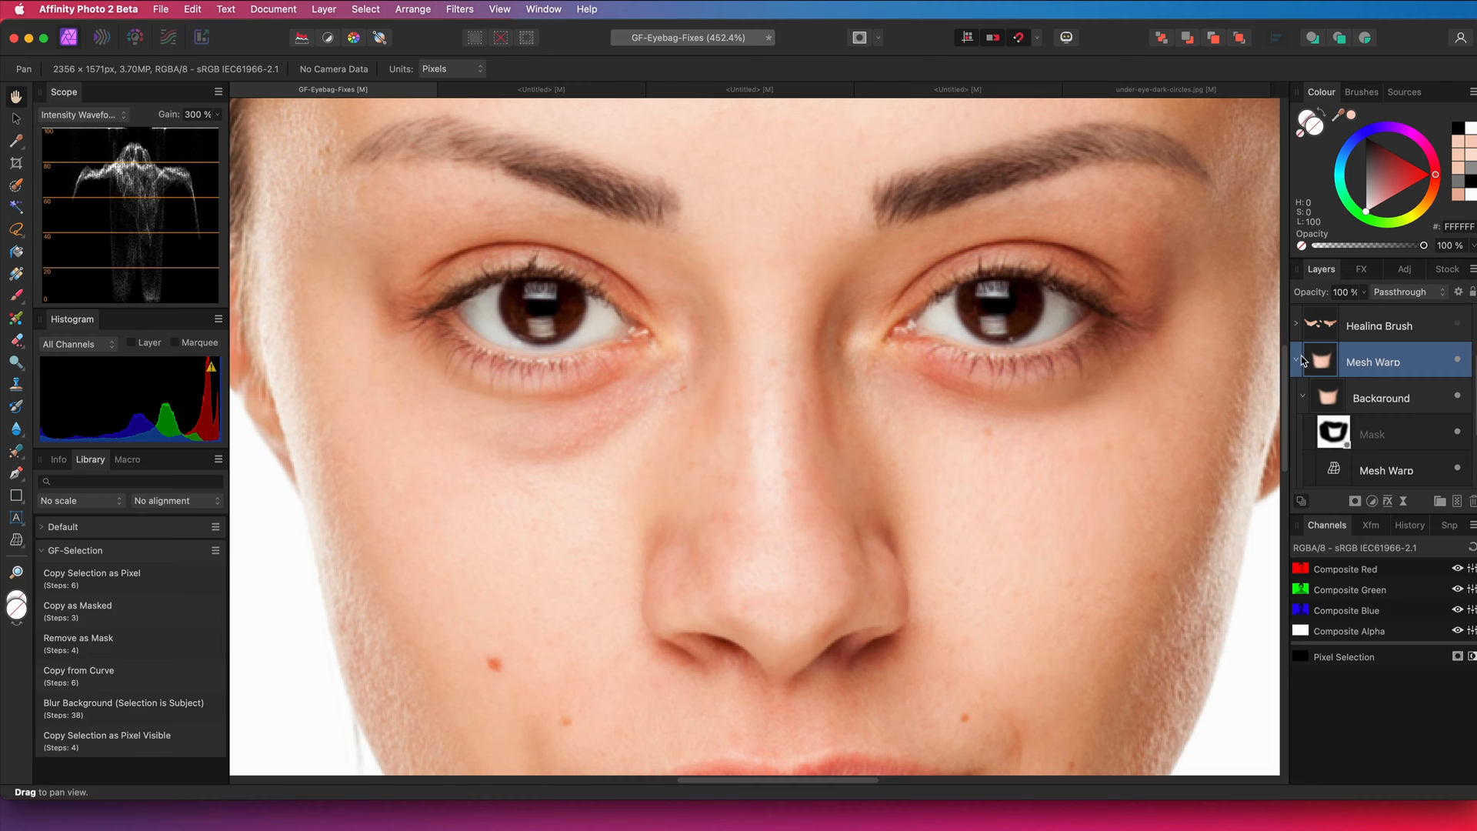
pyautogui.click(1382, 398)
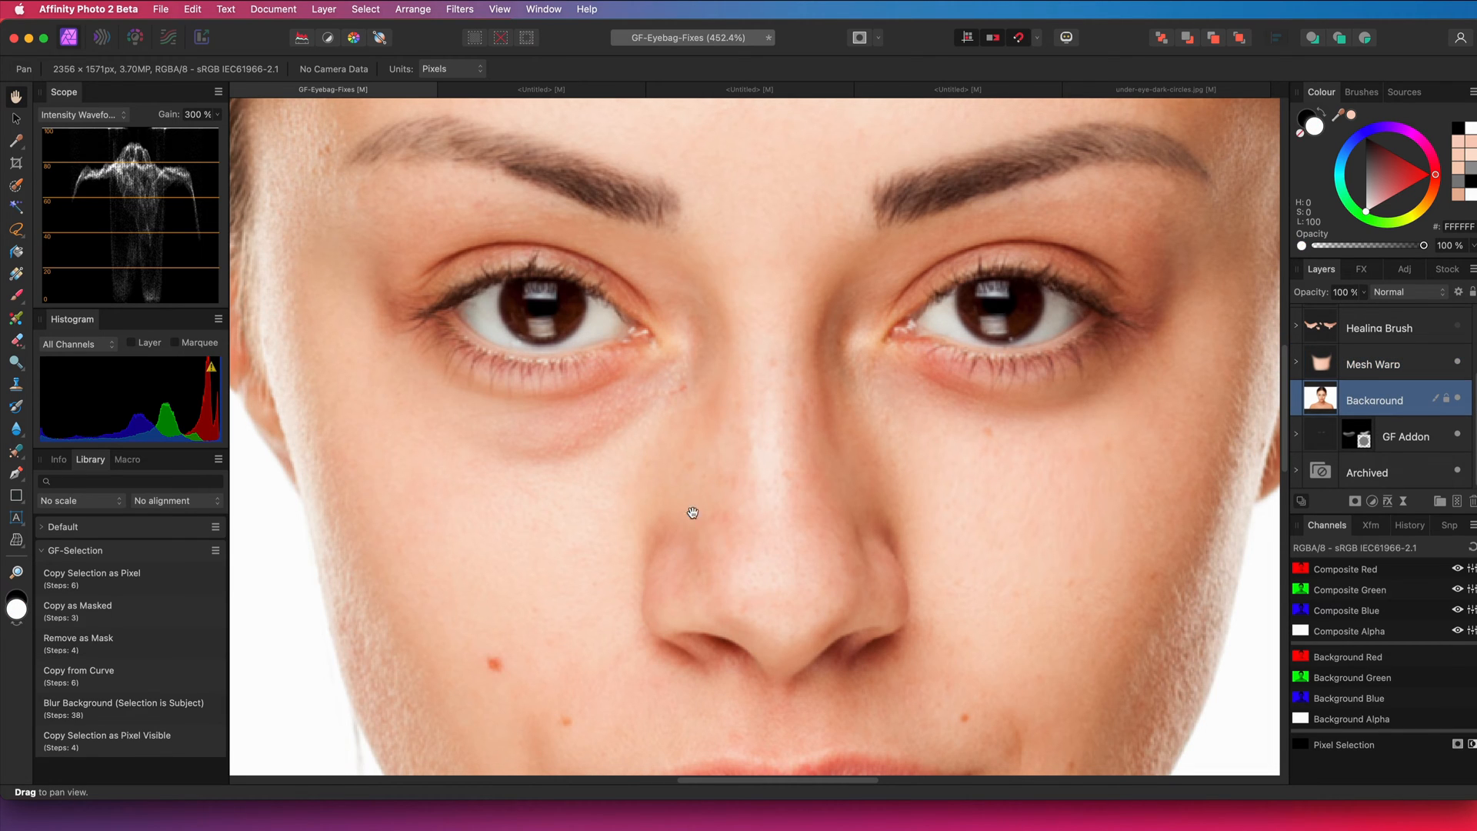
pyautogui.moveTo(28, 204)
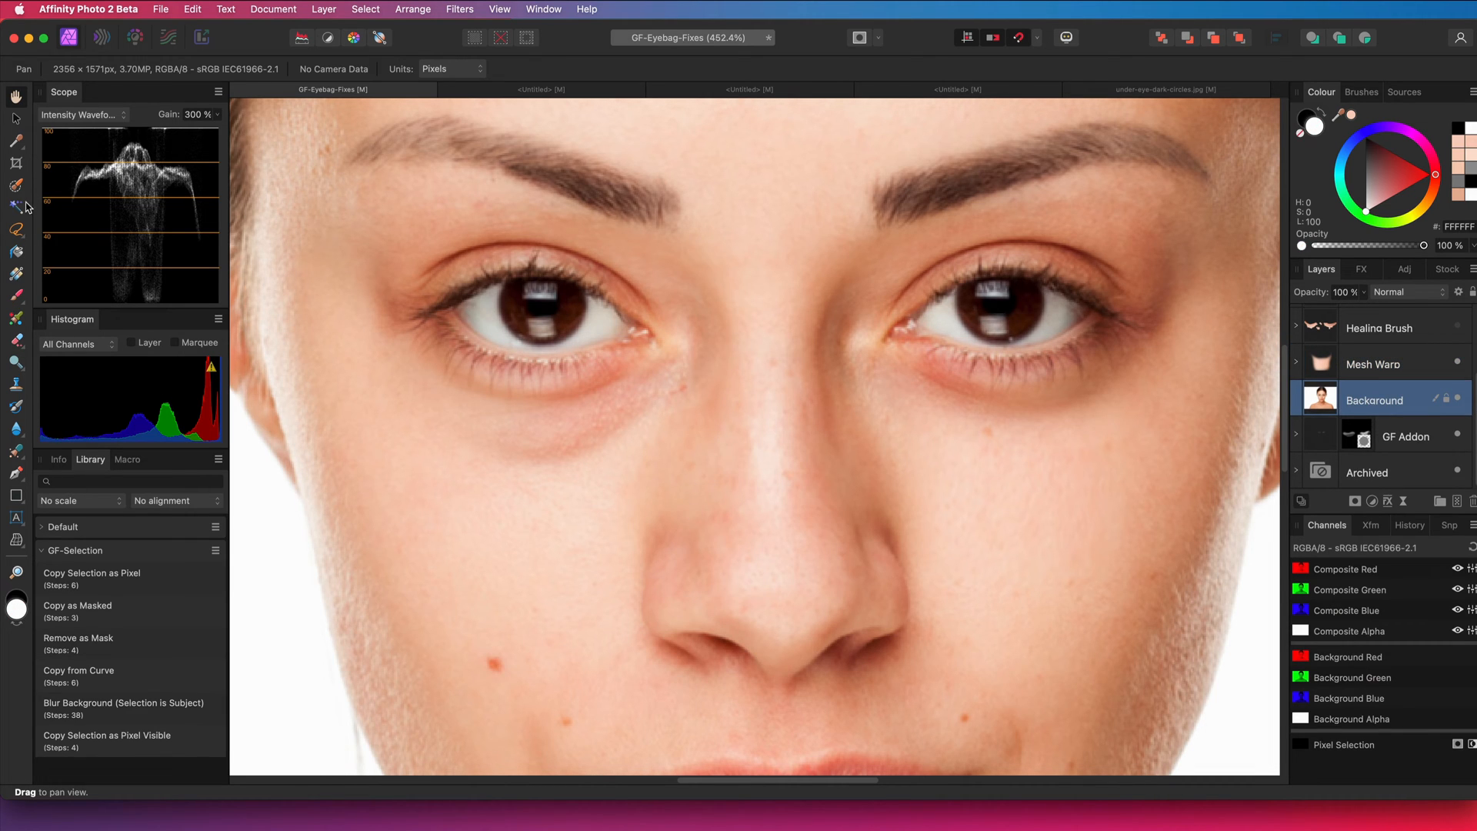
# Lasso the skin under the left eye, copy it to a new layer and rename it Meshed Area
pyautogui.click(15, 228)
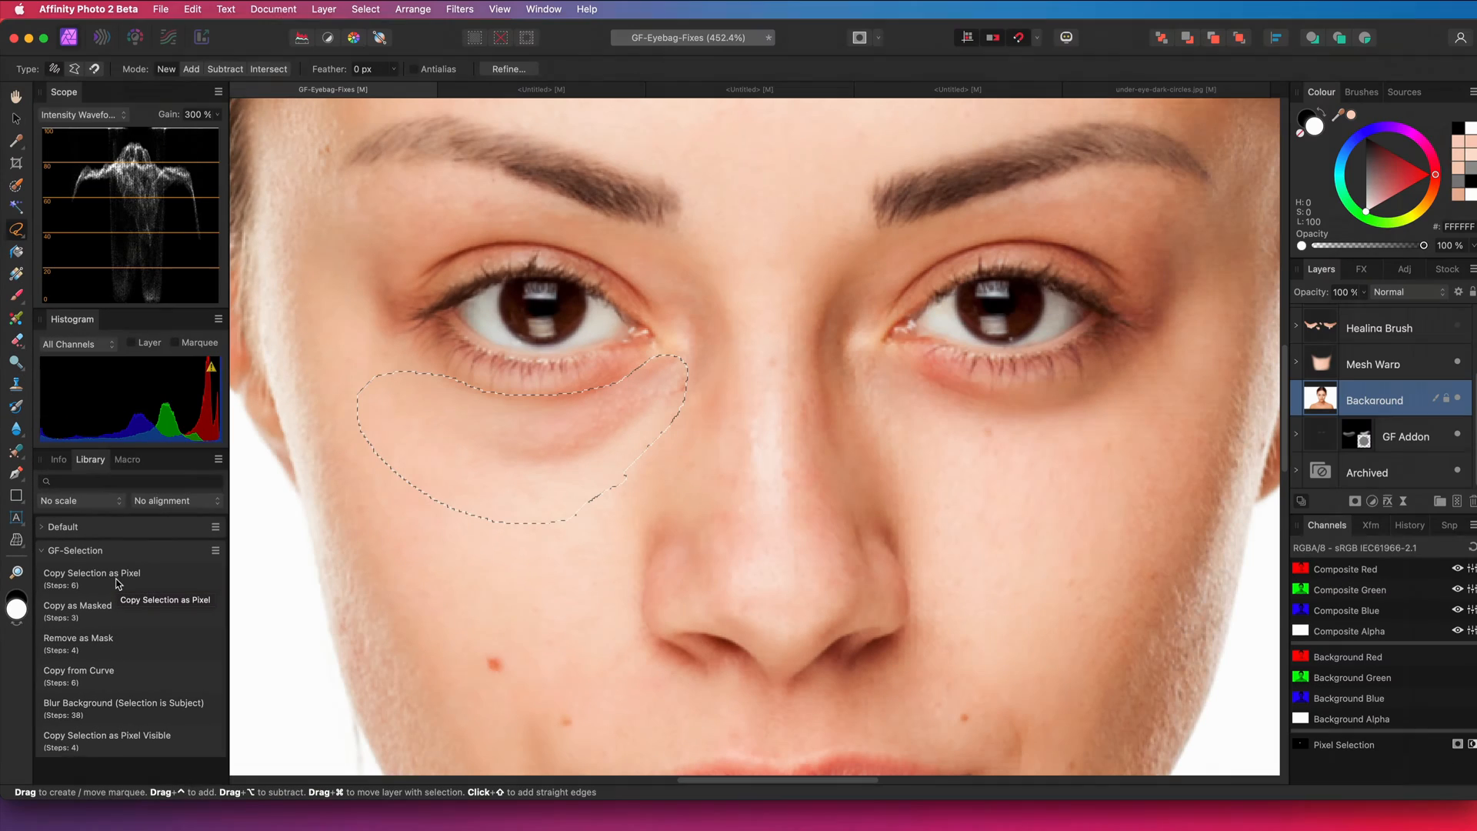
pyautogui.click(91, 572)
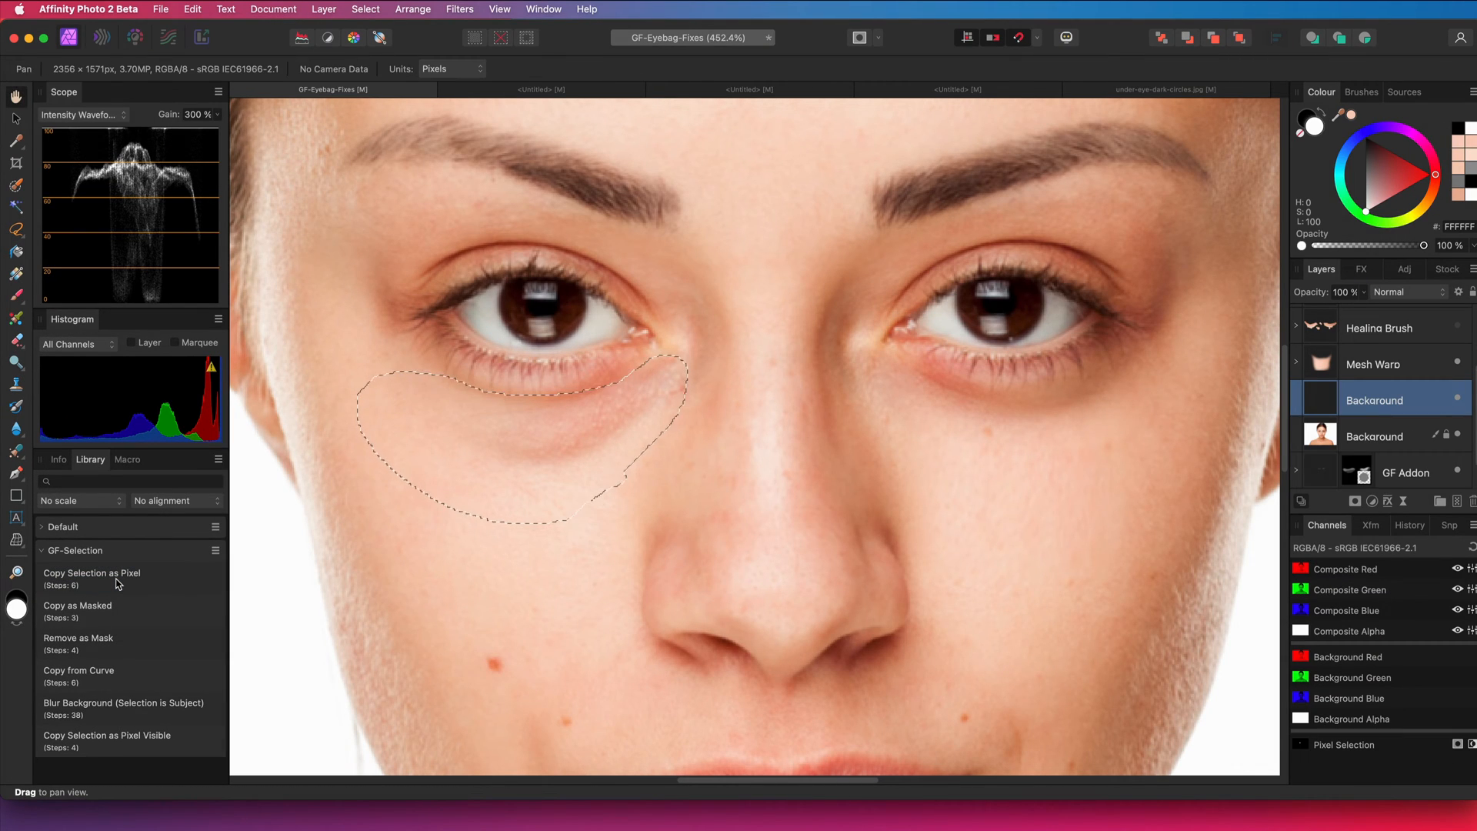
pyautogui.click(1374, 400)
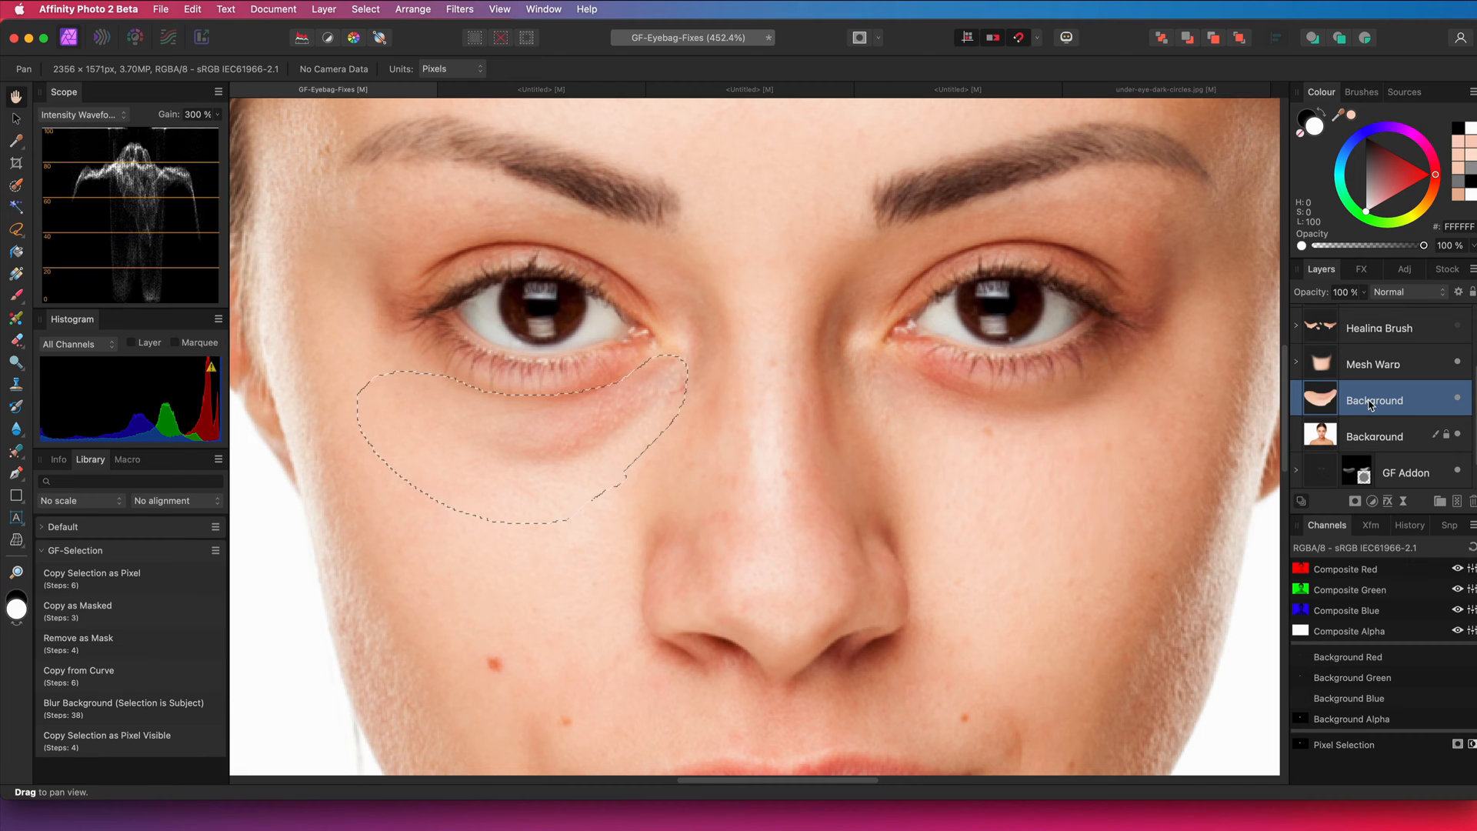
pyautogui.doubleClick(1374, 400)
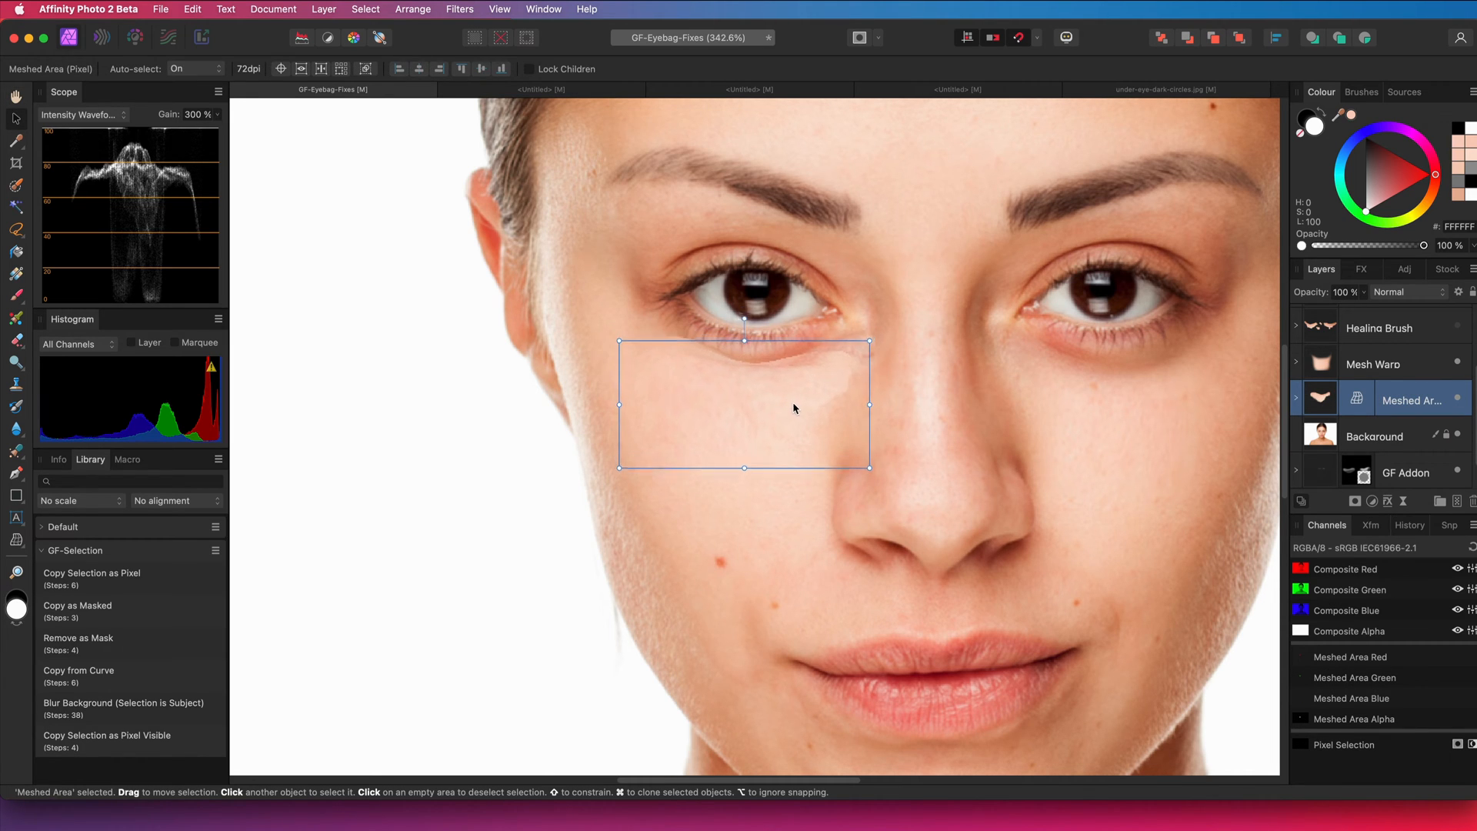
# Add a mask to the Meshed Area patch and paint it at 50% opacity to blend the edges
pyautogui.click(1405, 471)
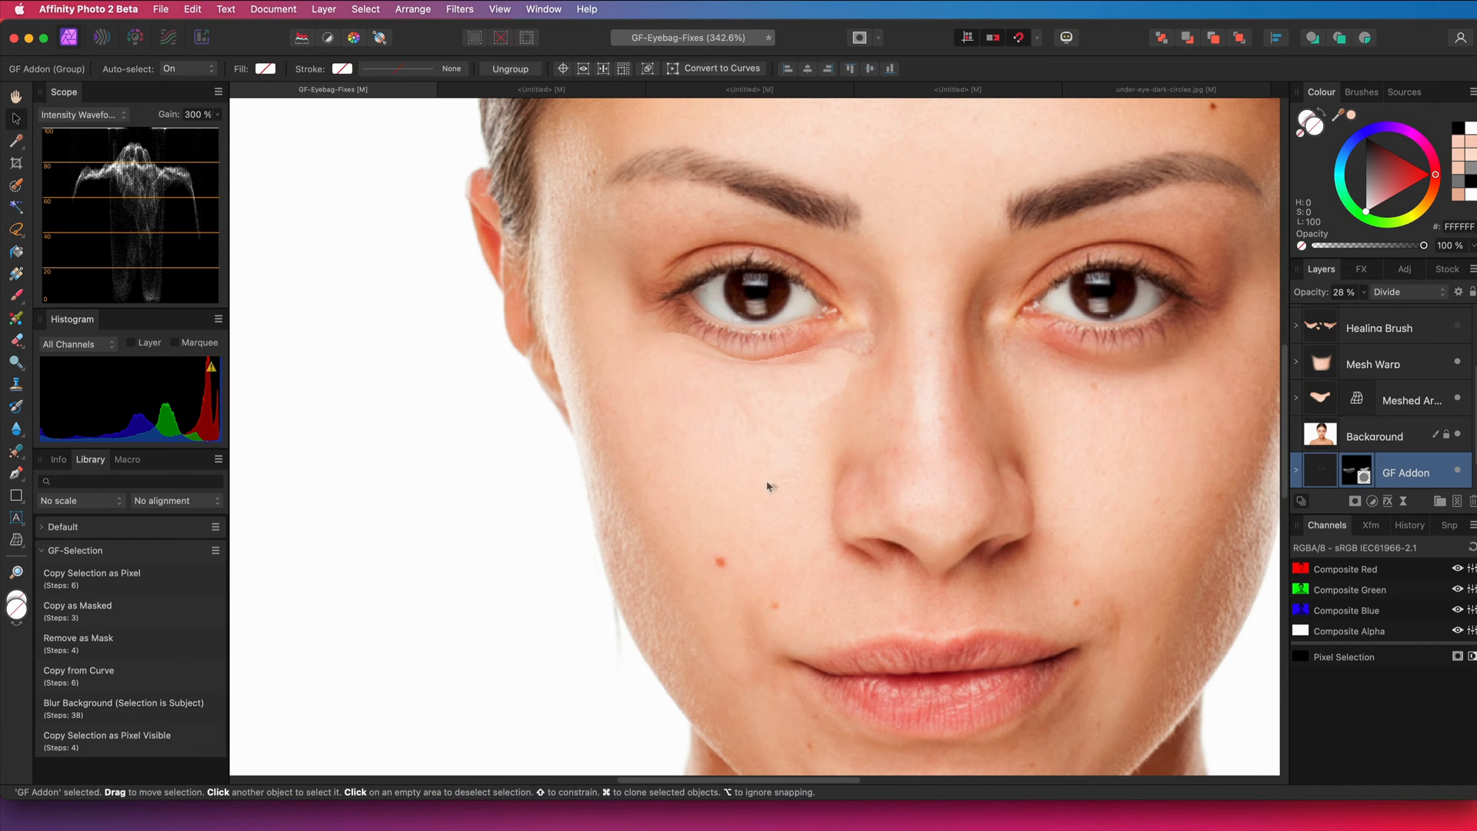
pyautogui.click(1374, 500)
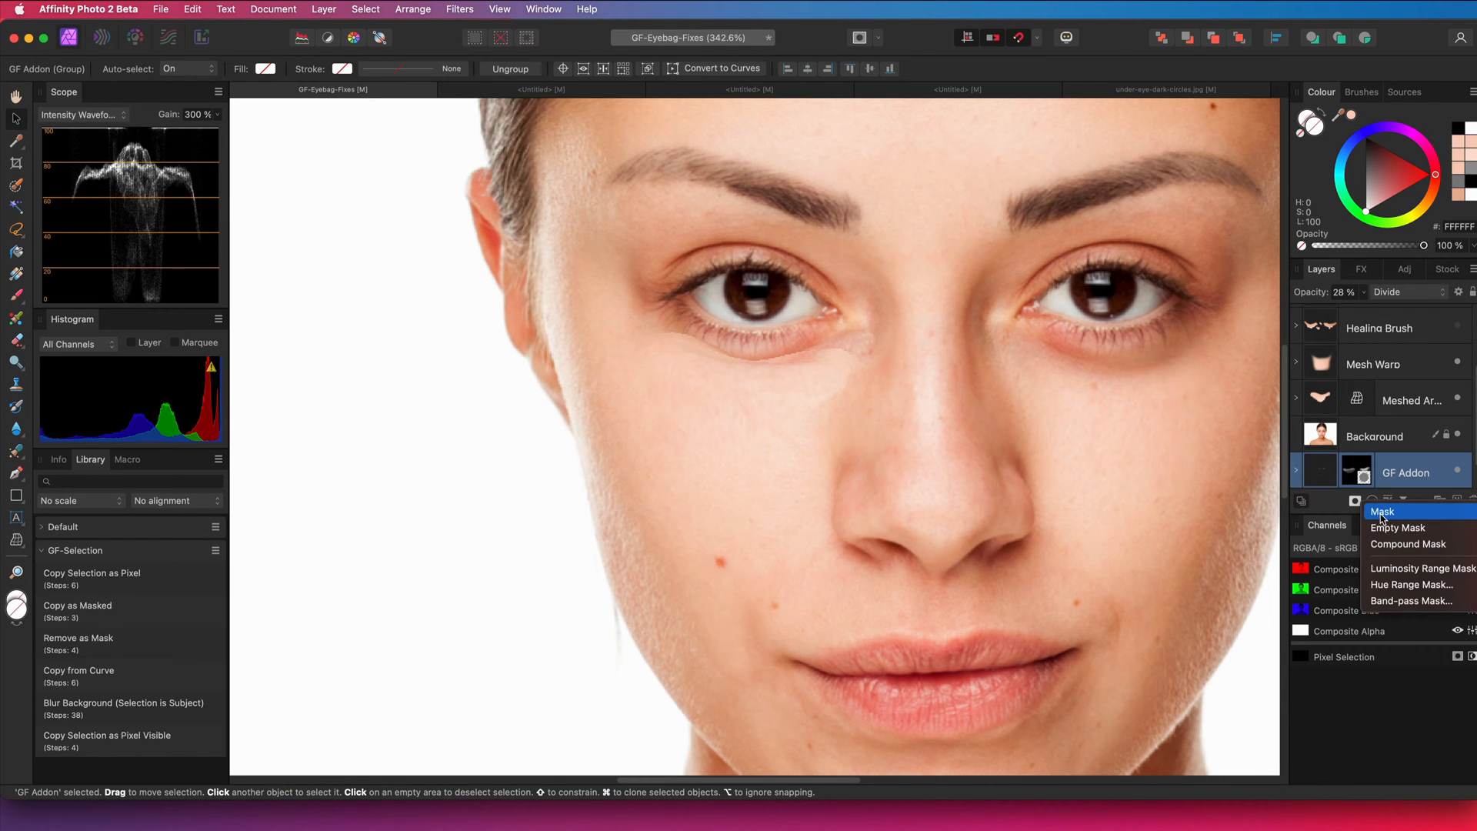
pyautogui.click(1381, 510)
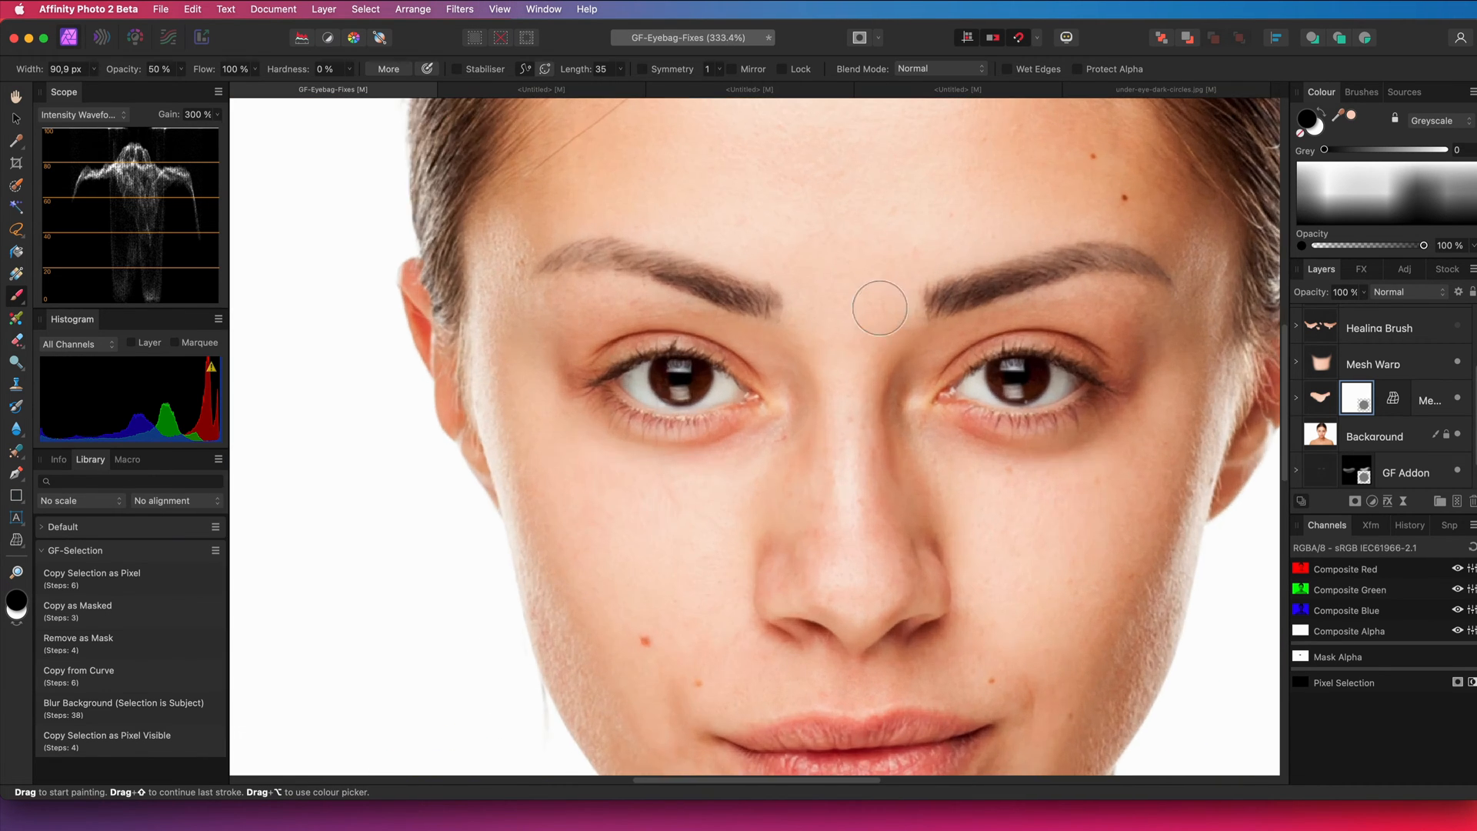
pyautogui.click(1405, 471)
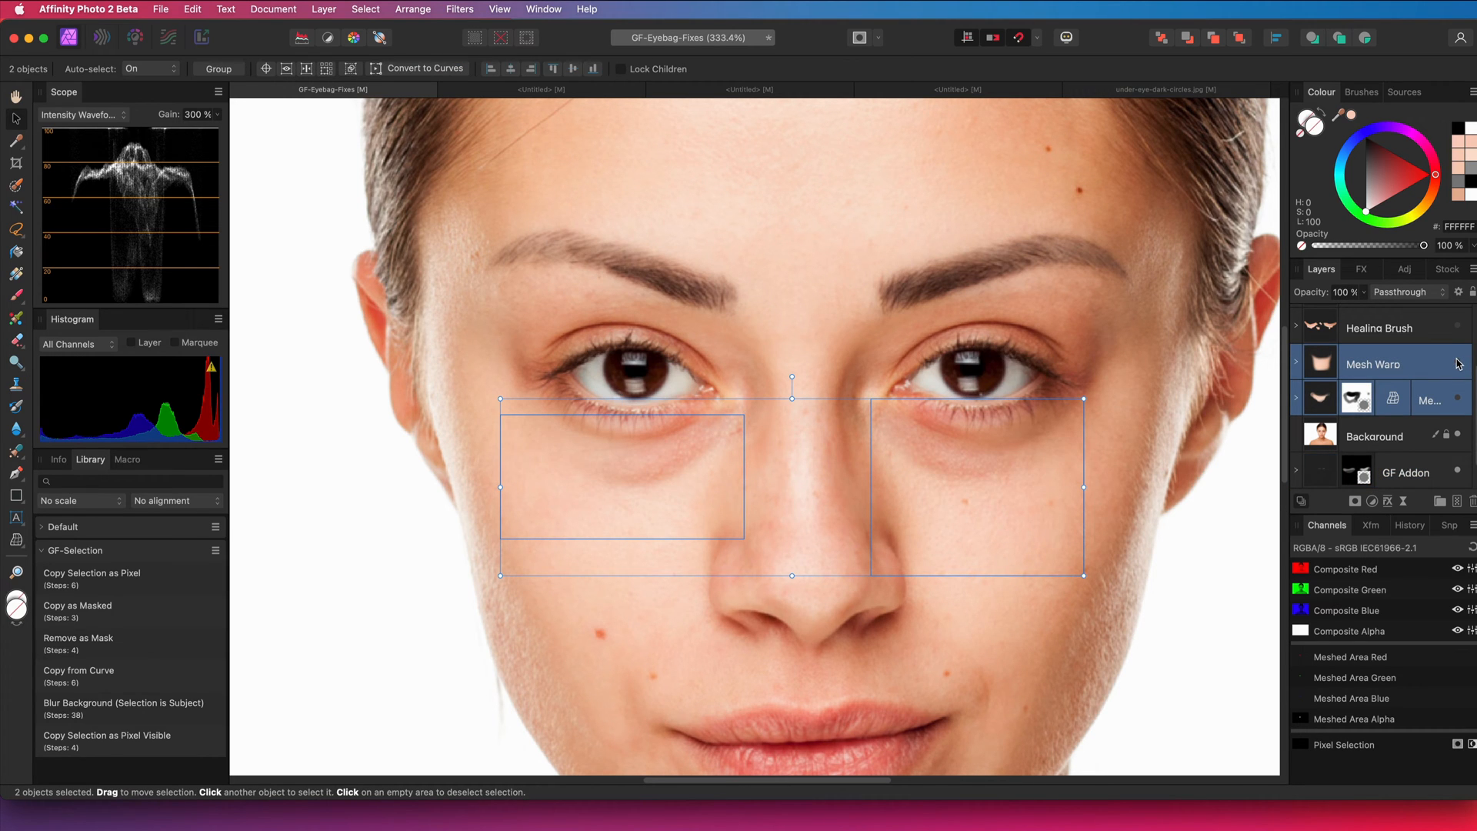
# Pan around the image with the Hand Tool to review the blended patch
pyautogui.click(15, 97)
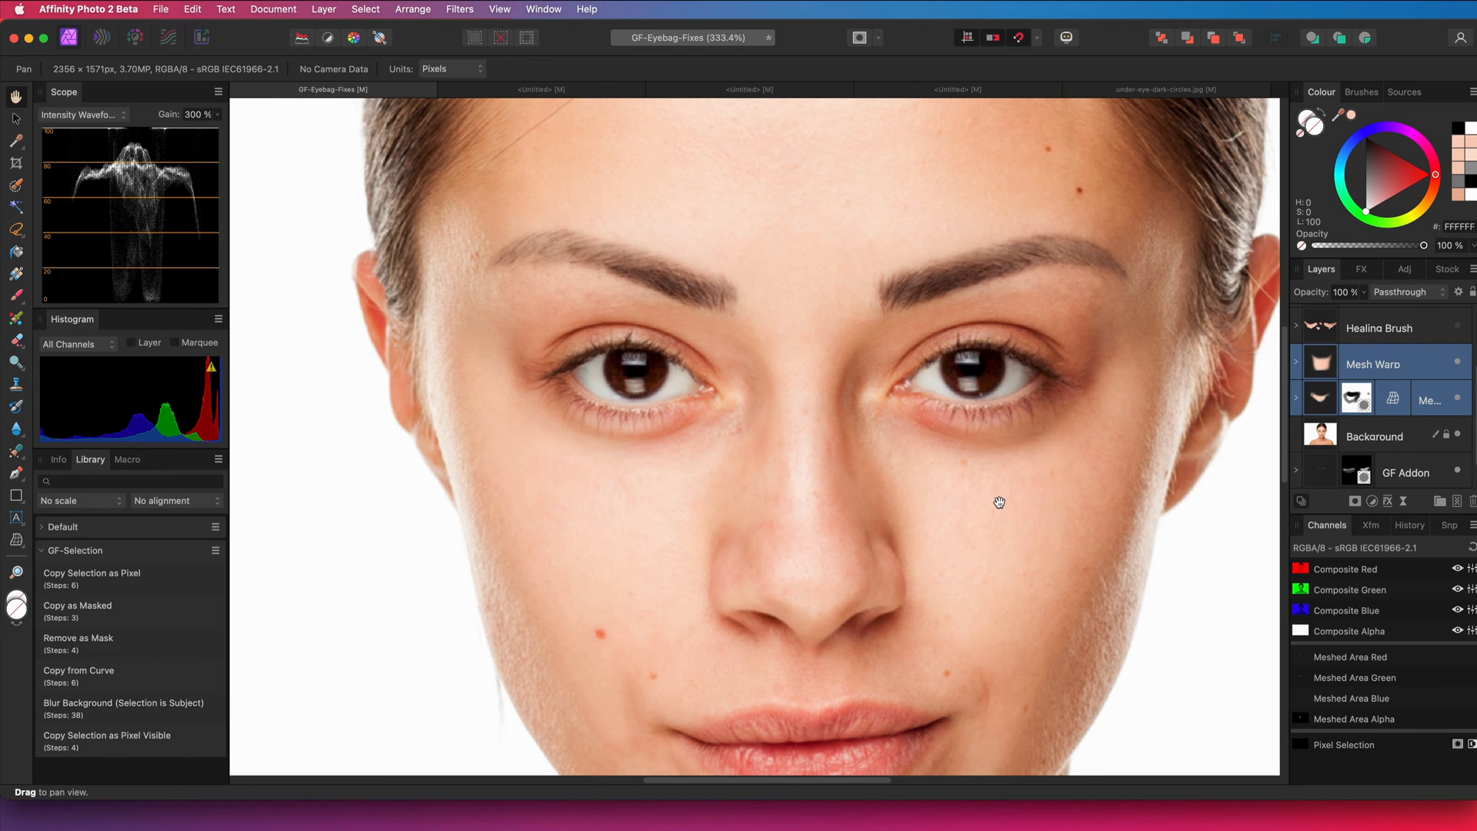
pyautogui.moveTo(1036, 506)
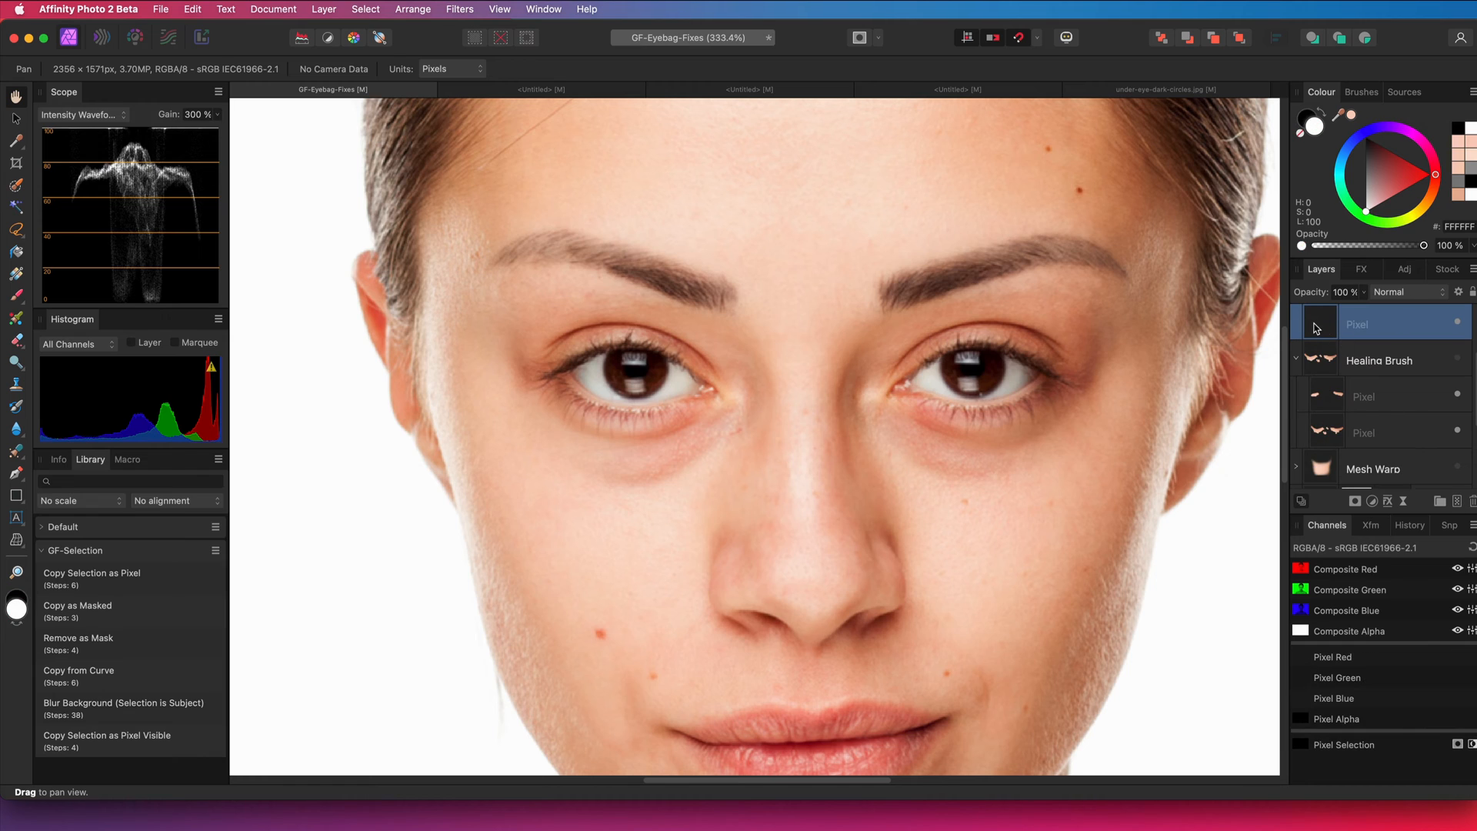
pyautogui.moveTo(1319, 336)
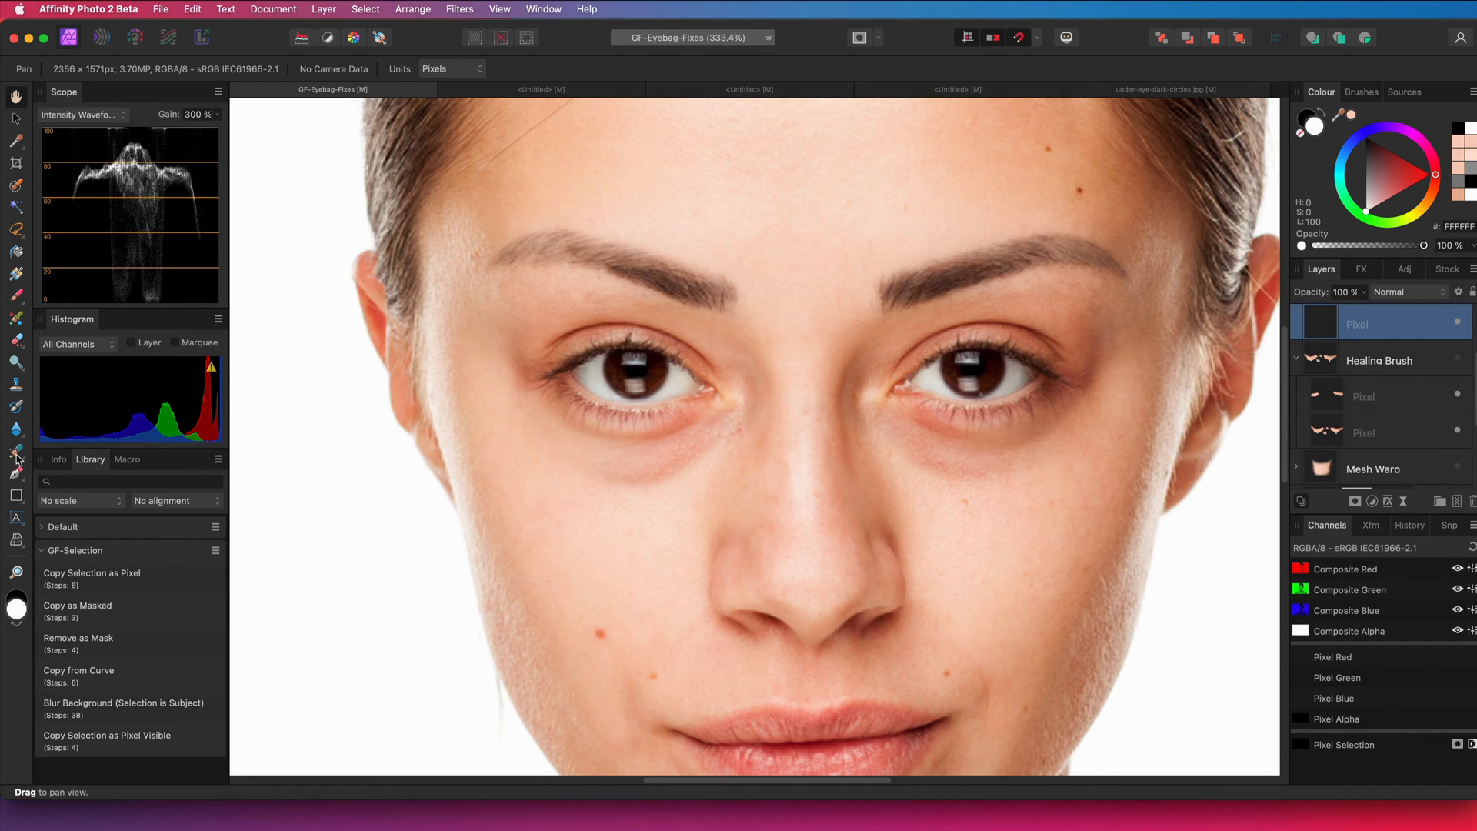
# Clone under-eye skin with the Clone Brush sampling Current Layer & Below
pyautogui.click(16, 450)
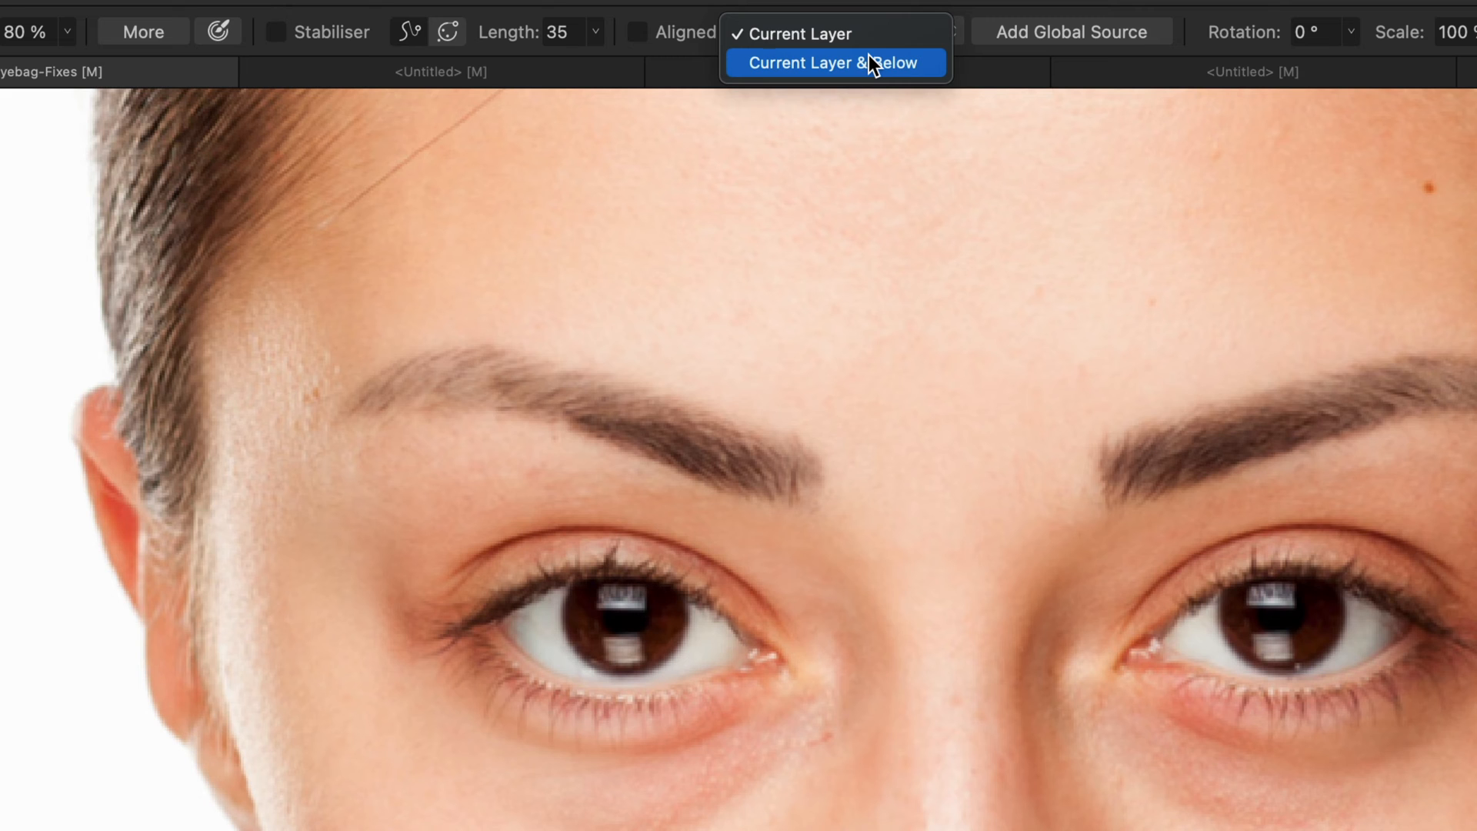
pyautogui.click(832, 62)
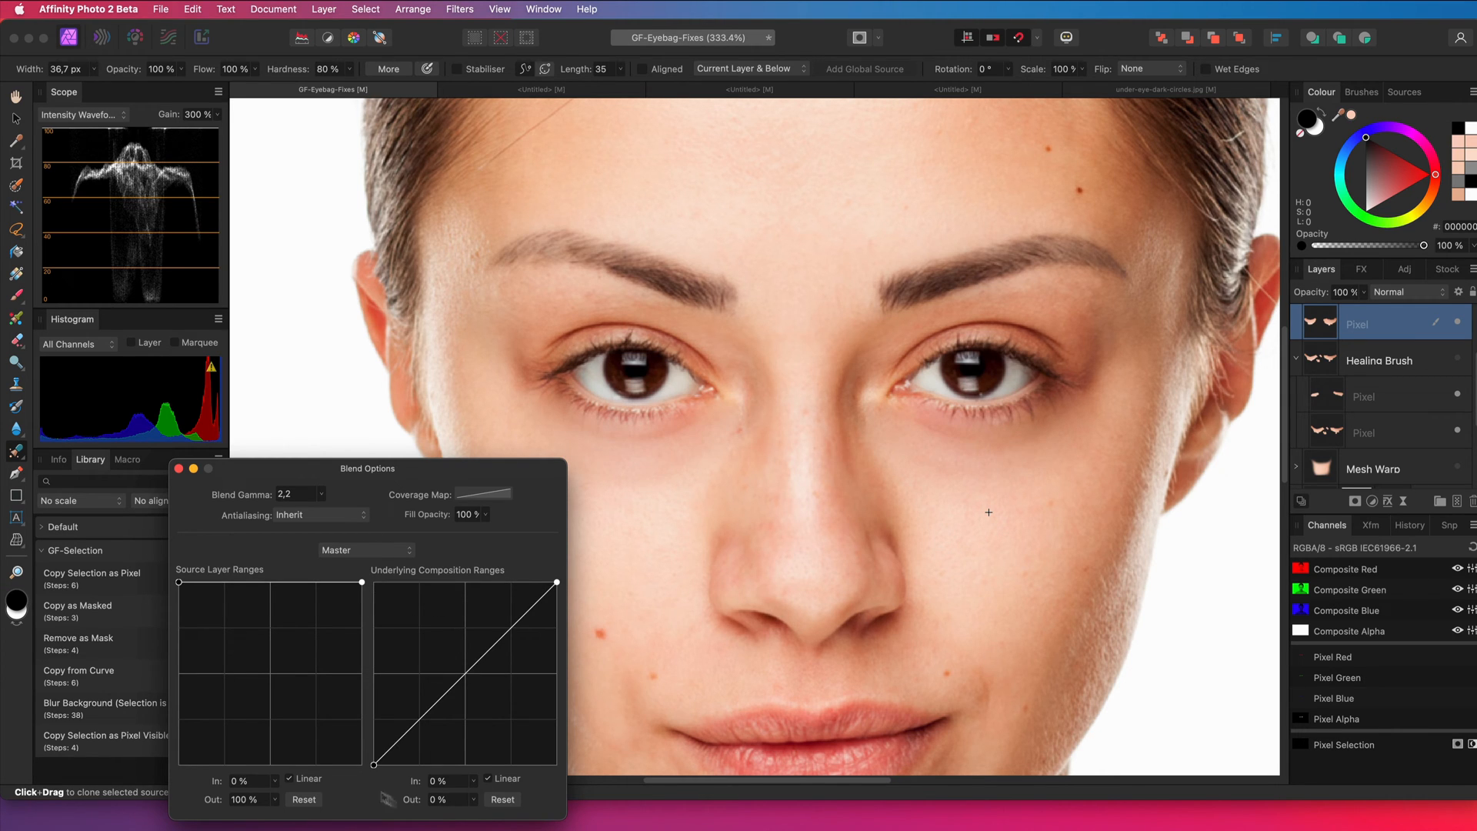
# Dismiss the Blend Options before adding the second cloning pixel layer
pyautogui.click(179, 467)
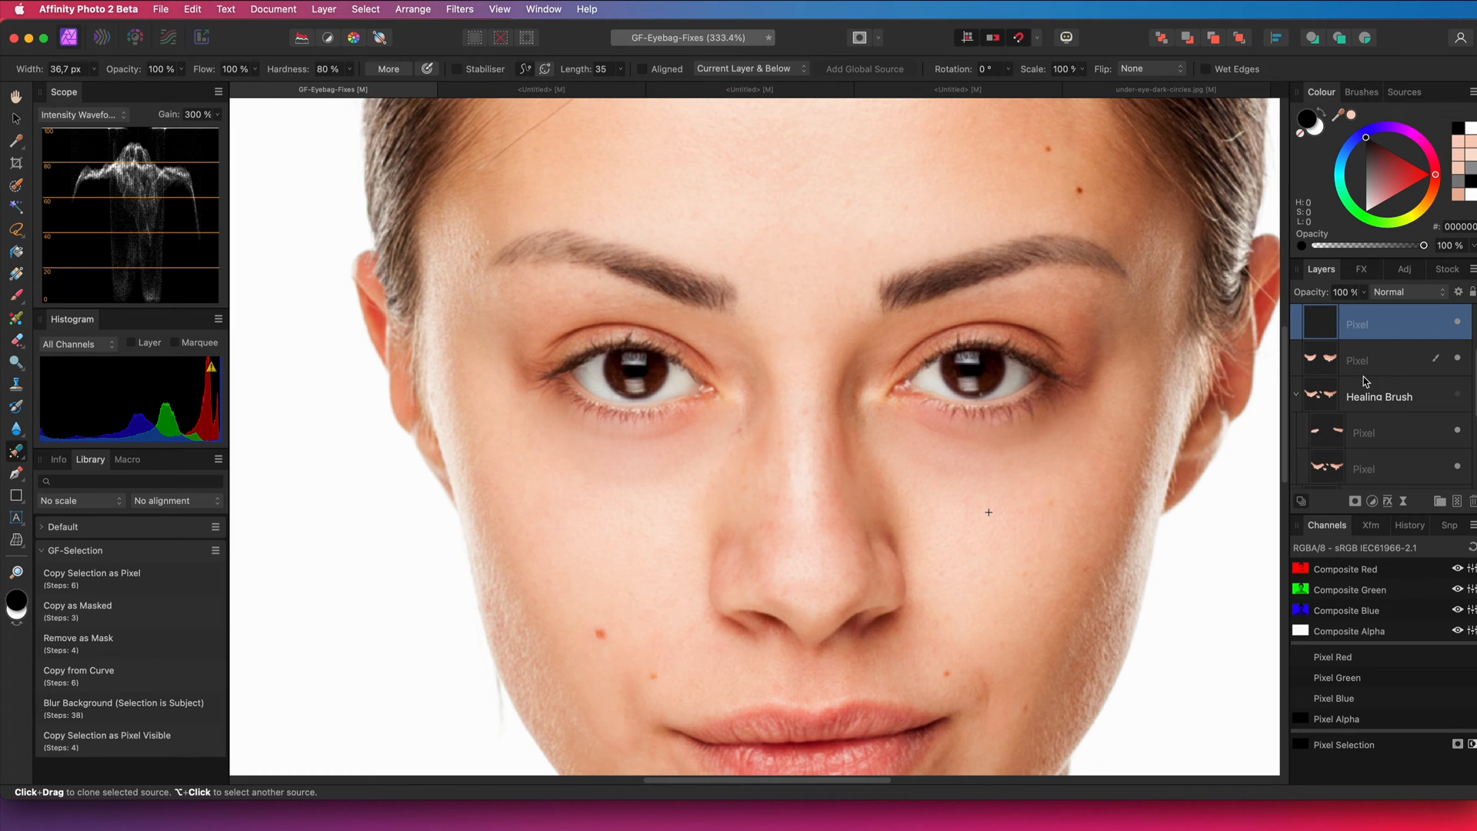
pyautogui.moveTo(780, 85)
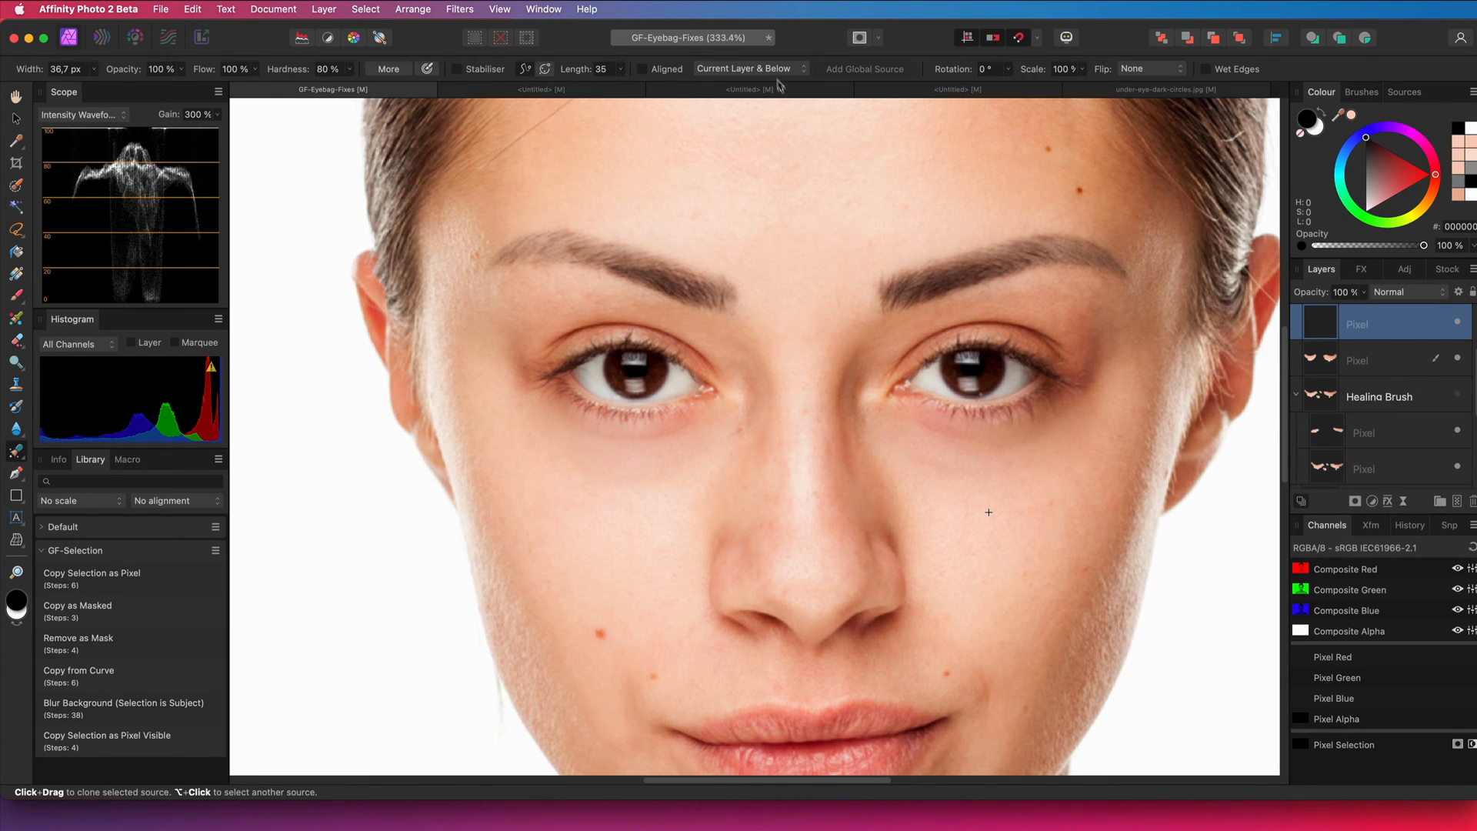
pyautogui.moveTo(986, 518)
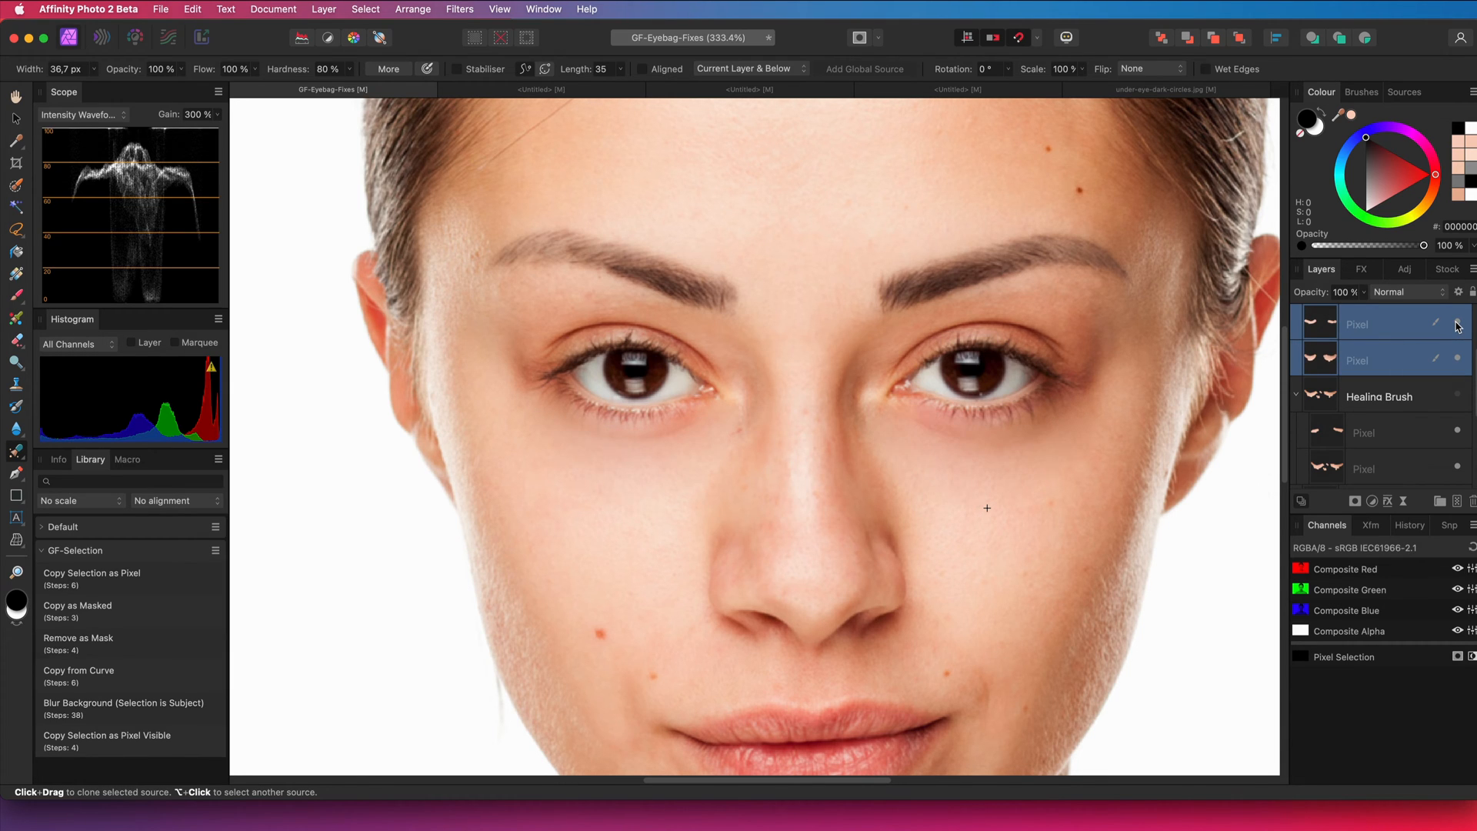
pyautogui.moveTo(1323, 365)
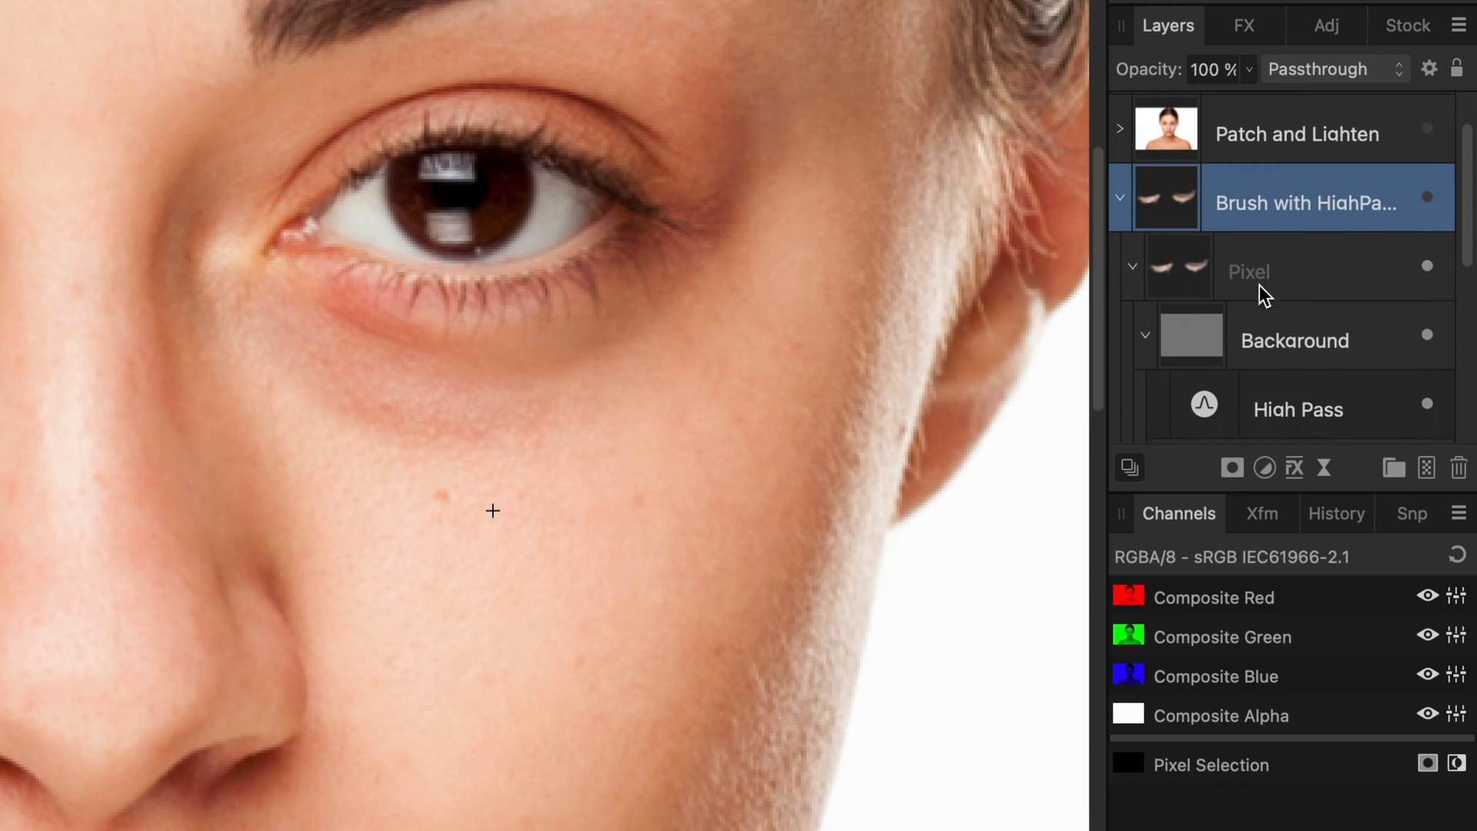
# Select the grey Linear Light High Pass layer and the painted Pixel layer inside the group
pyautogui.click(1294, 340)
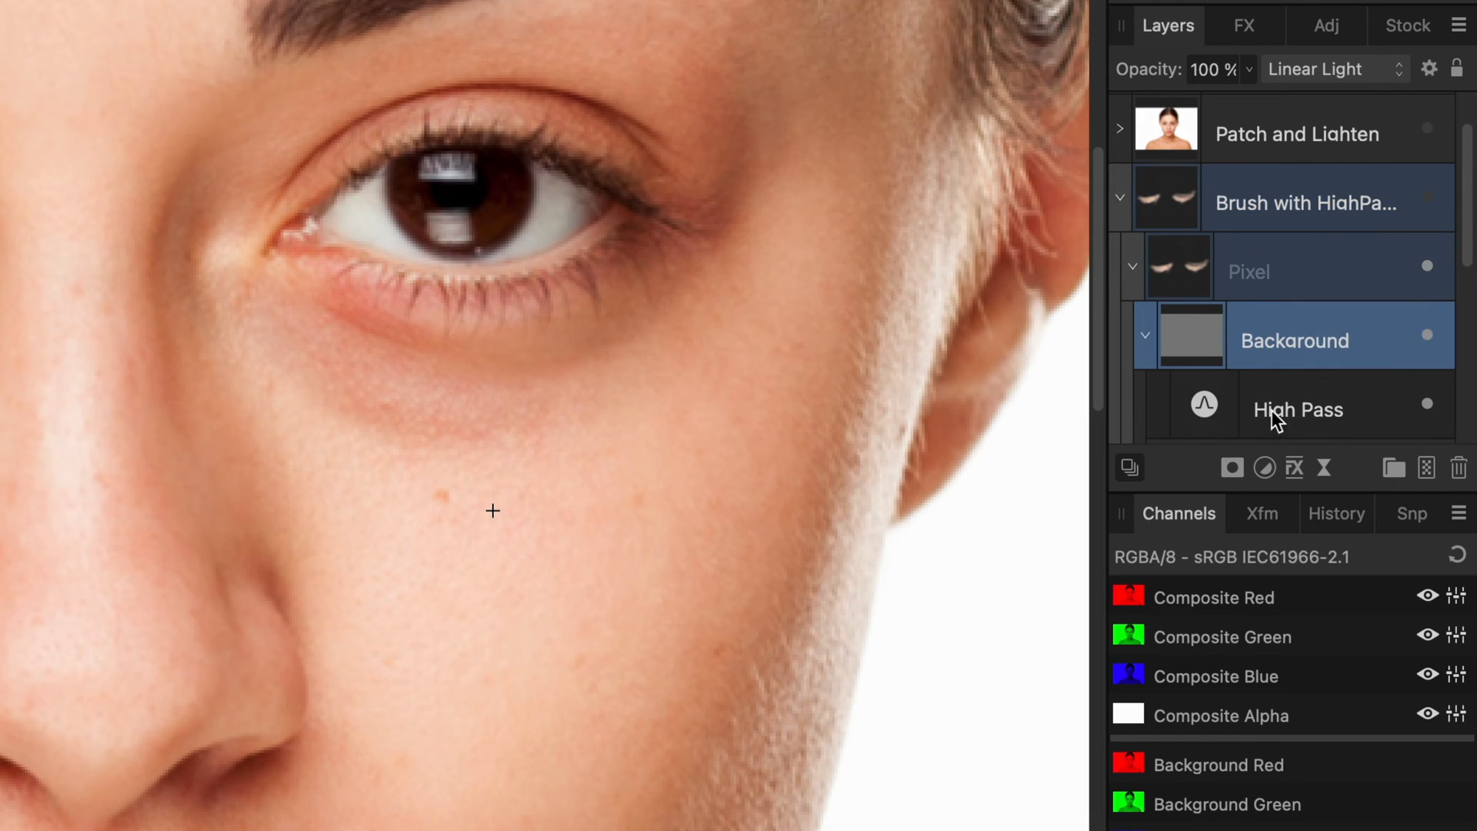
pyautogui.moveTo(1180, 280)
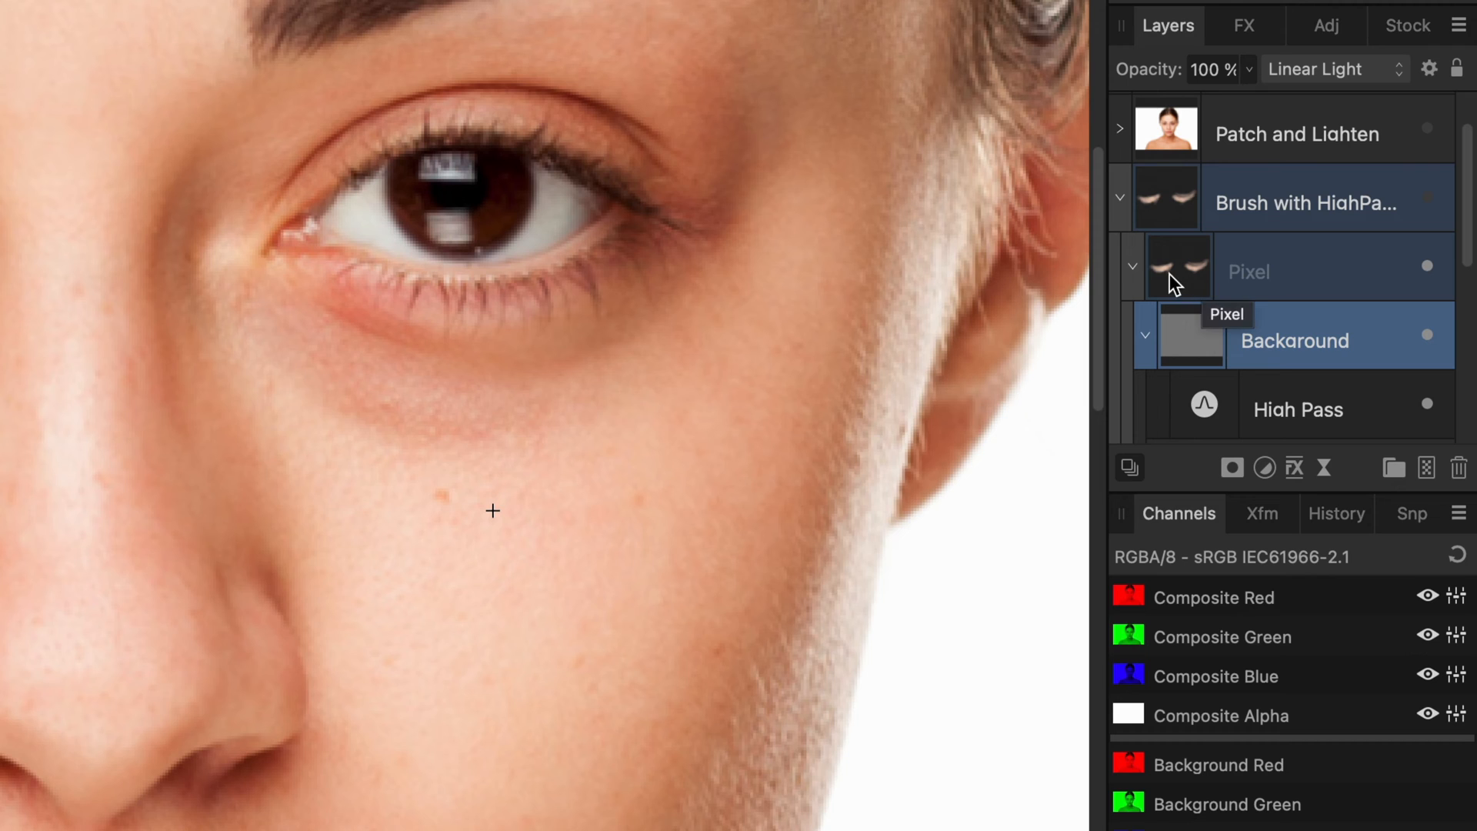
pyautogui.click(1120, 197)
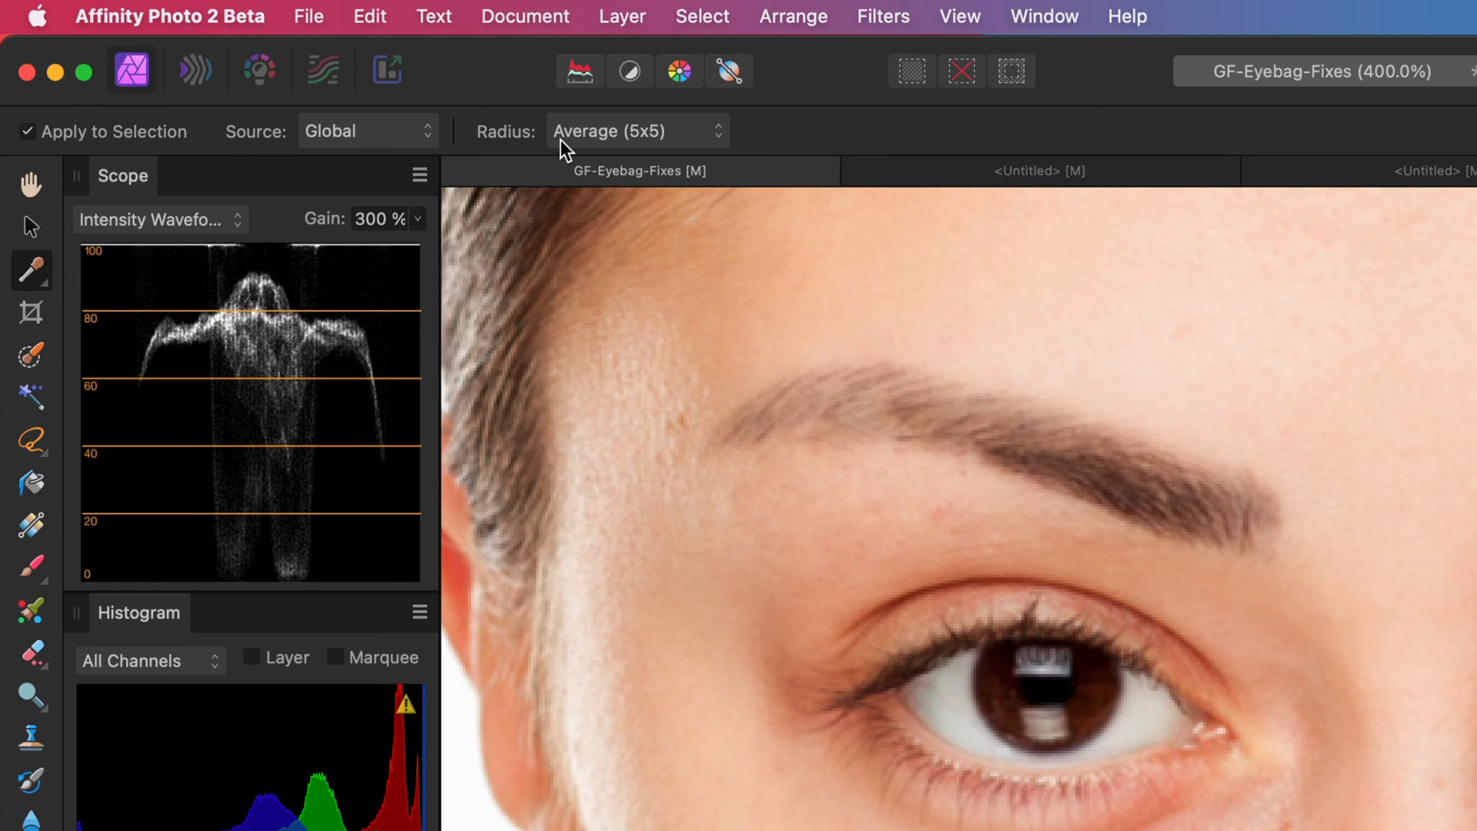
# Sample a cheek skin tone with the Colour Picker averaged over 5x5 pixels
pyautogui.click(635, 131)
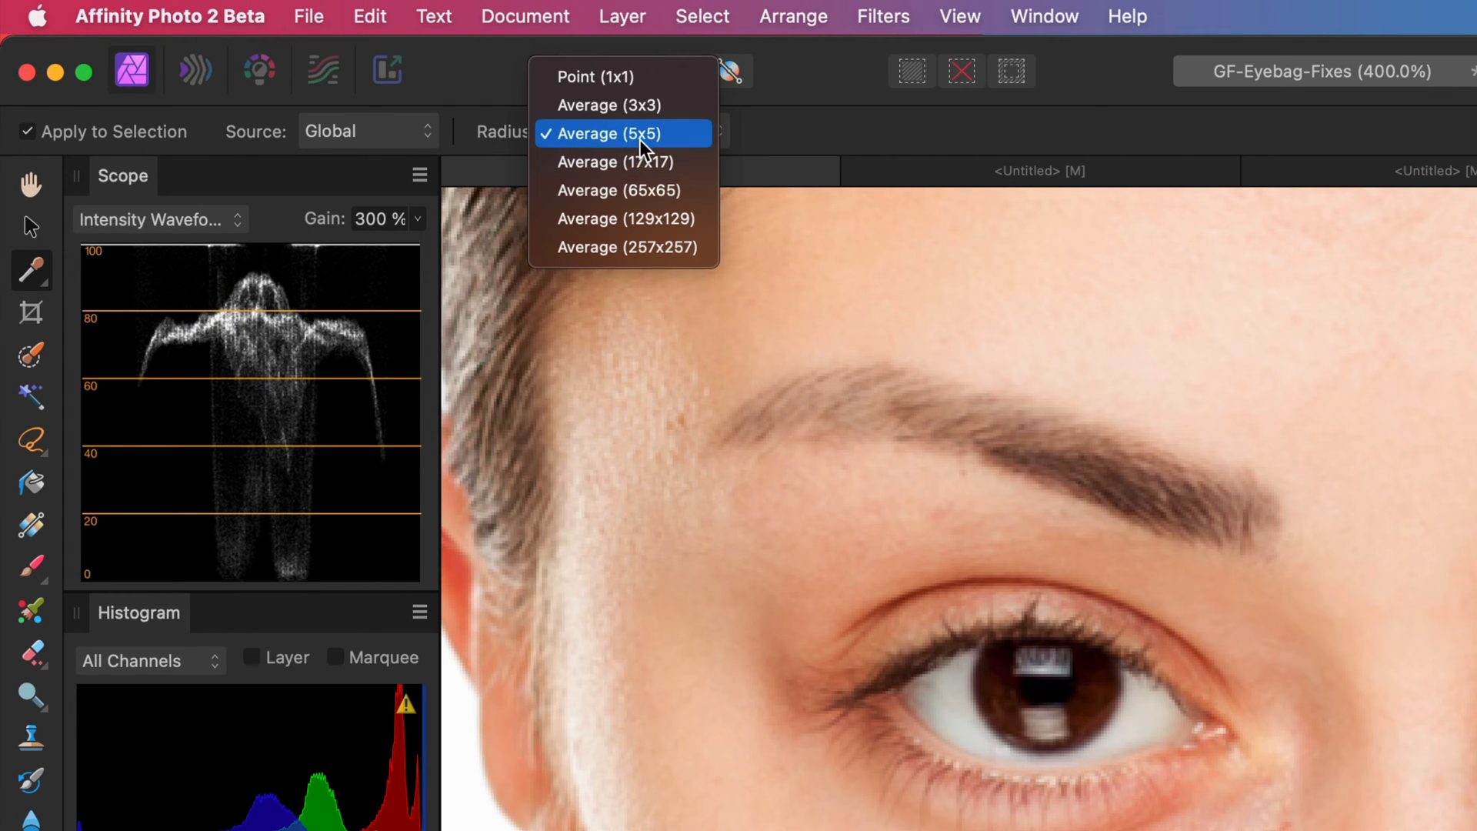
pyautogui.click(623, 133)
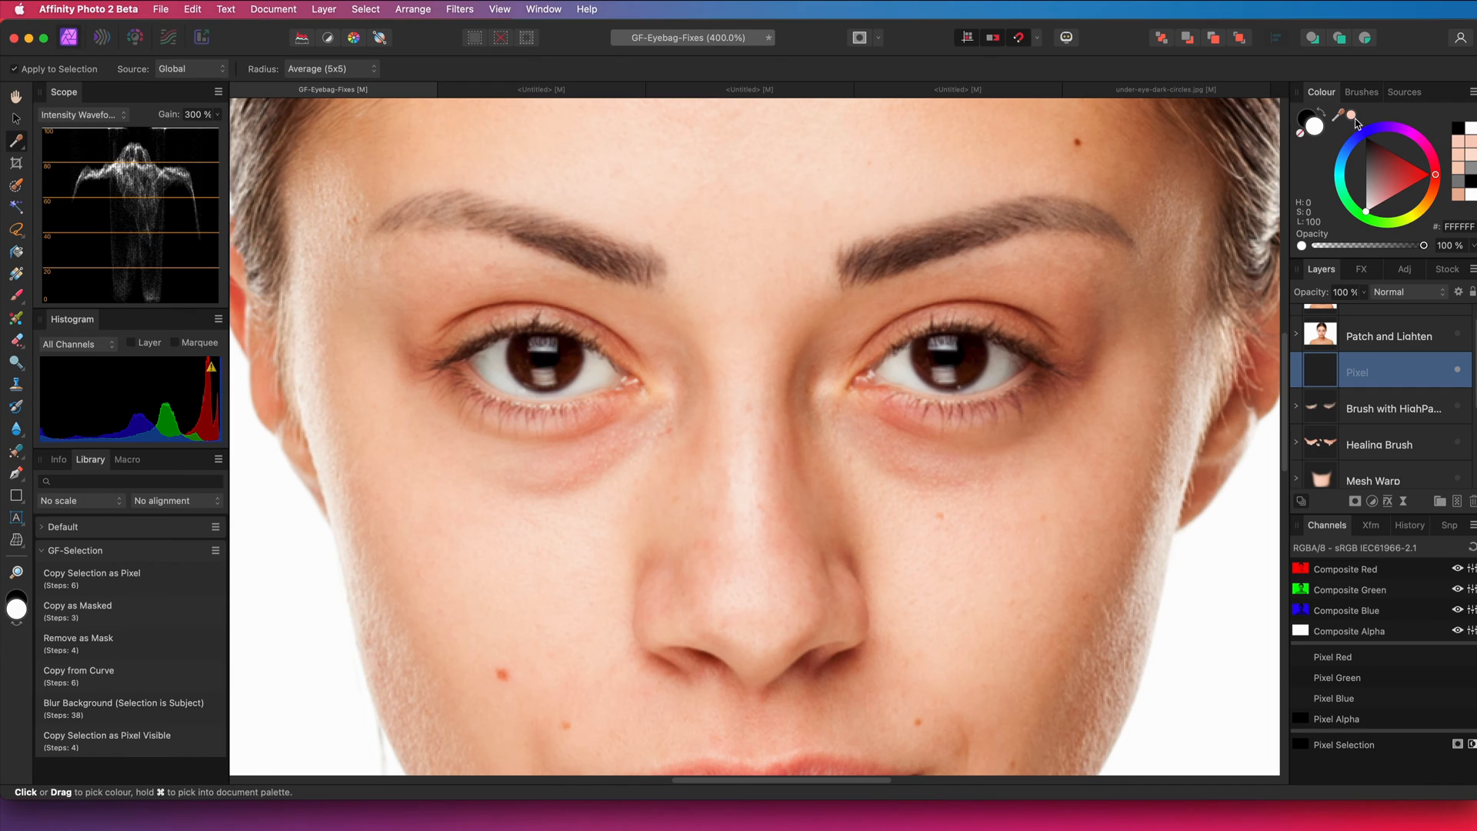
pyautogui.moveTo(1002, 502)
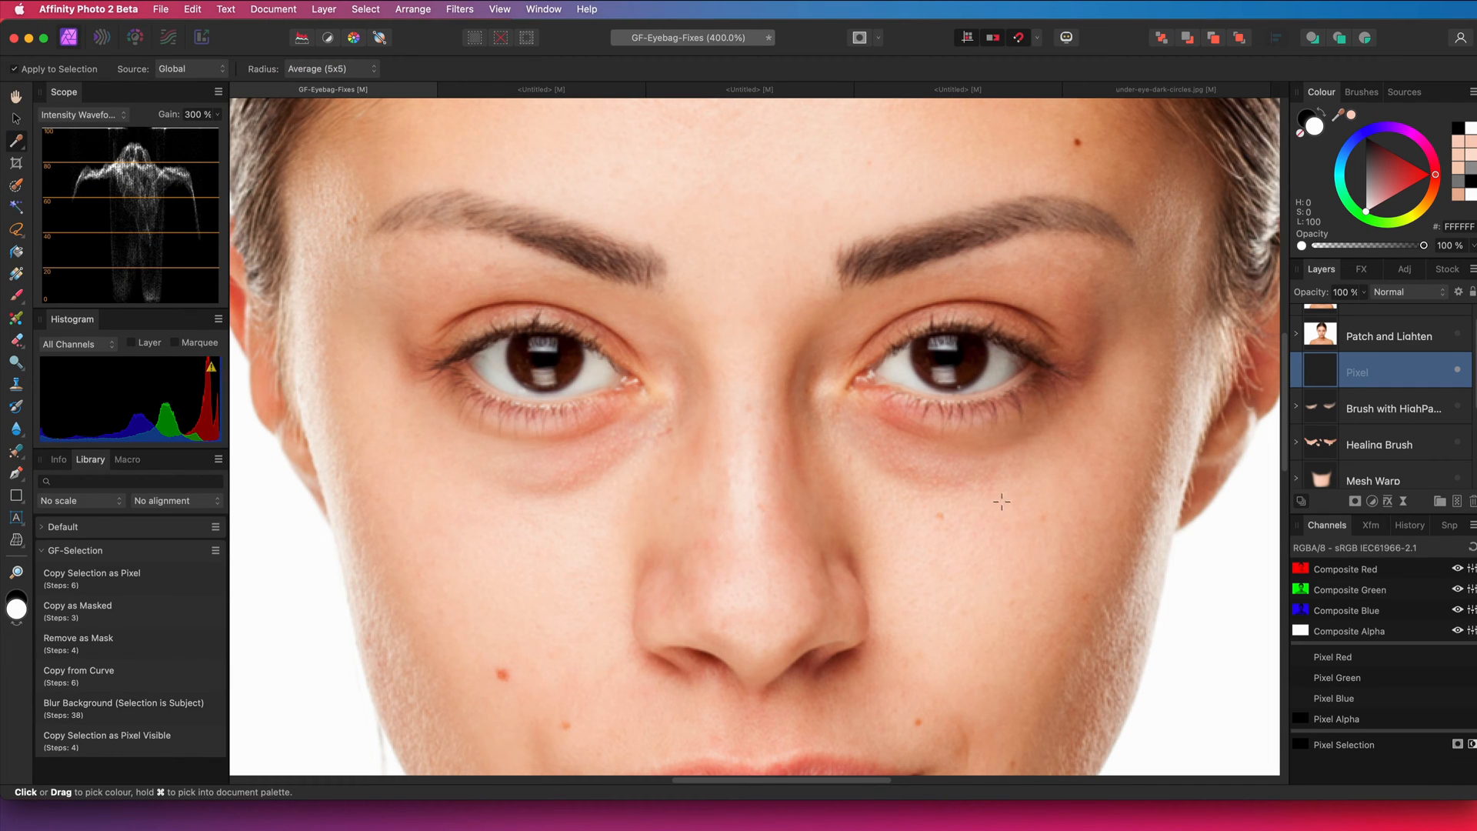
pyautogui.click(1371, 134)
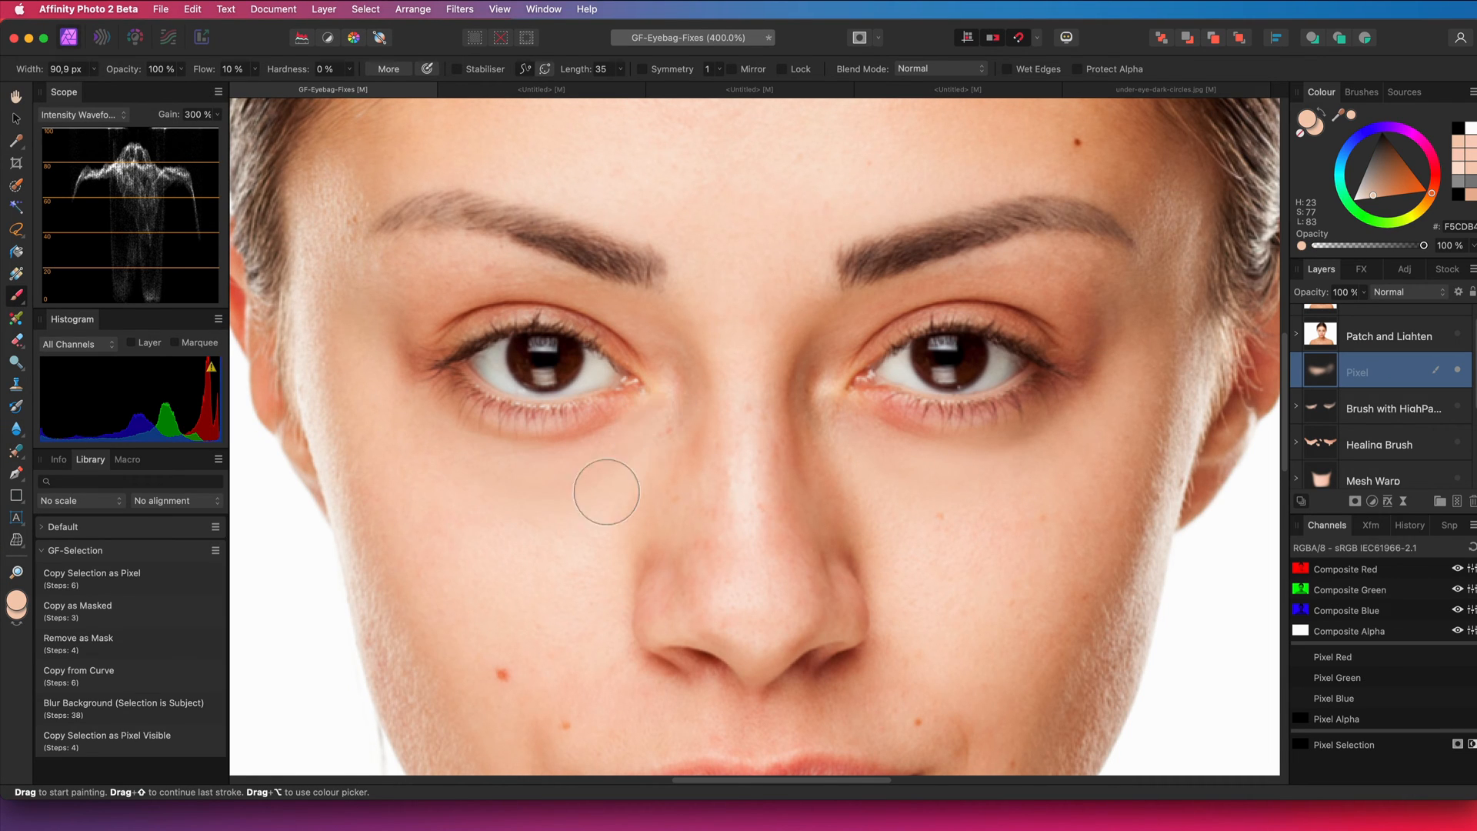
pyautogui.moveTo(730, 551)
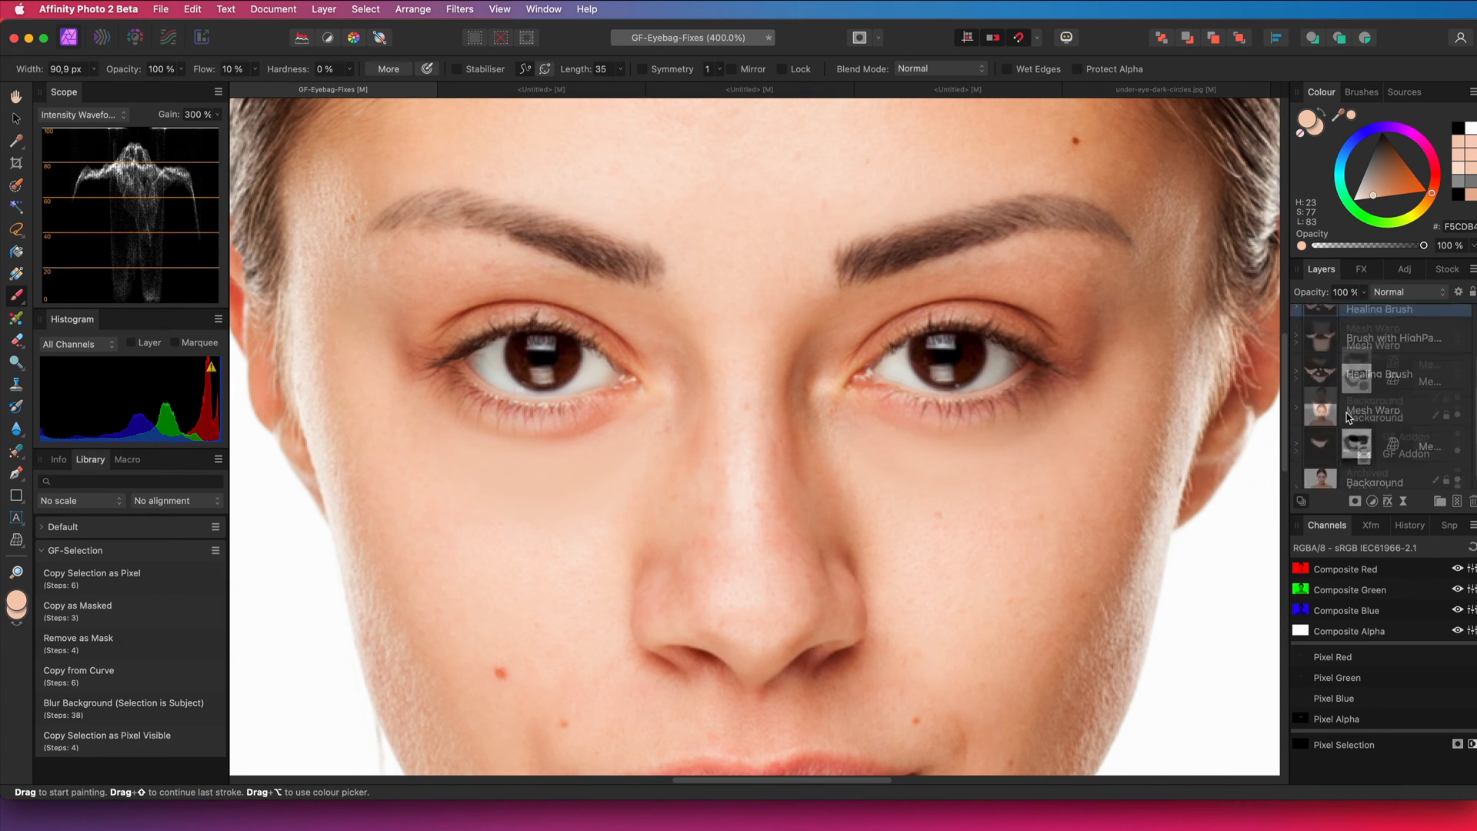
# Place a Background copy directly beneath the painted Pixel layer and select it
pyautogui.click(1374, 465)
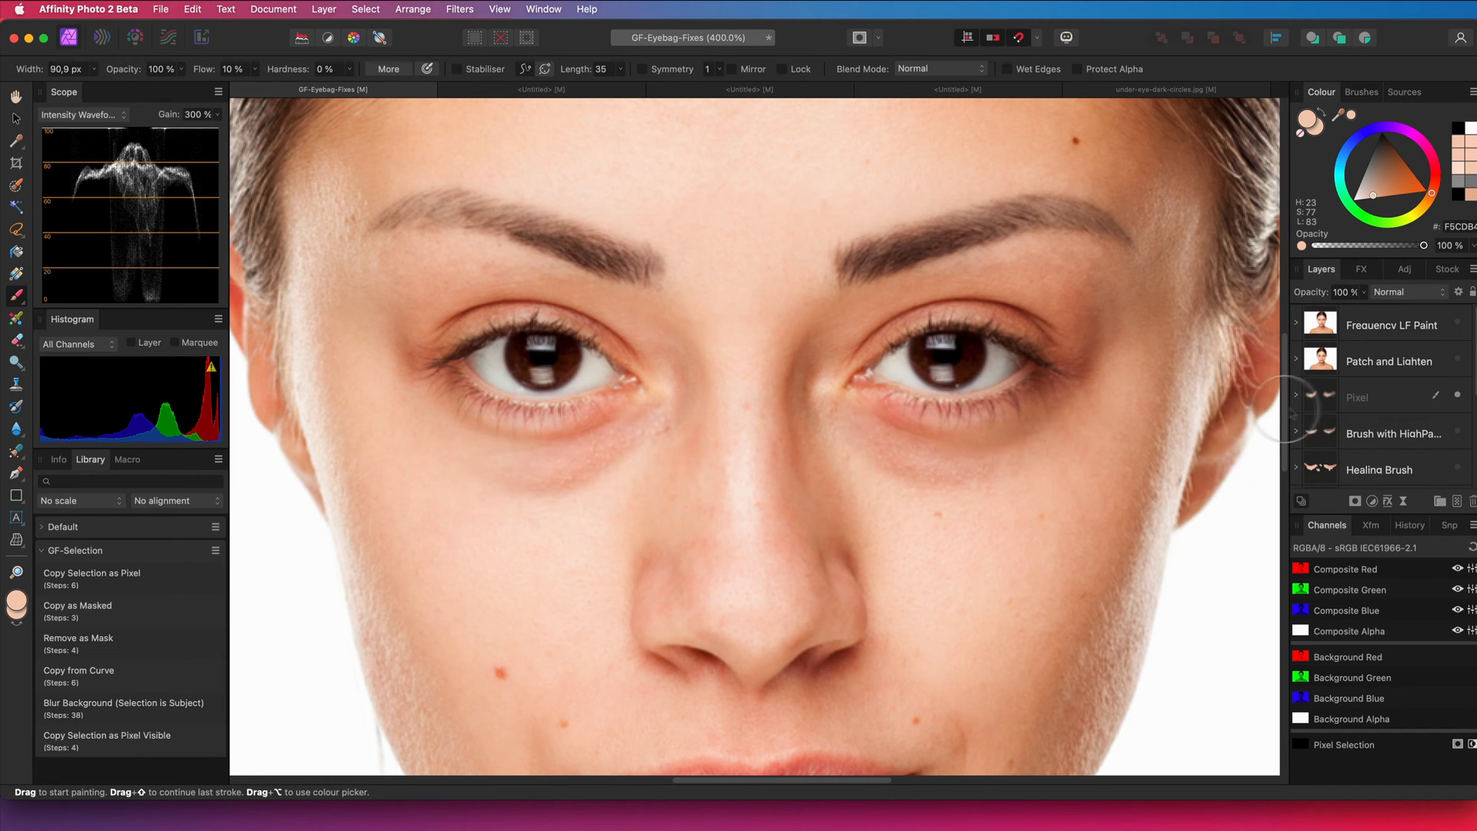
pyautogui.click(1381, 432)
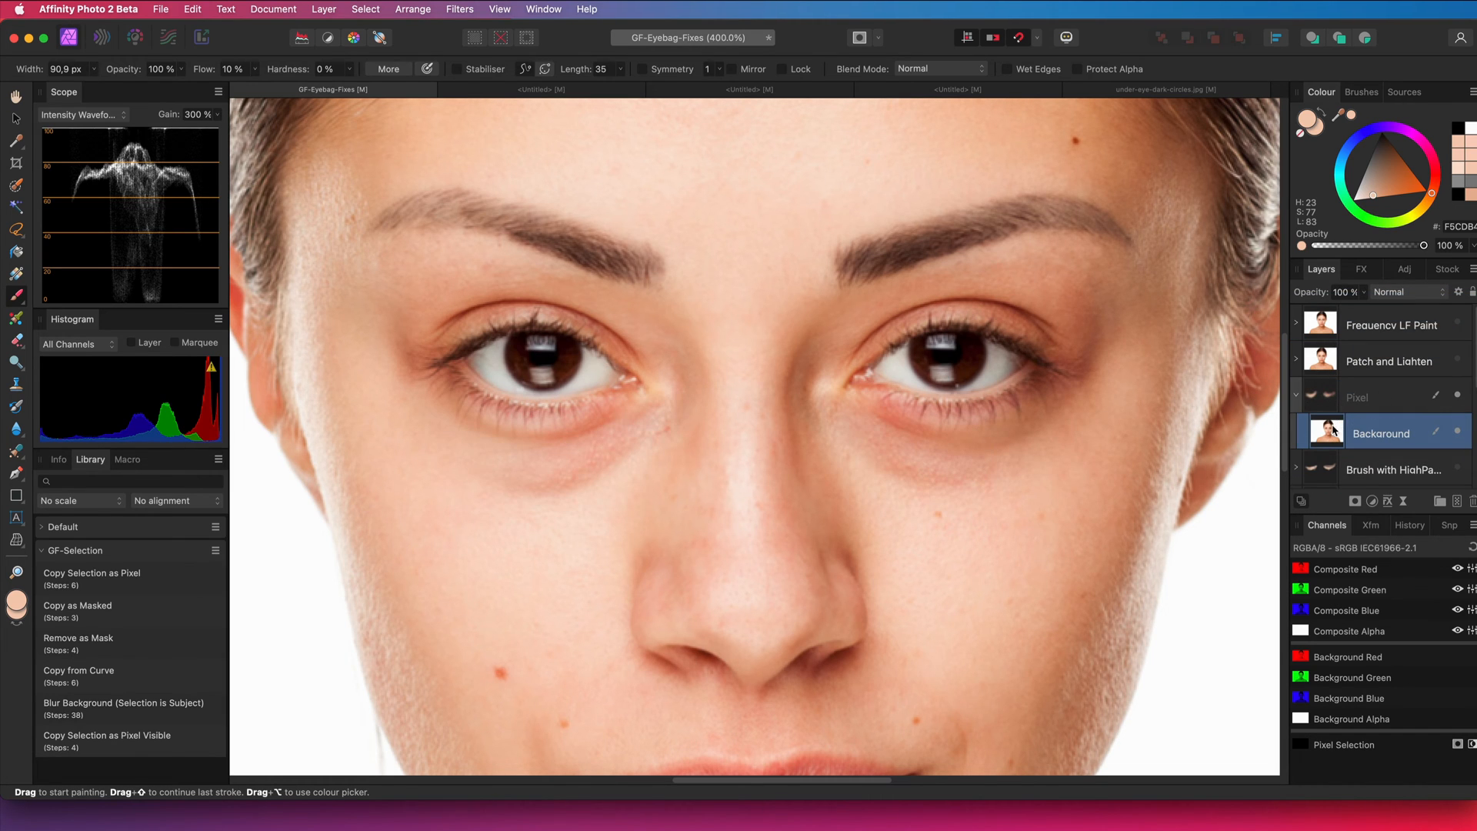
pyautogui.moveTo(1455, 430)
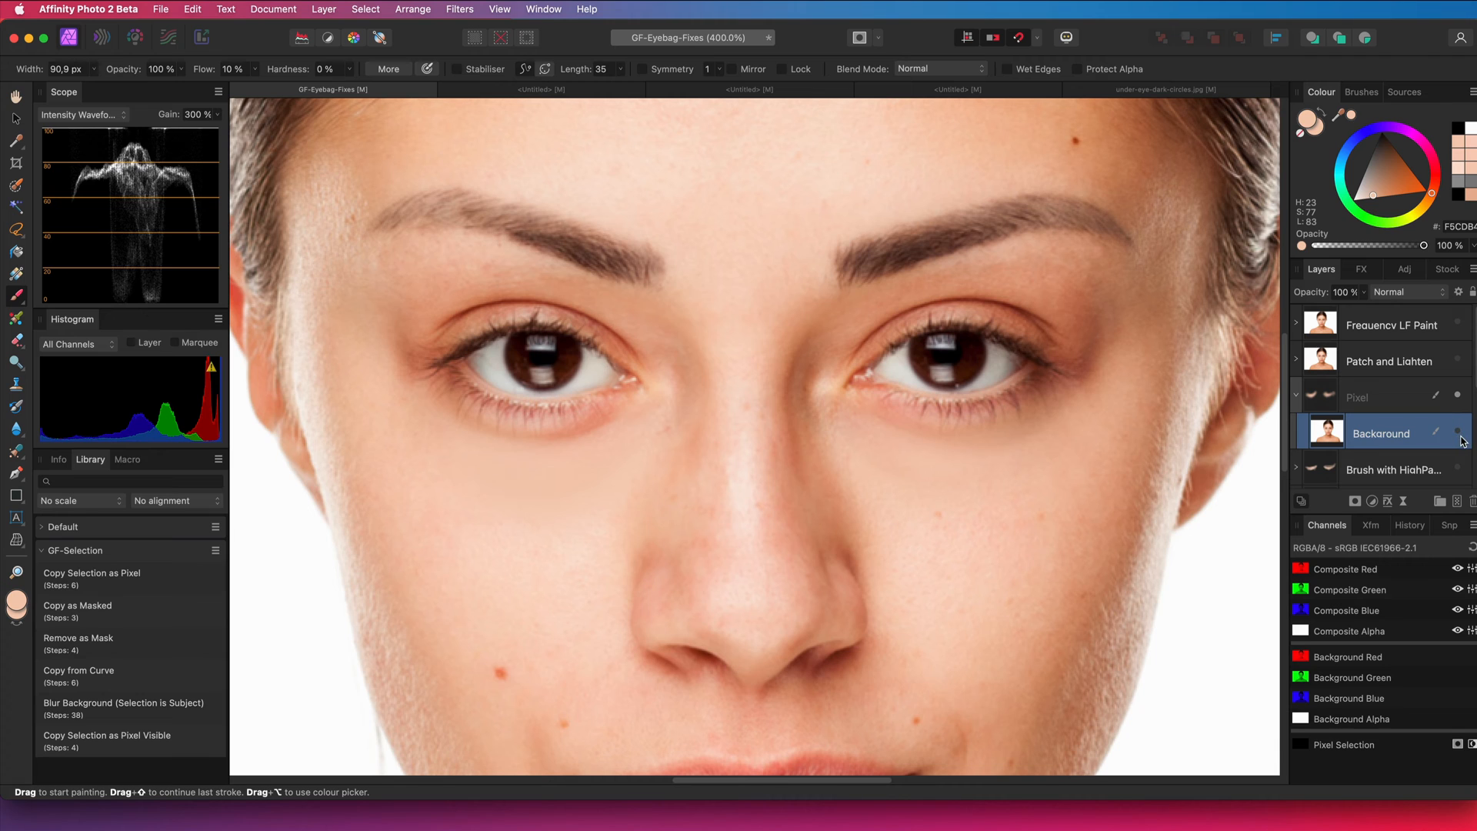
pyautogui.moveTo(1460, 435)
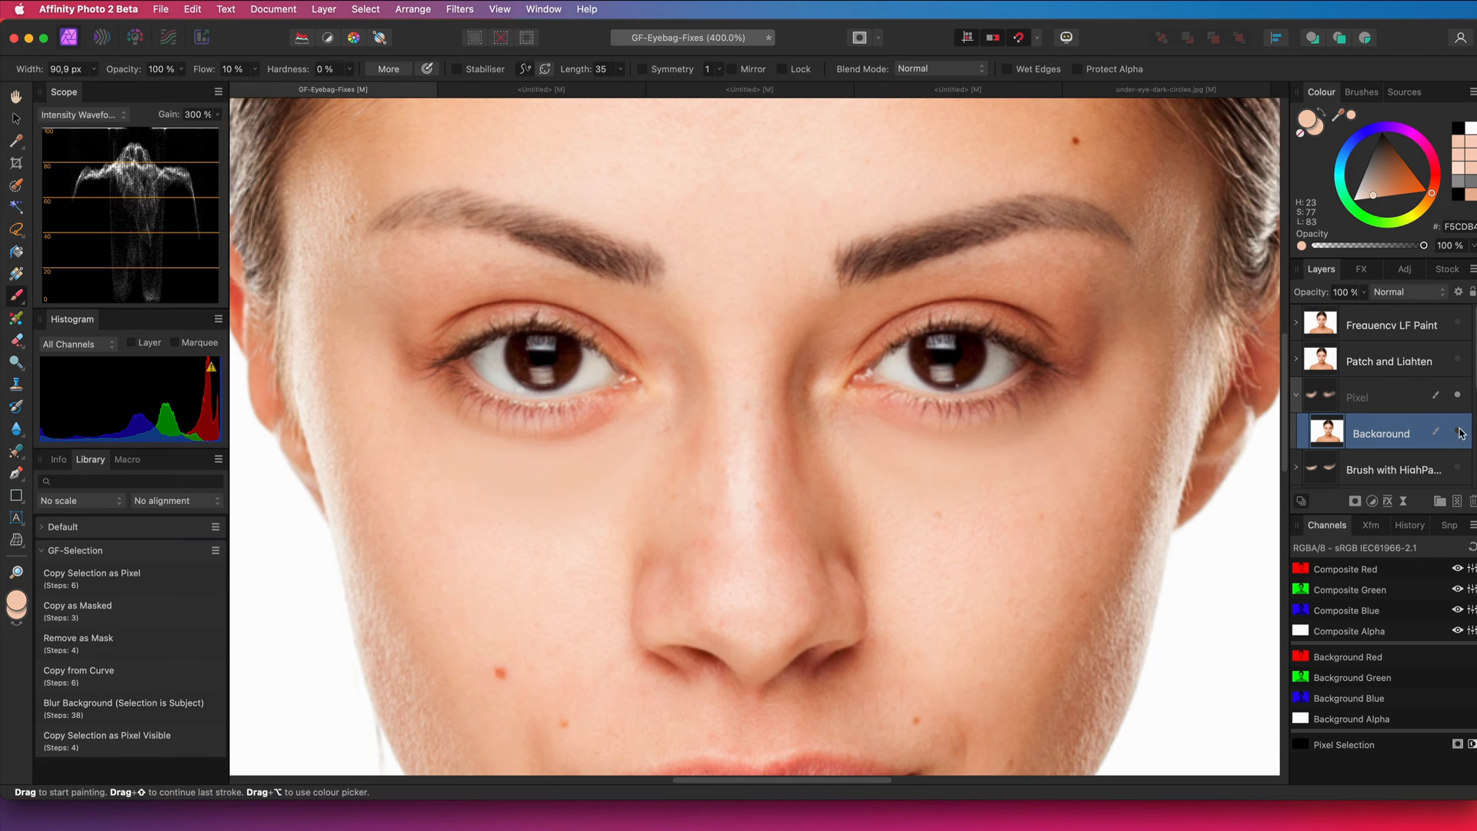
pyautogui.click(1408, 292)
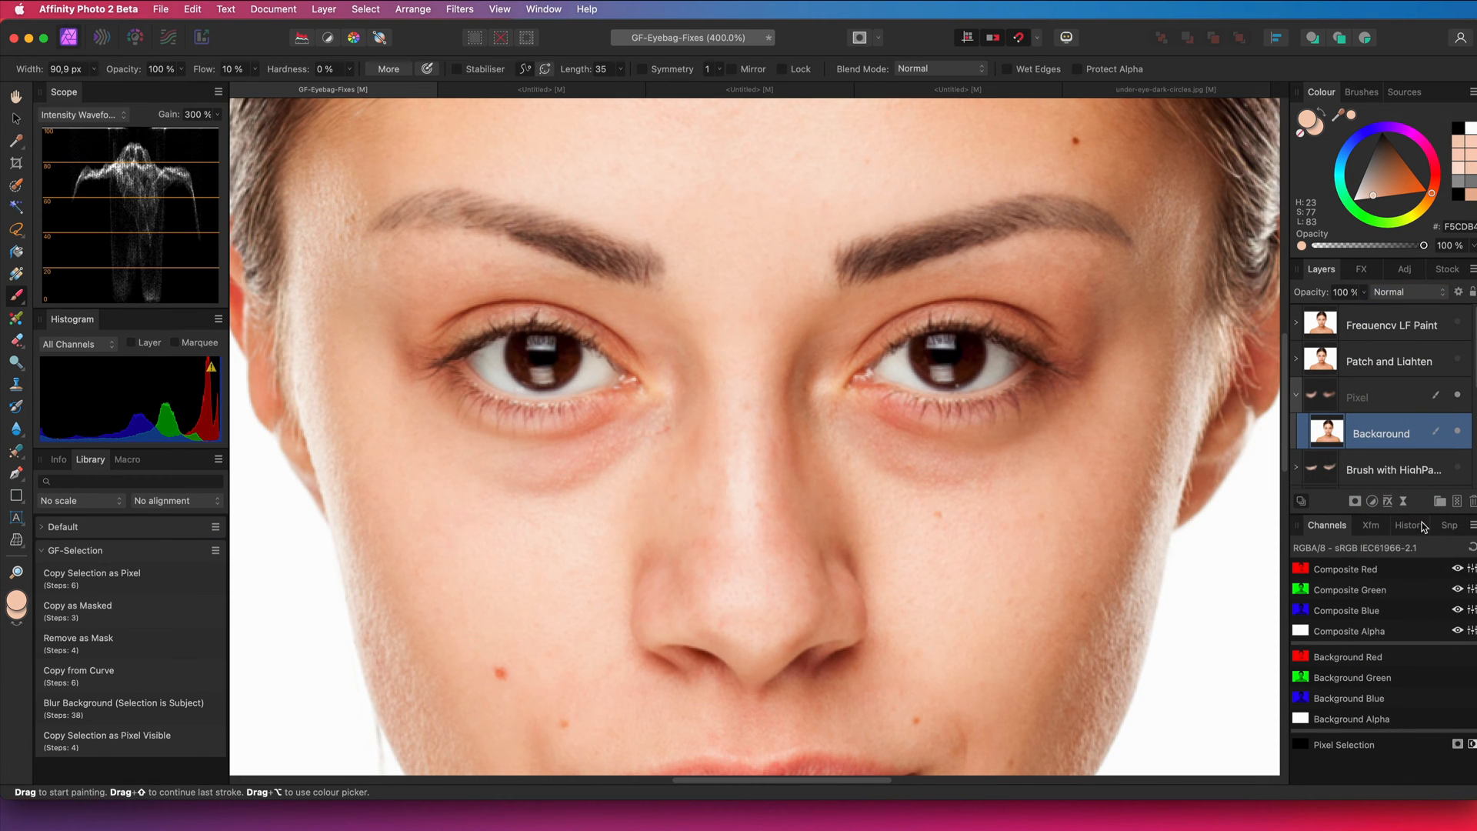
# Add a monochrome live High Pass of about 0.9 px to the Background copy, blend mode left Normal
pyautogui.click(1387, 500)
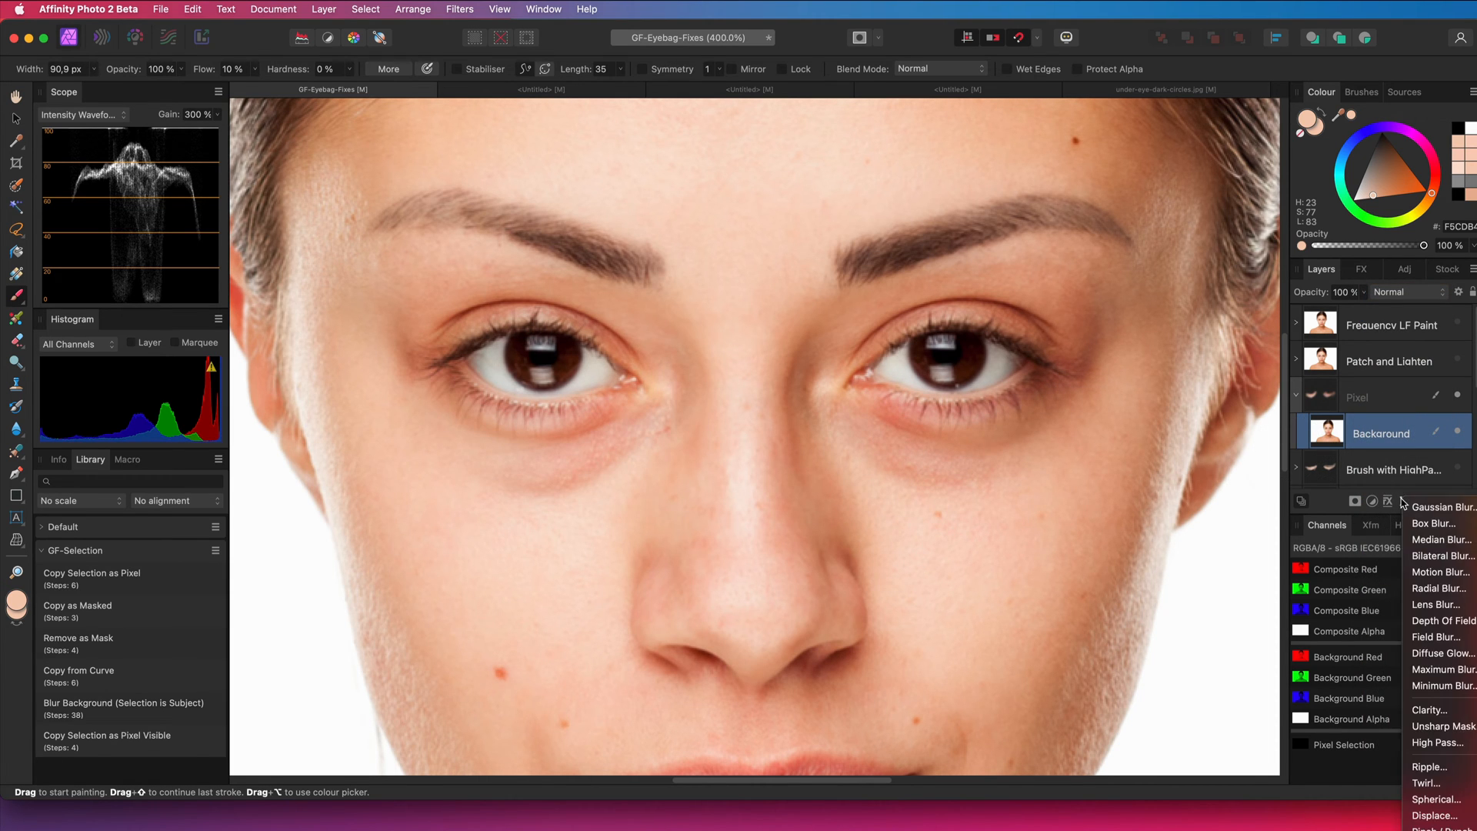
pyautogui.click(1437, 742)
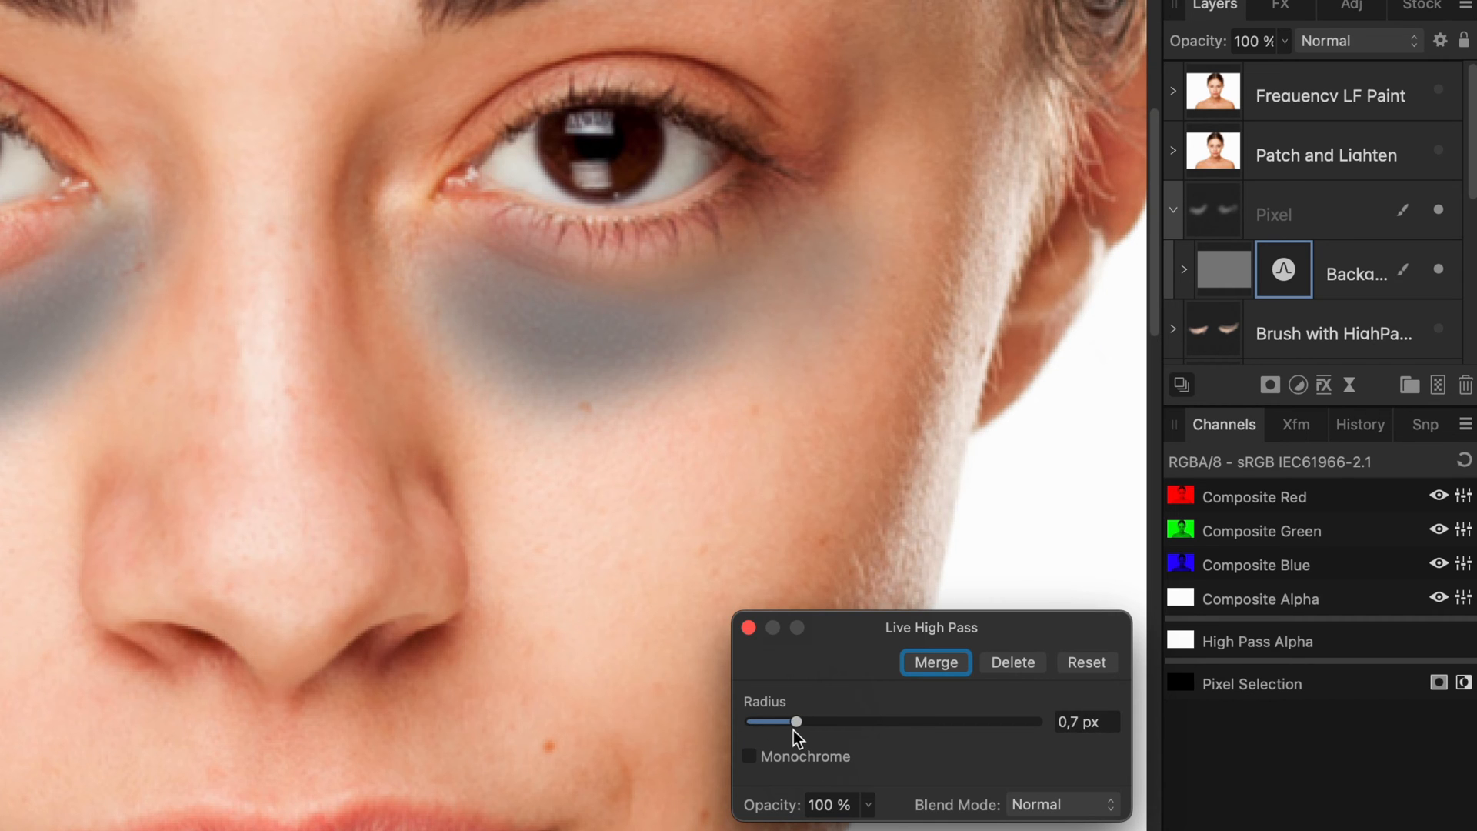
pyautogui.click(748, 755)
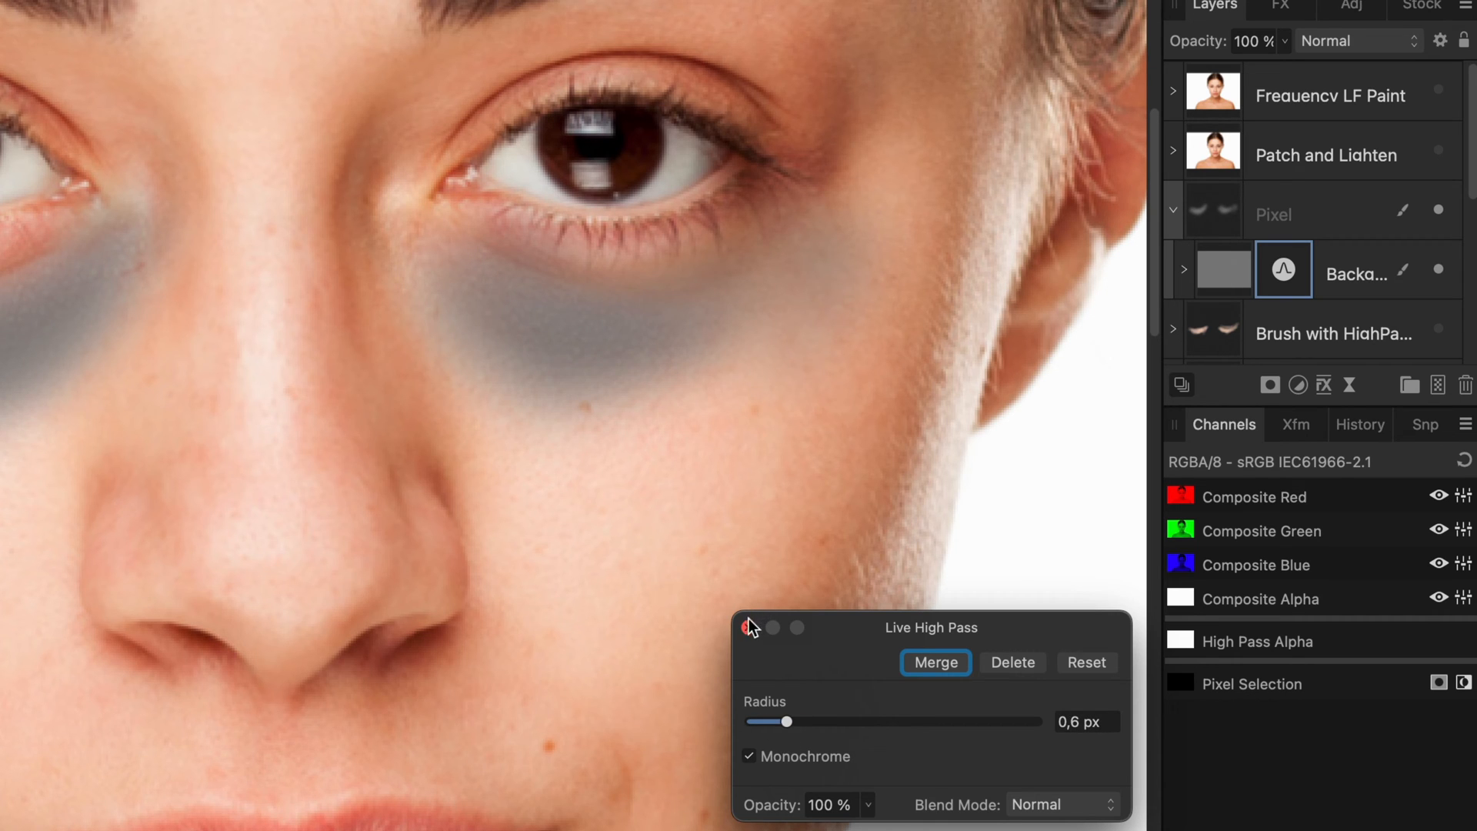
pyautogui.click(749, 628)
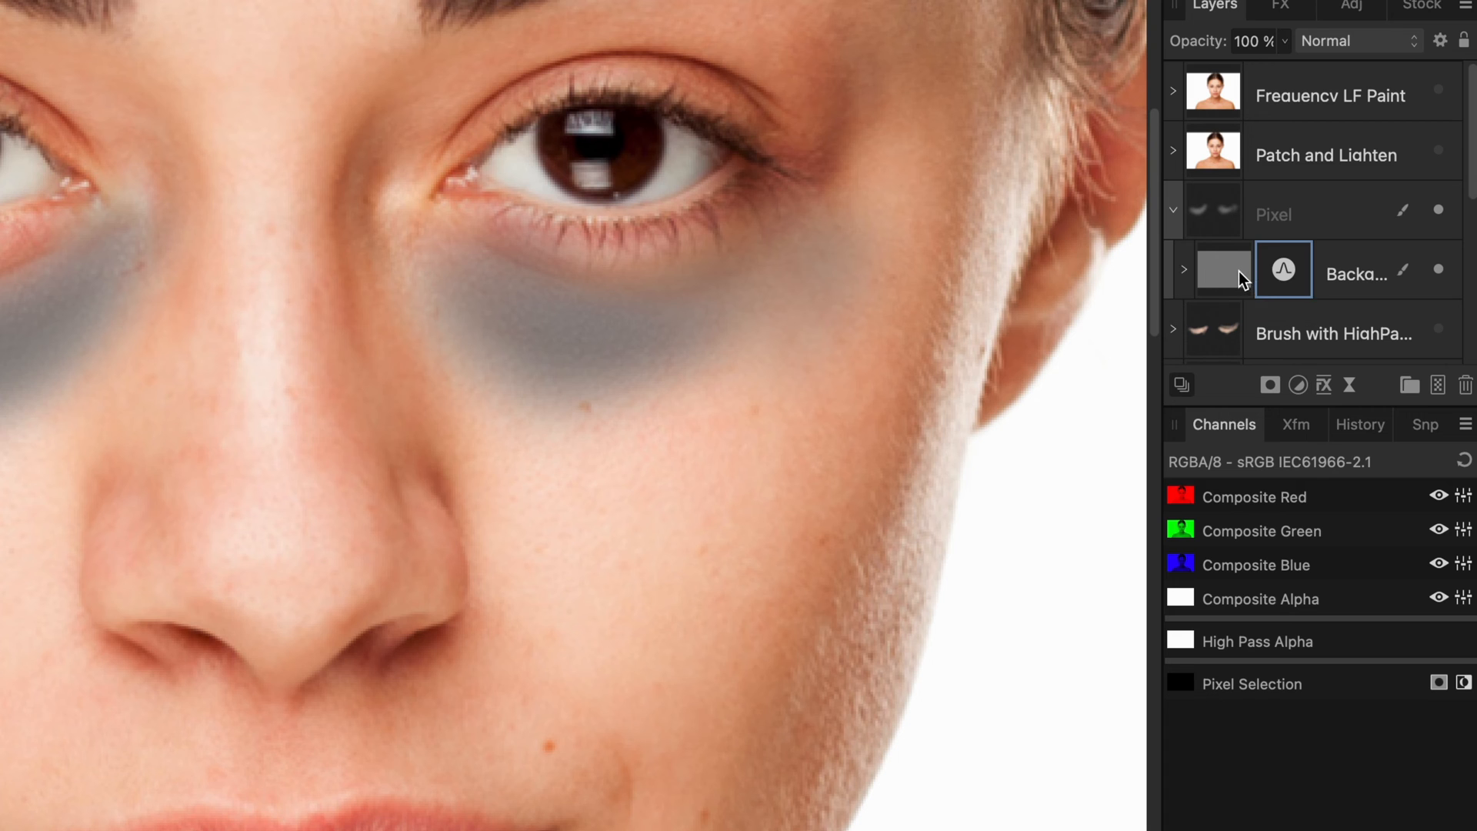
pyautogui.click(1352, 40)
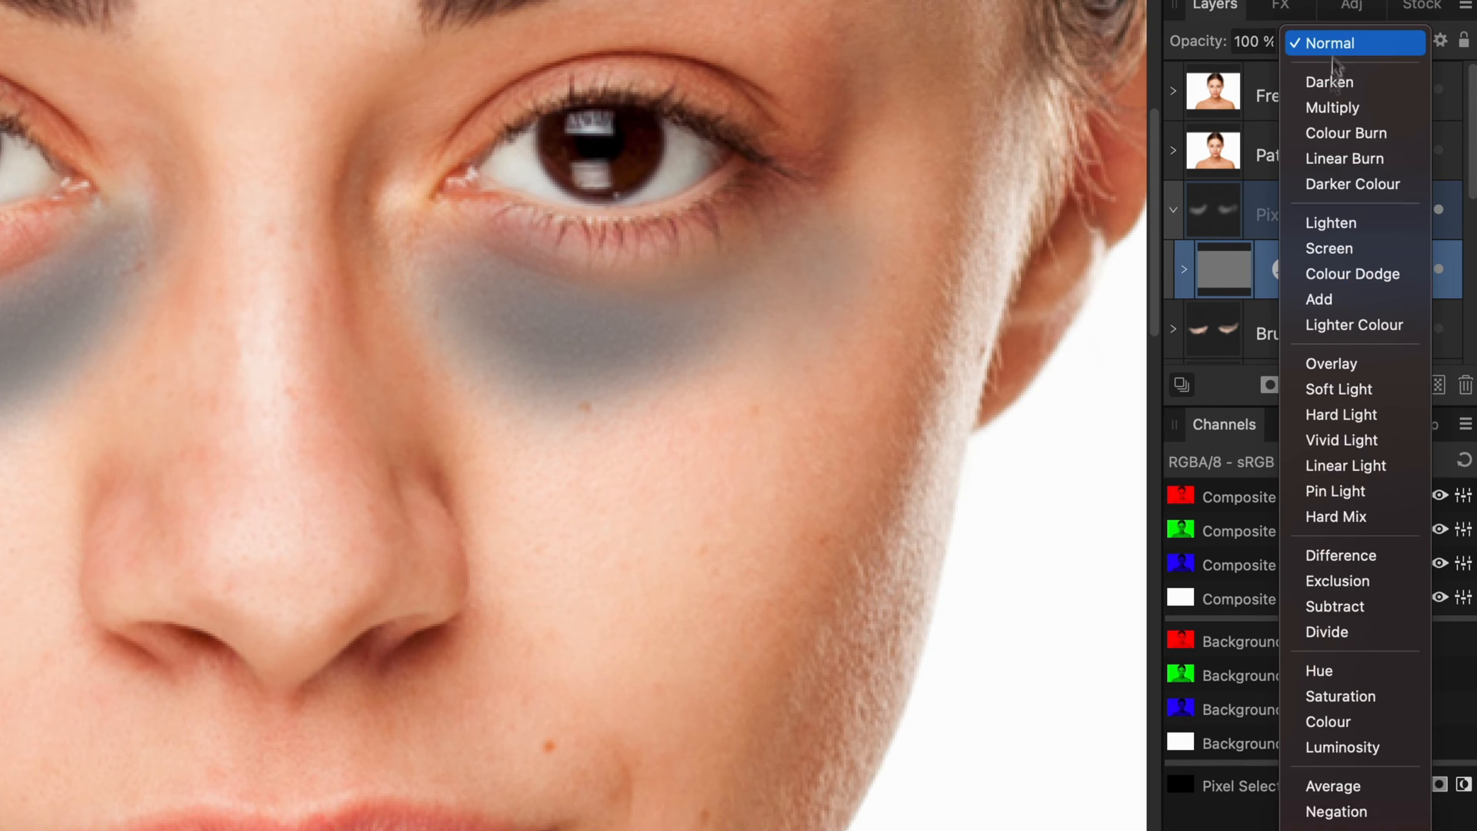
pyautogui.click(1346, 464)
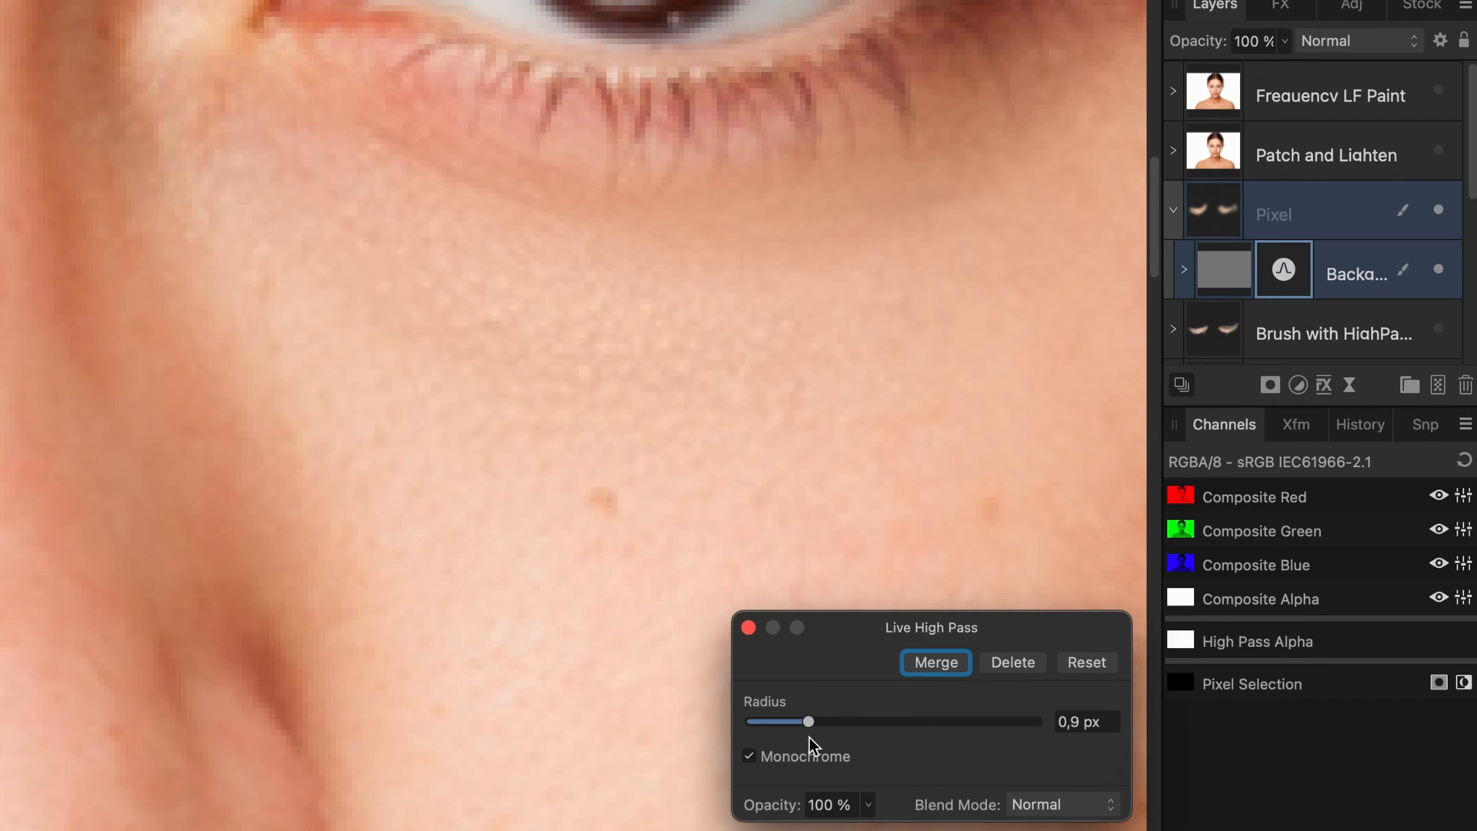
pyautogui.click(934, 662)
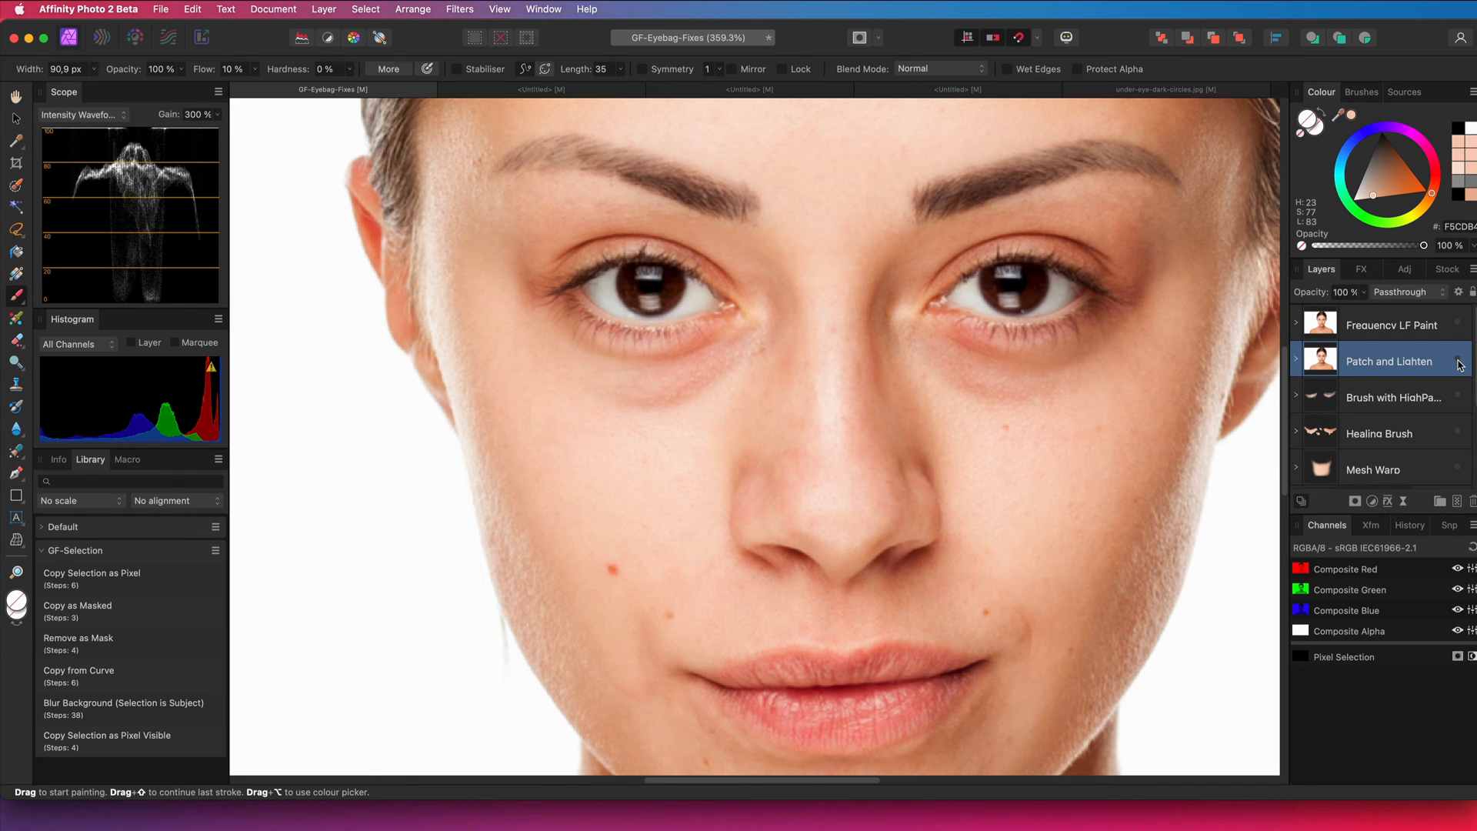
pyautogui.moveTo(1338, 396)
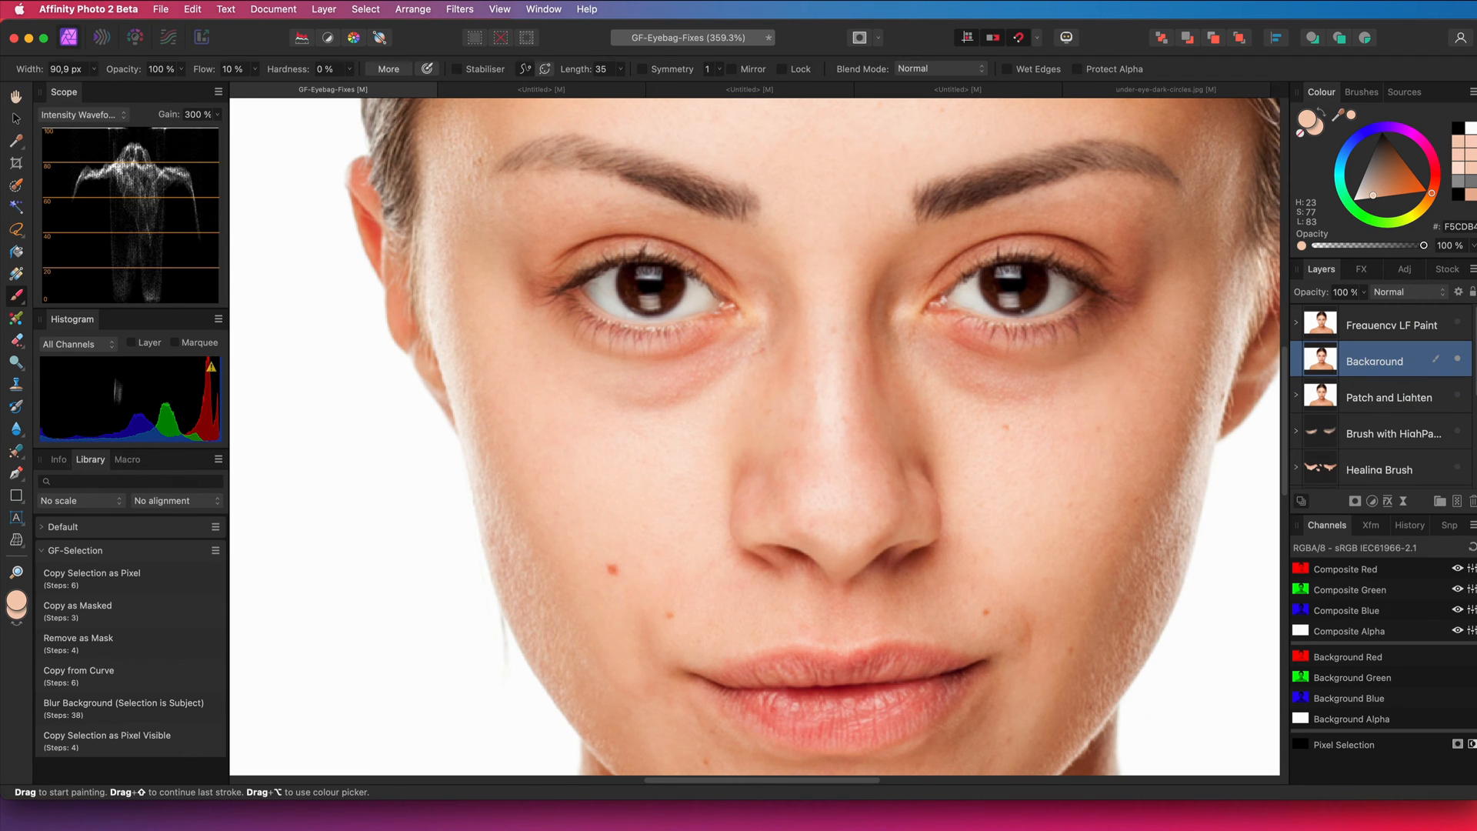
# Pick the Patch Tool to patch skin on the fresh Background copy
pyautogui.click(15, 455)
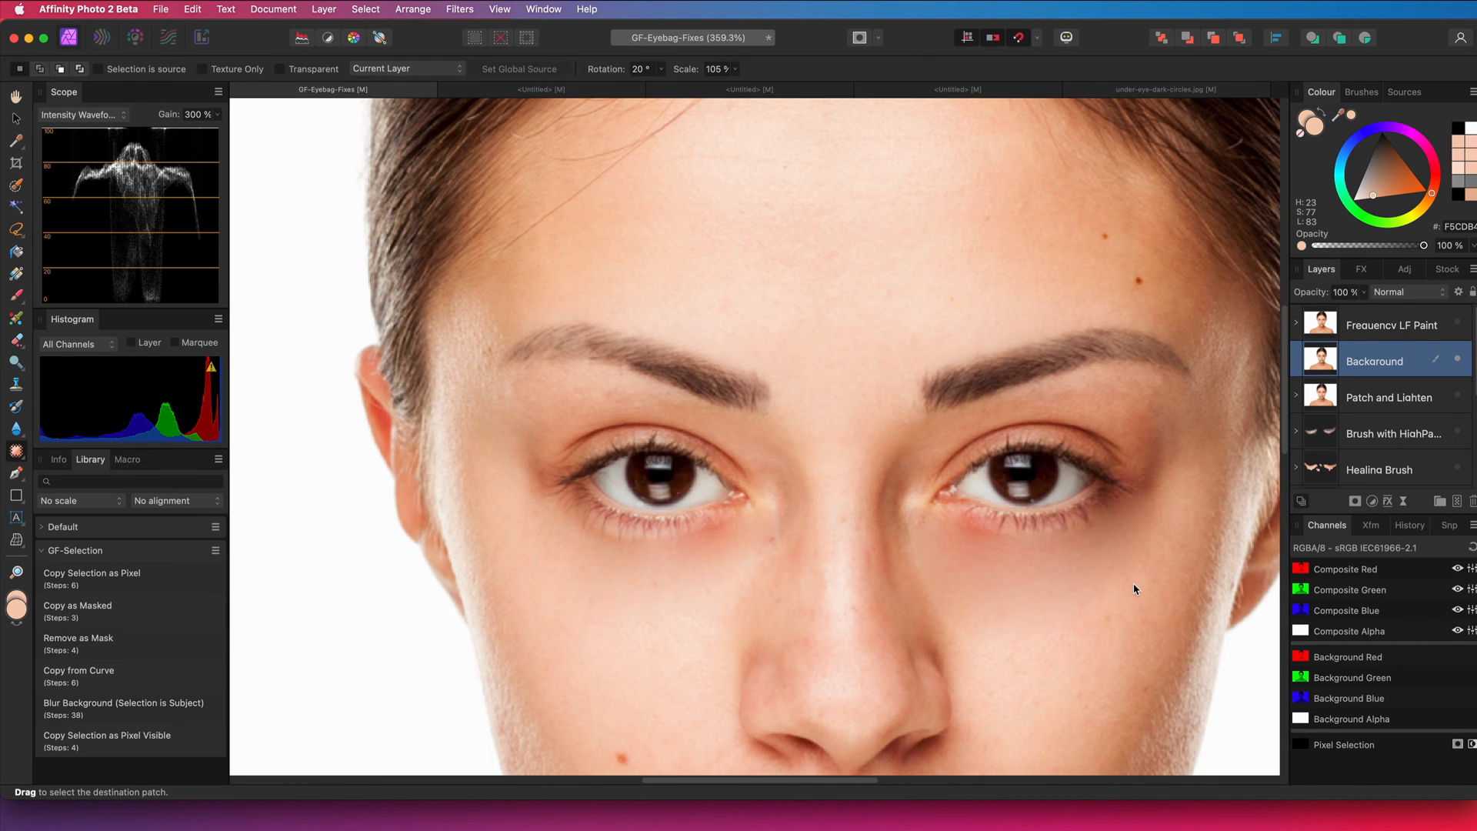
# Rename the duplicated image layer to 'Patched'
pyautogui.doubleClick(1374, 360)
pyautogui.write('Patched')
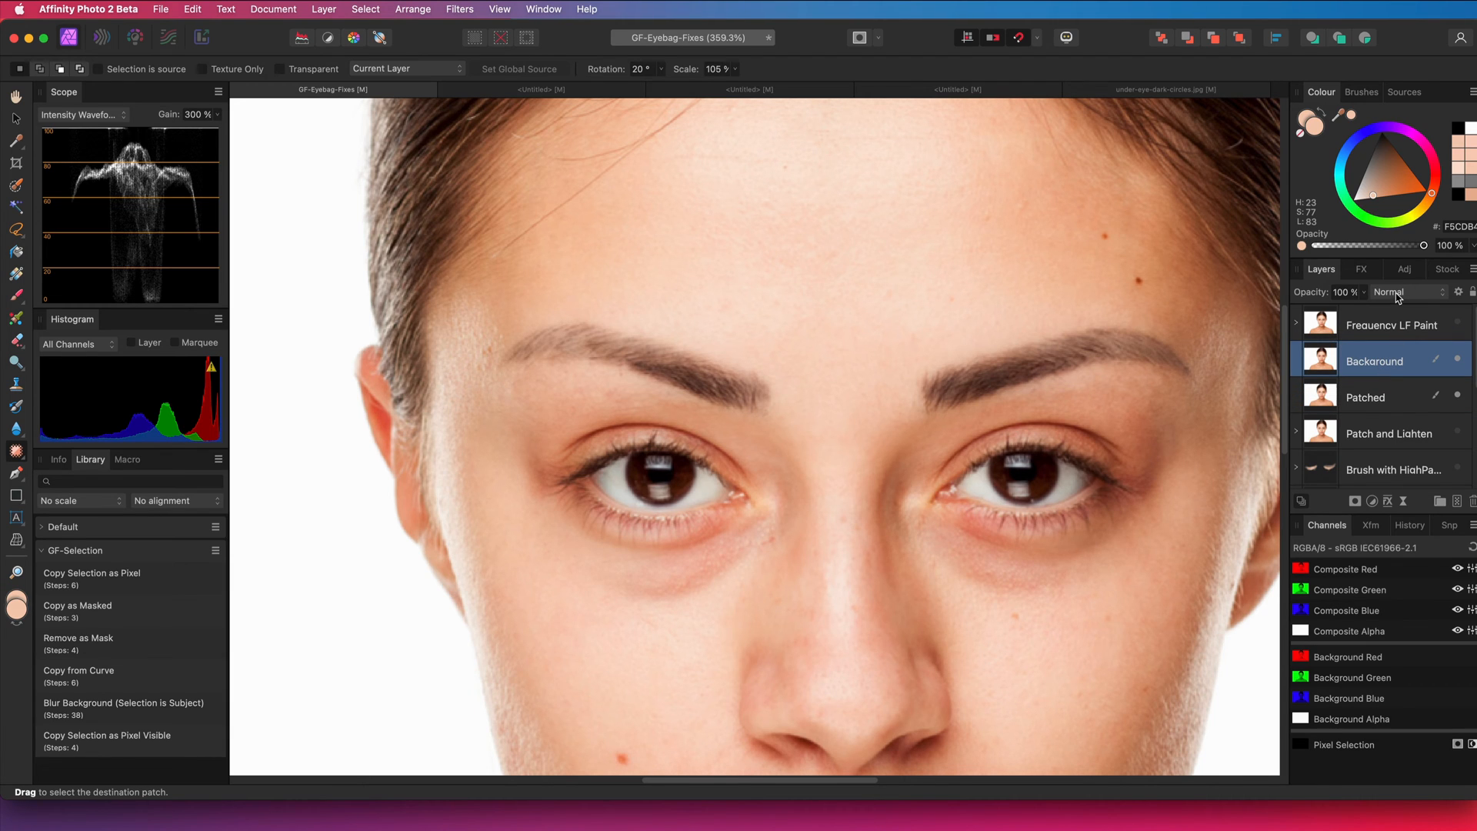
# Set the Background copy to Lighten blend mode at 74% opacity
pyautogui.click(1403, 292)
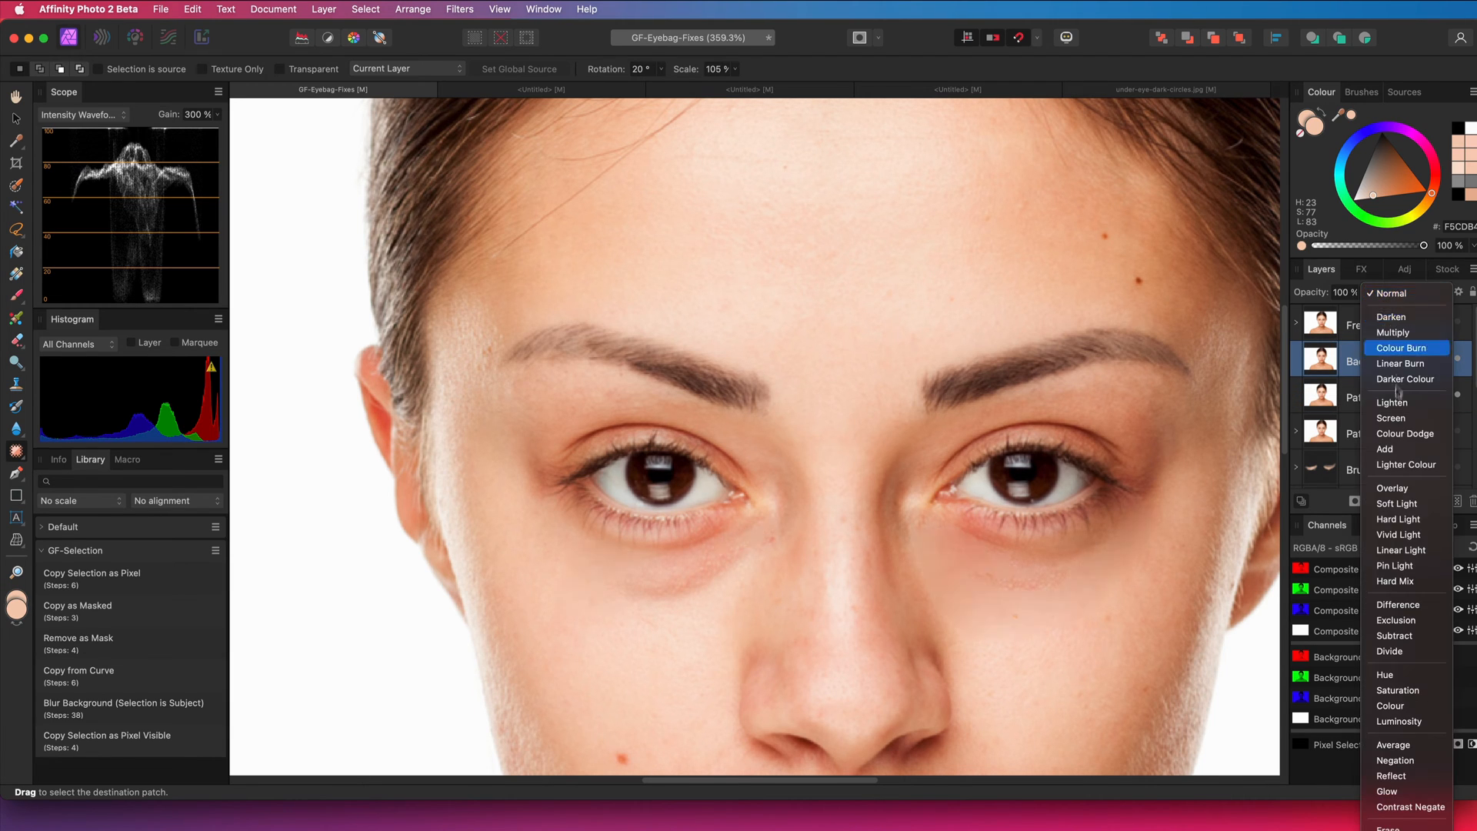
pyautogui.moveTo(1392, 401)
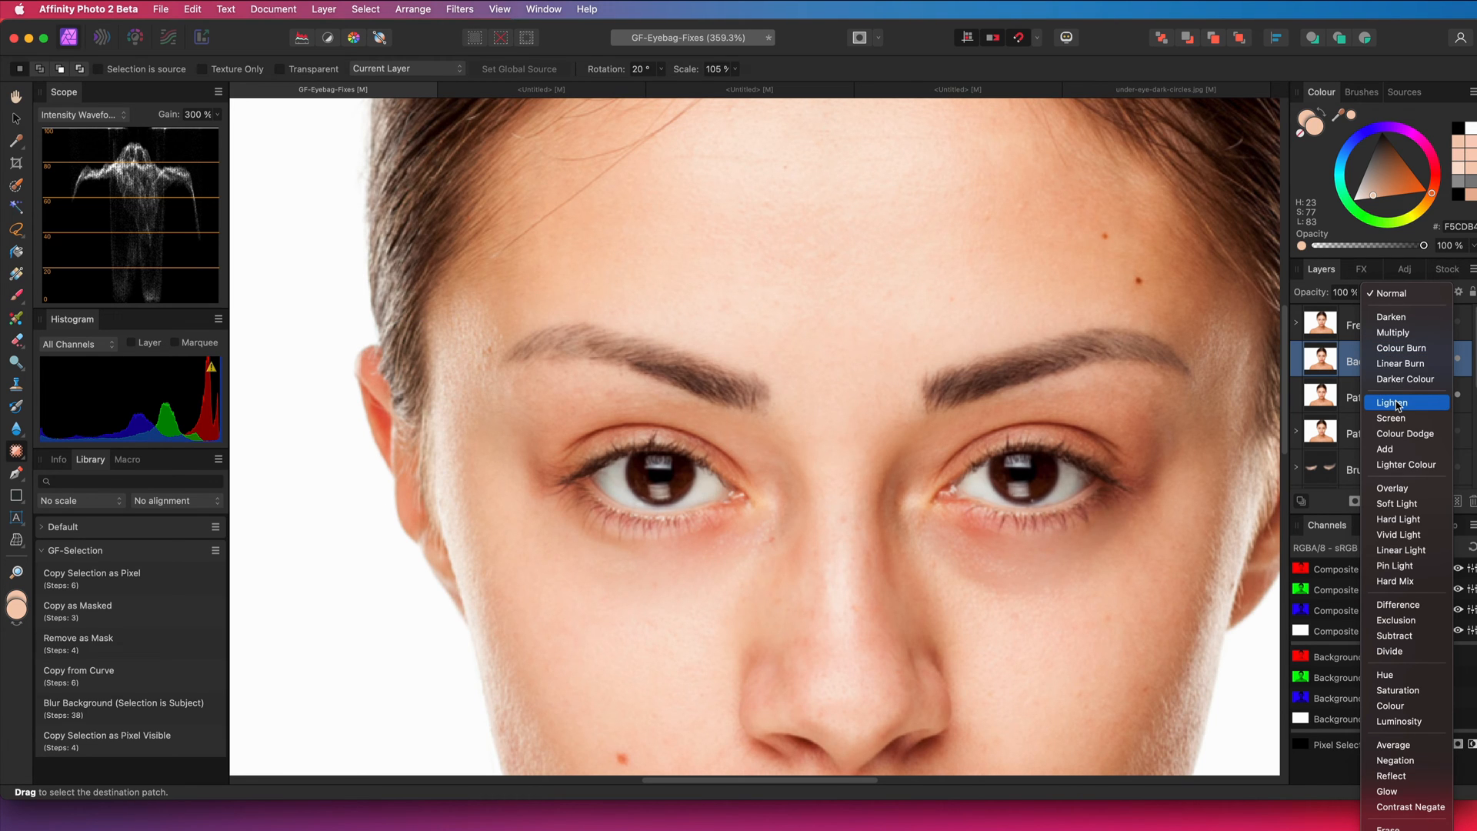
pyautogui.click(1394, 402)
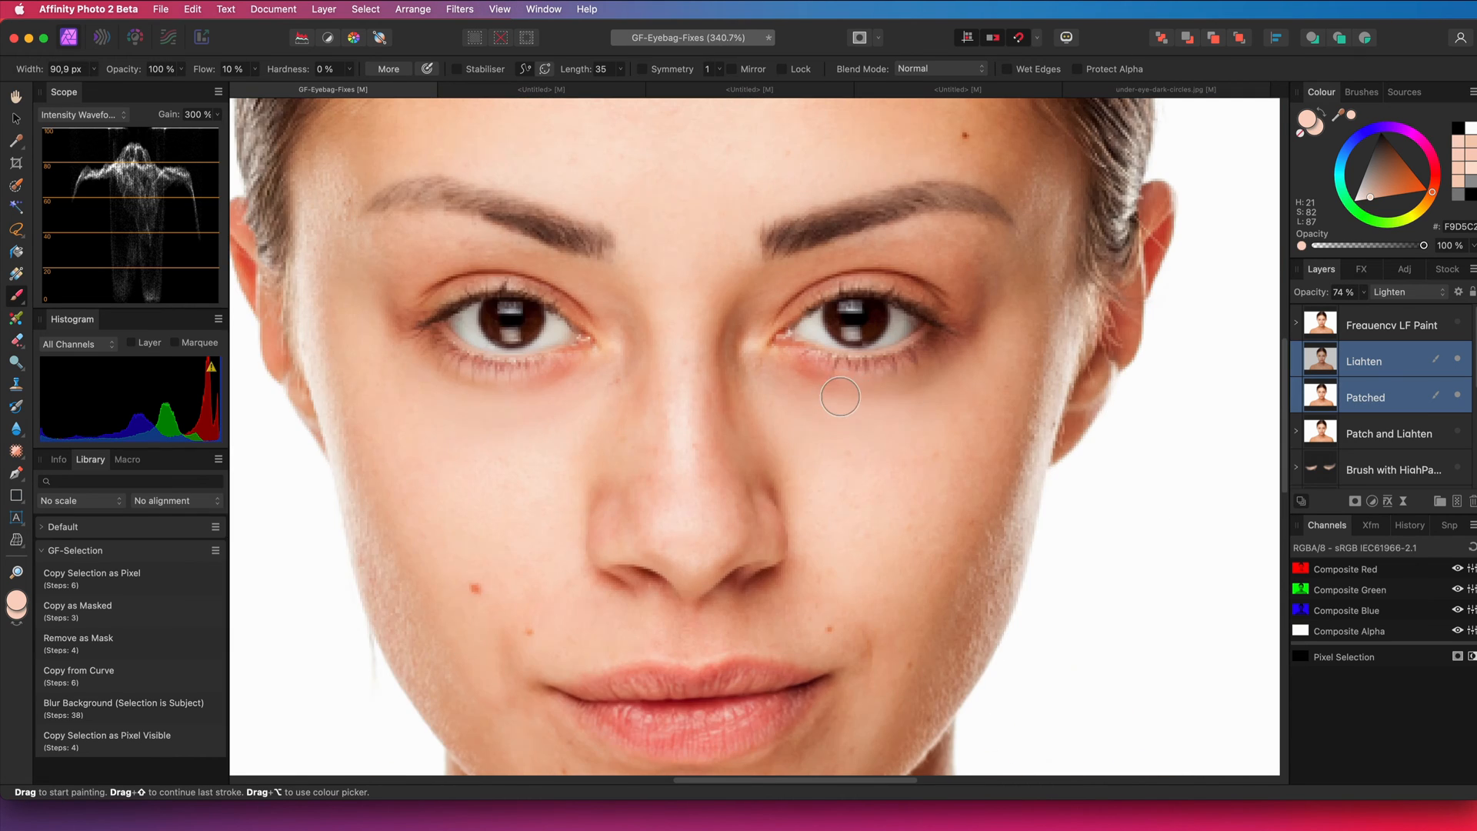
# Select the Patched layer, review and dismiss its Blend Options before deleting the demo layers
pyautogui.scroll(3)
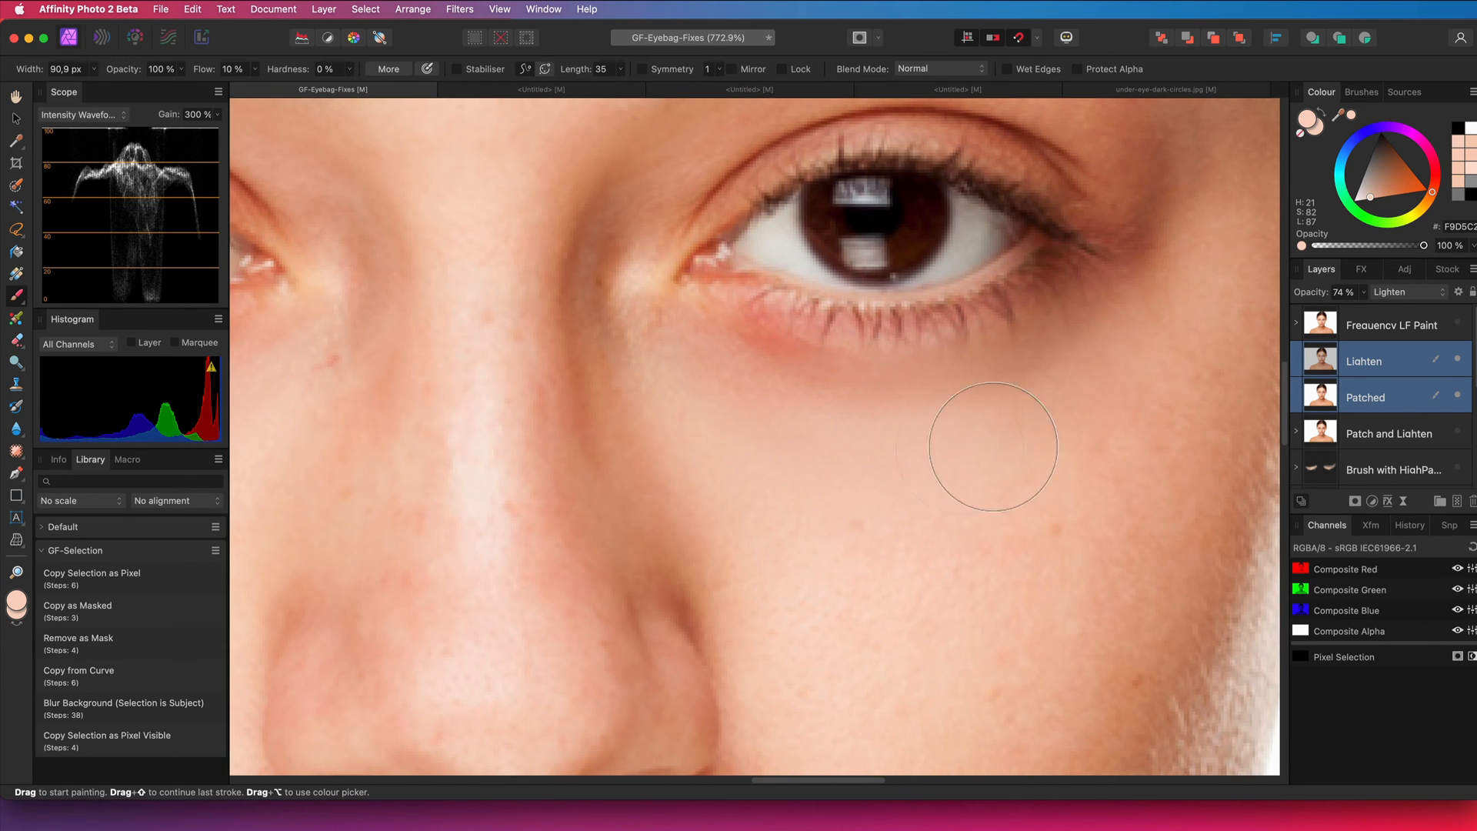
pyautogui.moveTo(1022, 471)
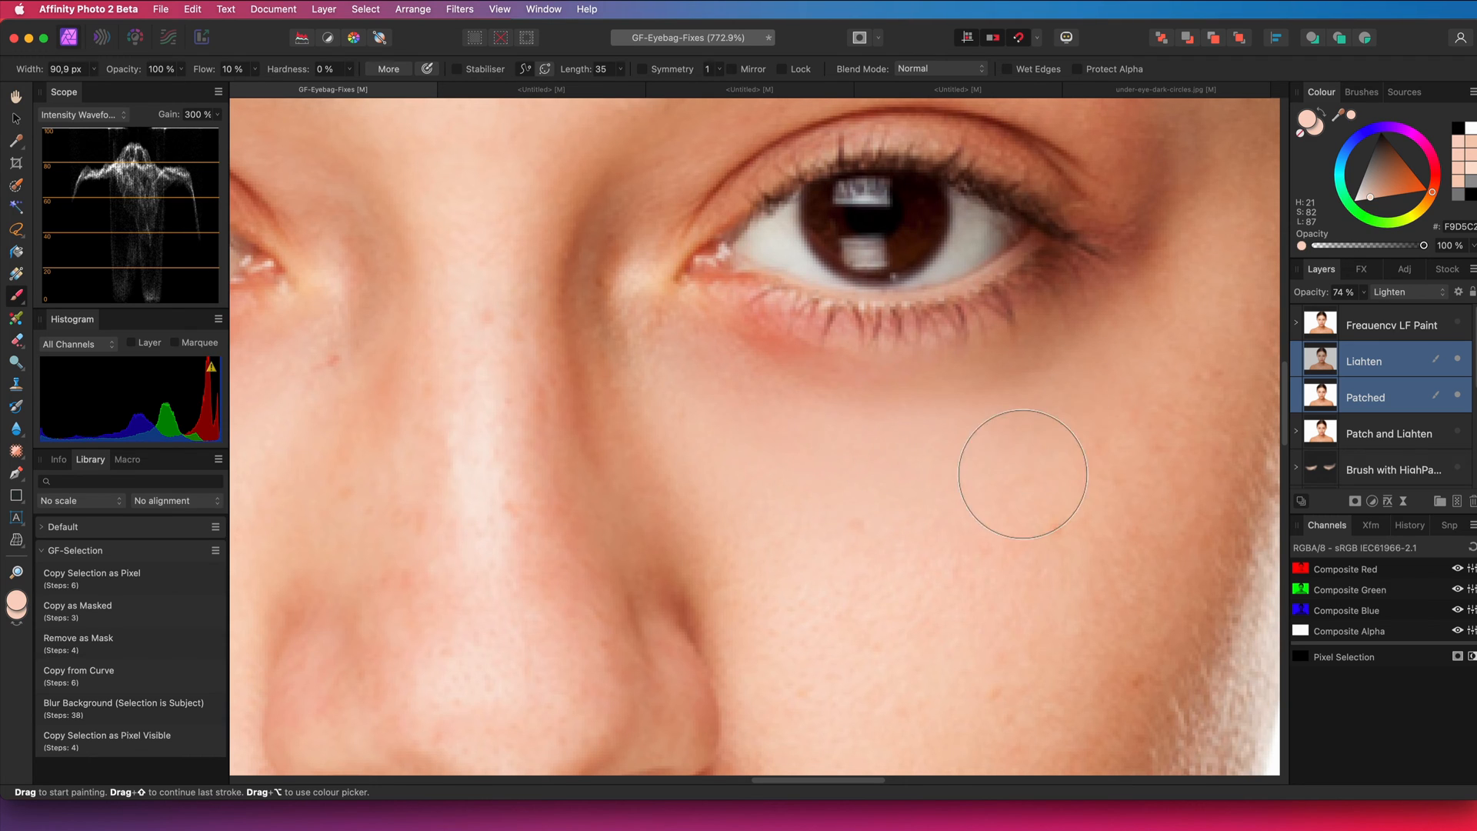
pyautogui.moveTo(1314, 367)
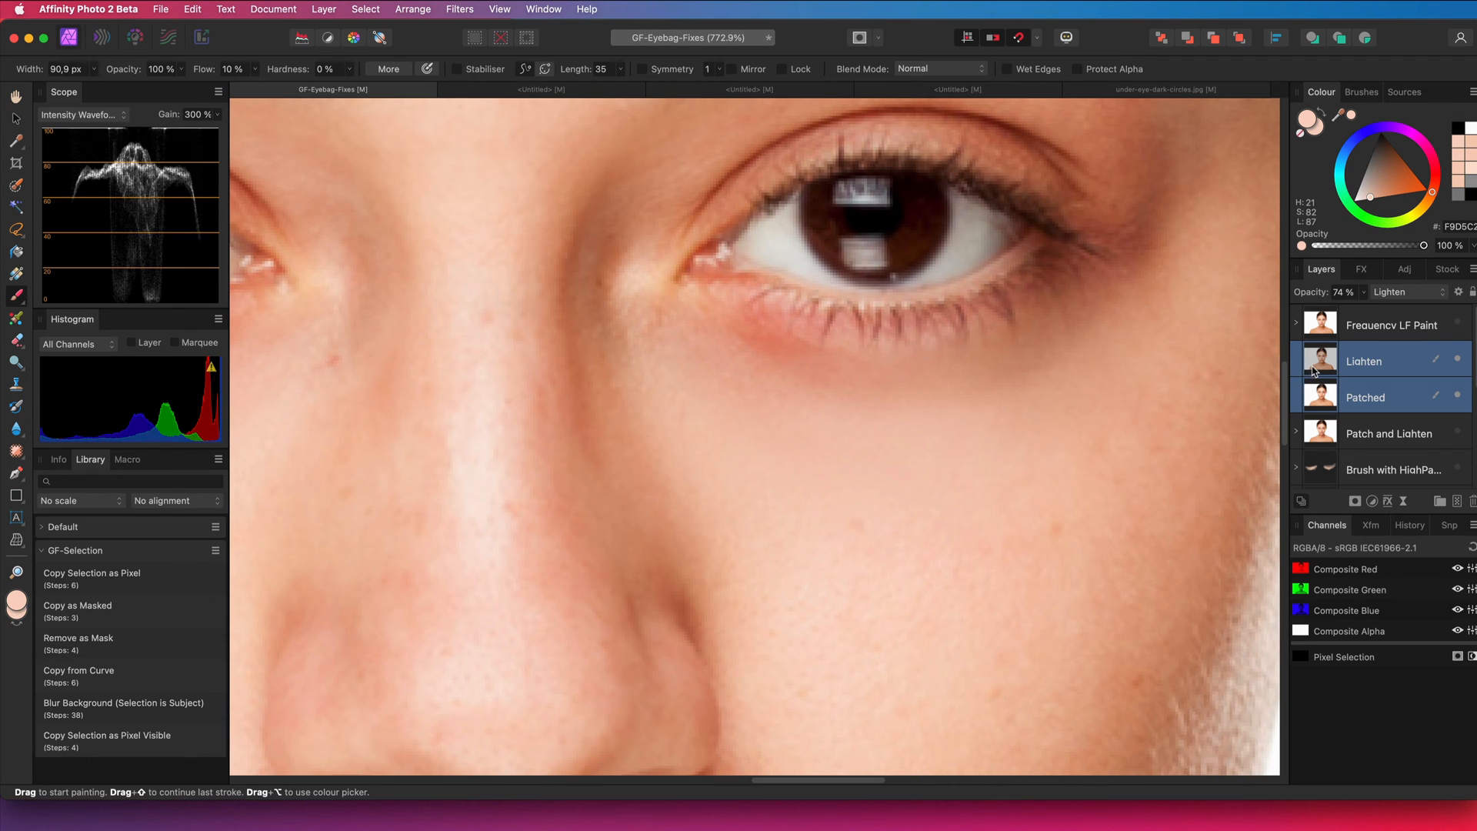
pyautogui.click(1366, 397)
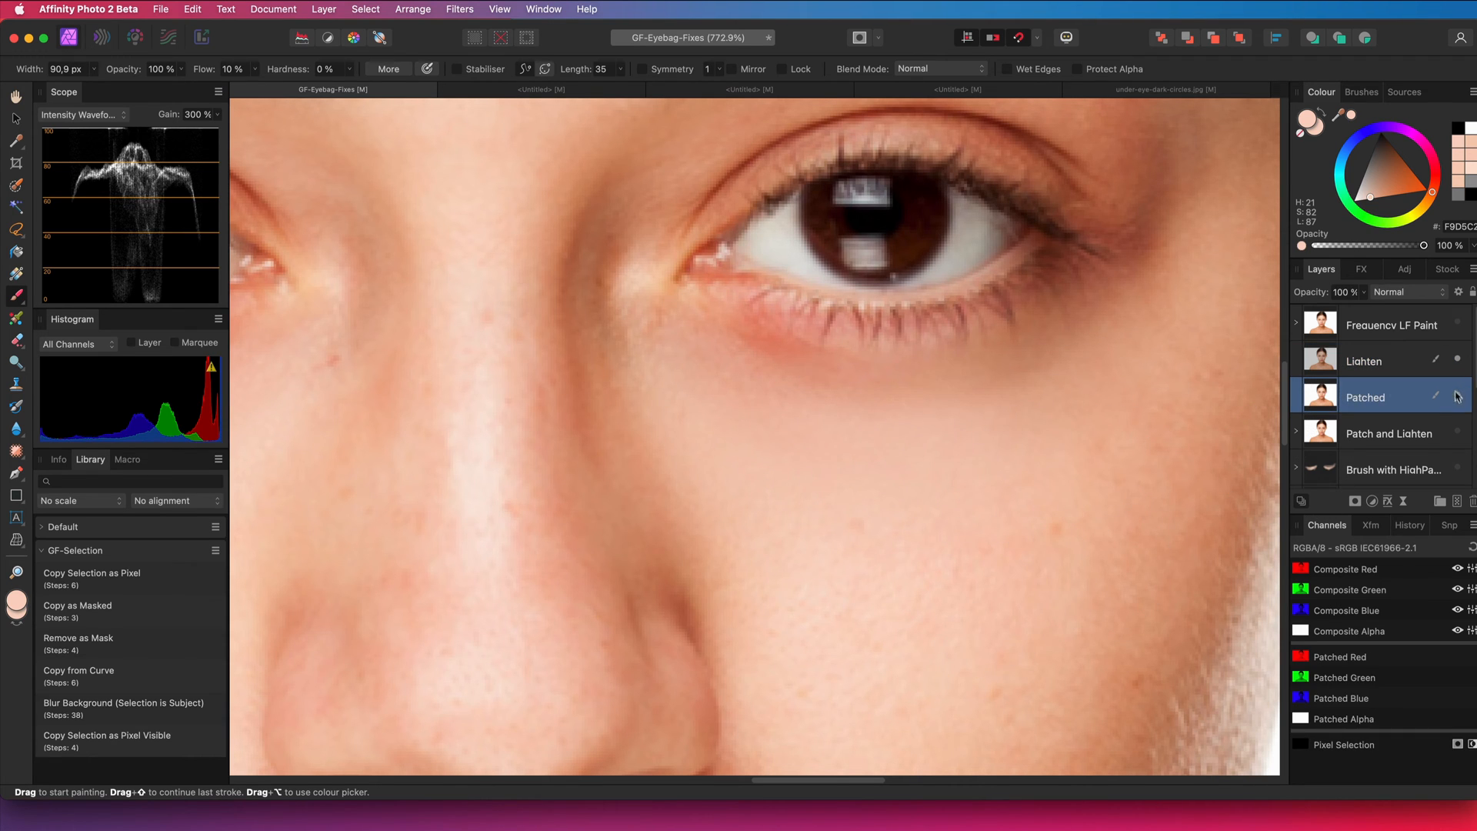
pyautogui.click(1455, 395)
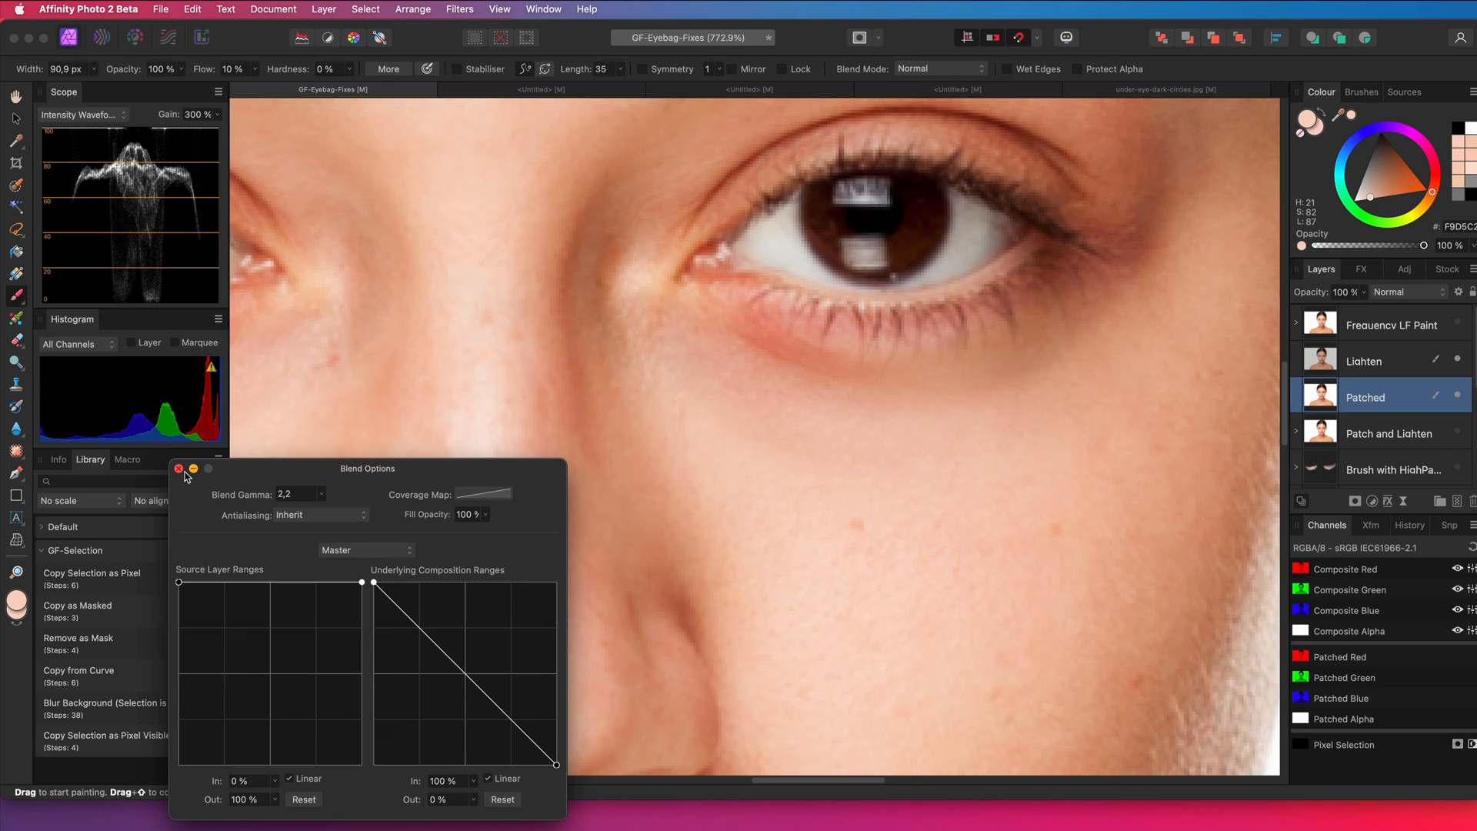
pyautogui.click(179, 469)
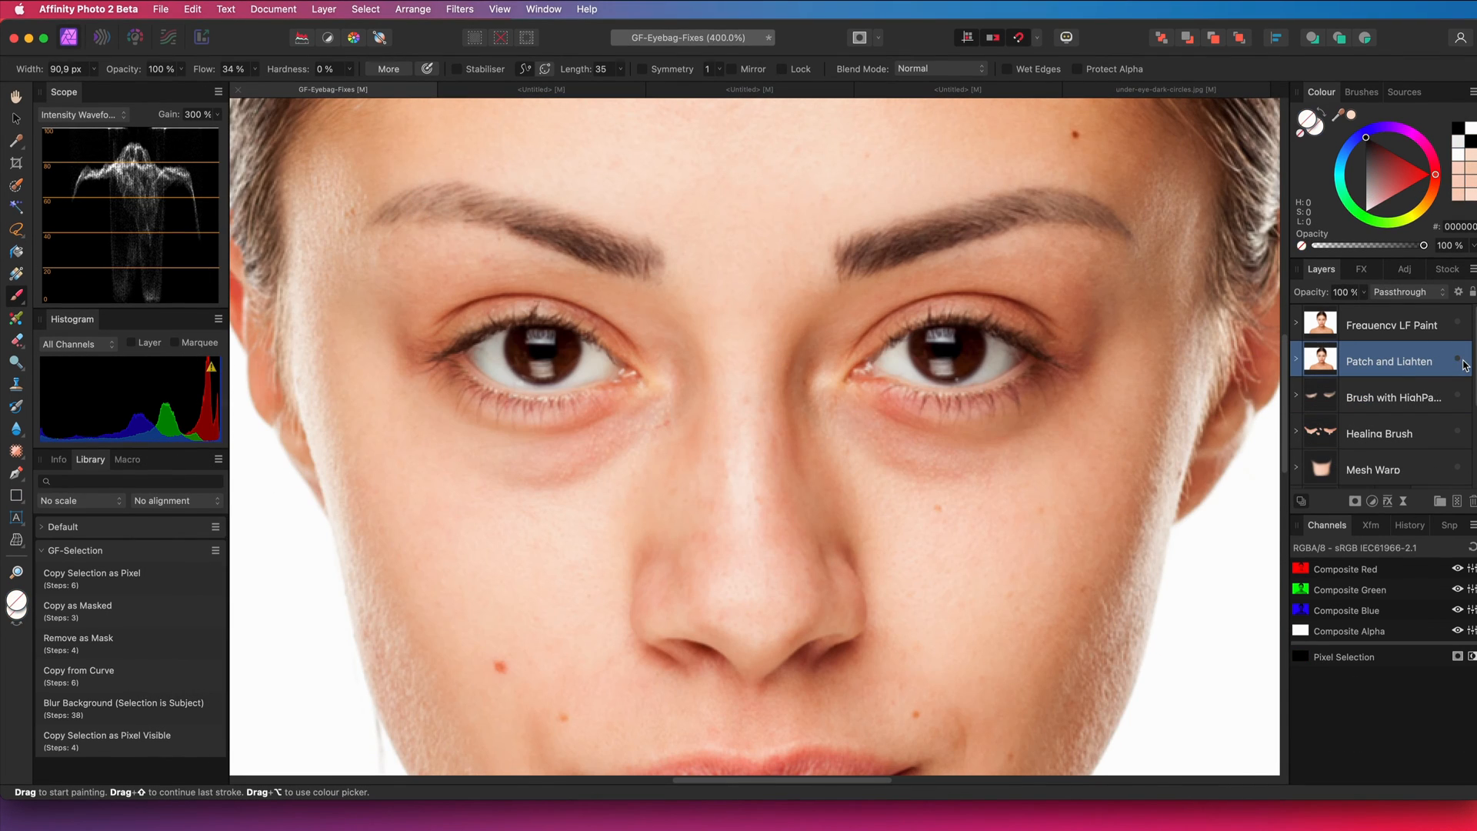
# Select the Frequency LF Paint group to place a Background copy above it
pyautogui.click(1387, 325)
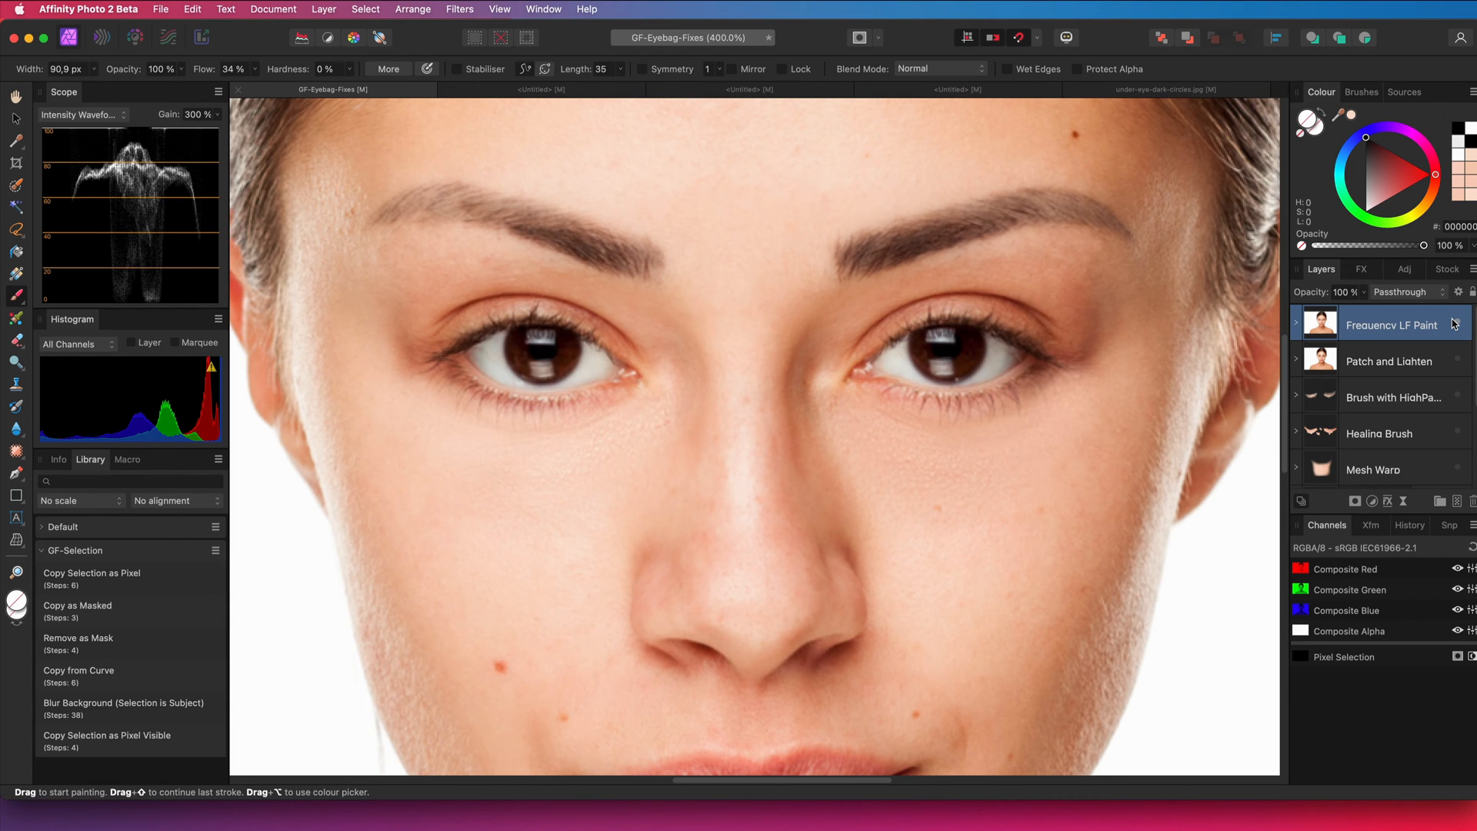
pyautogui.moveTo(1412, 414)
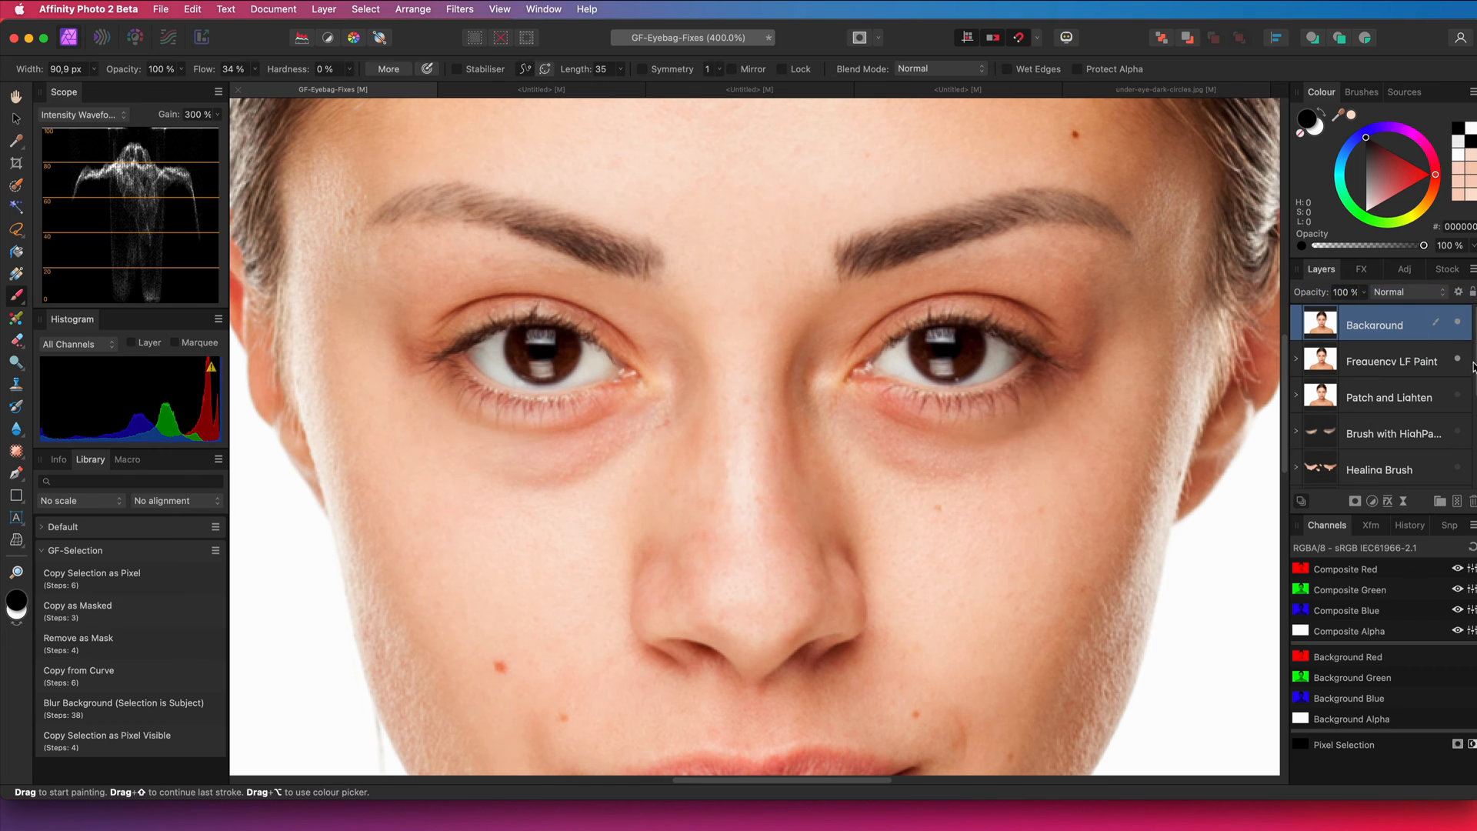
# Apply Frequency Separation with a Gaussian 1 px radius to the Background copy
pyautogui.click(460, 9)
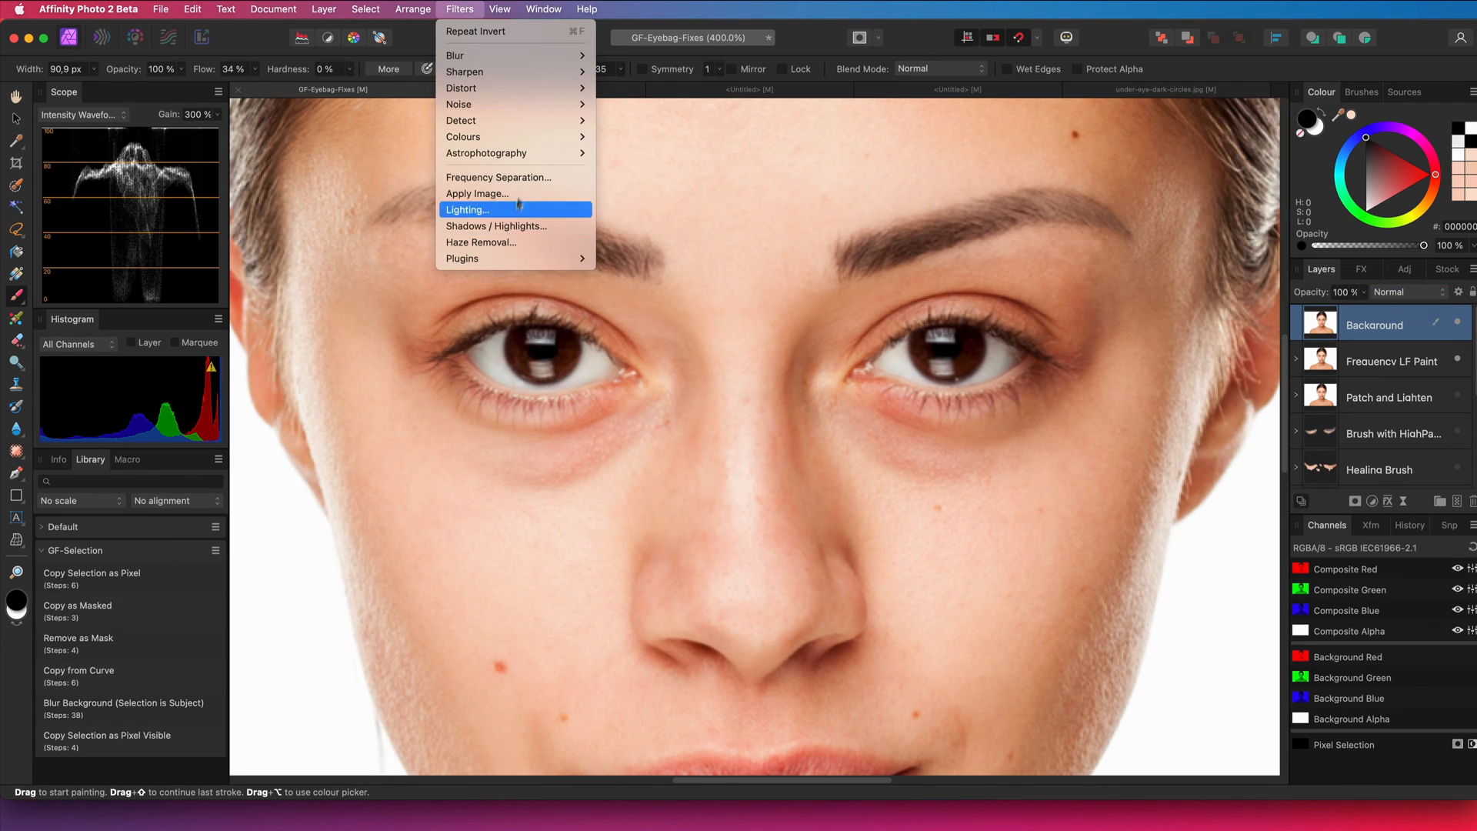
pyautogui.moveTo(497, 176)
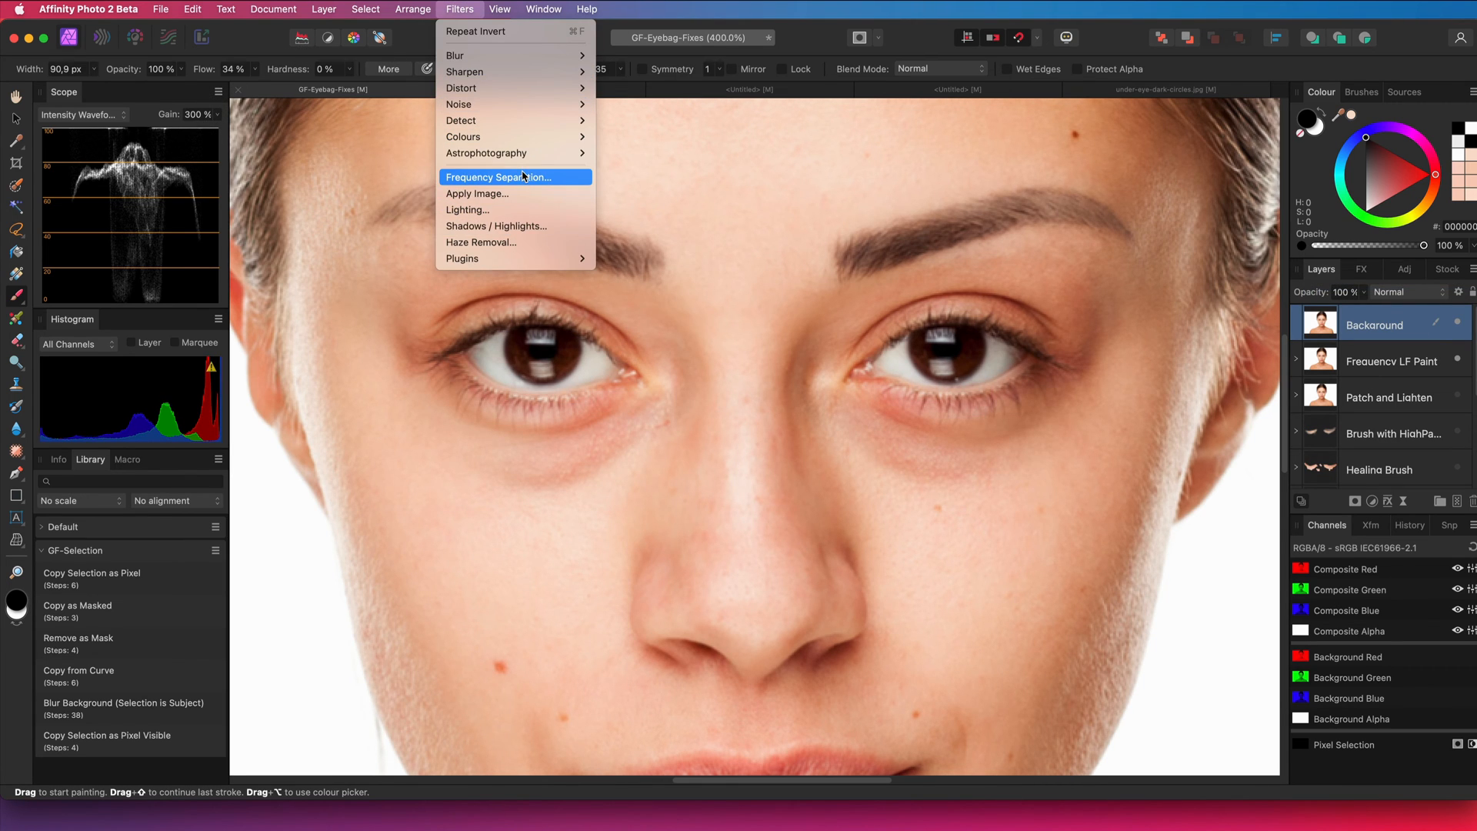
pyautogui.click(498, 176)
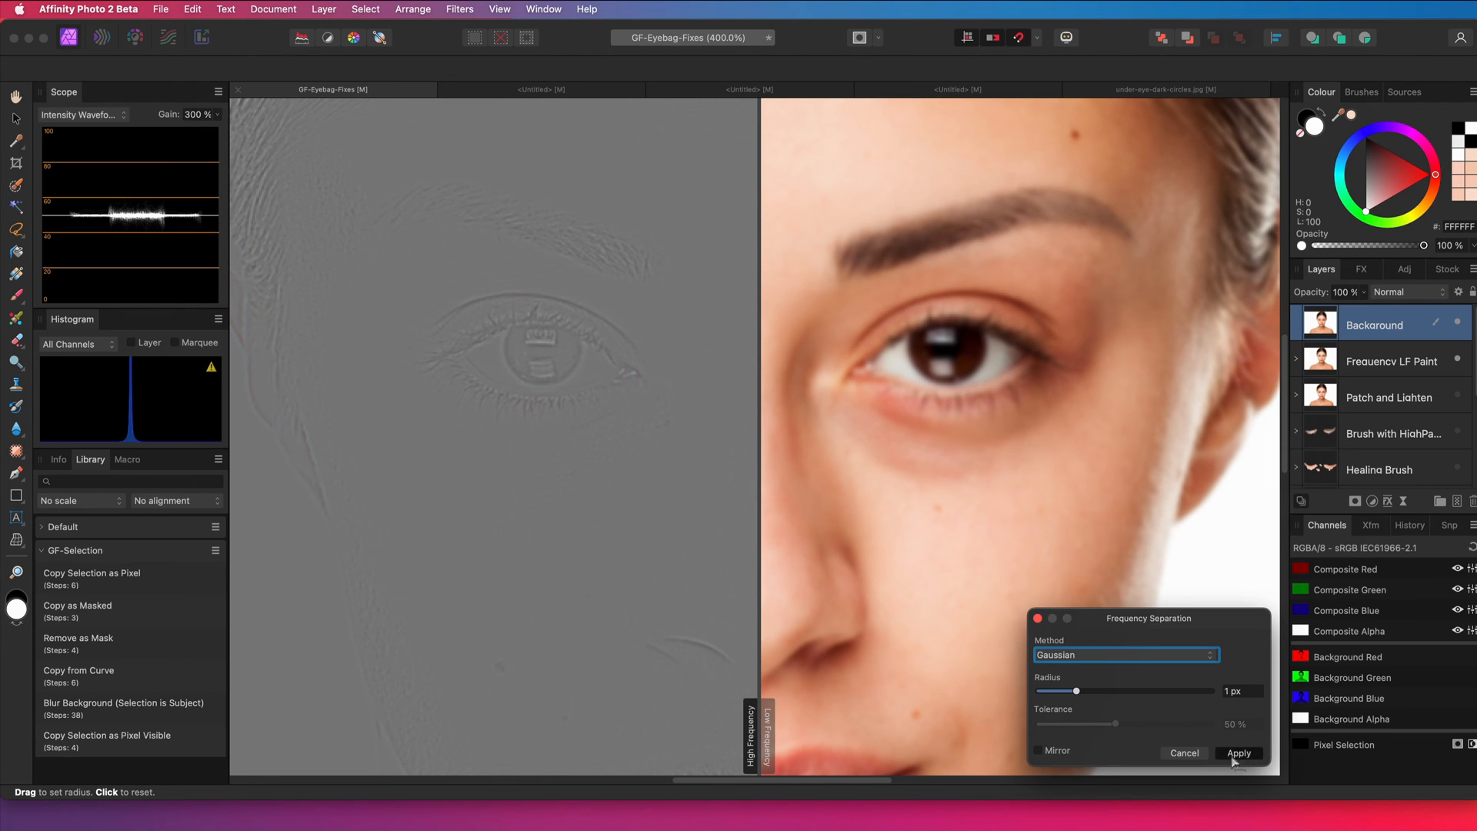
pyautogui.click(1237, 752)
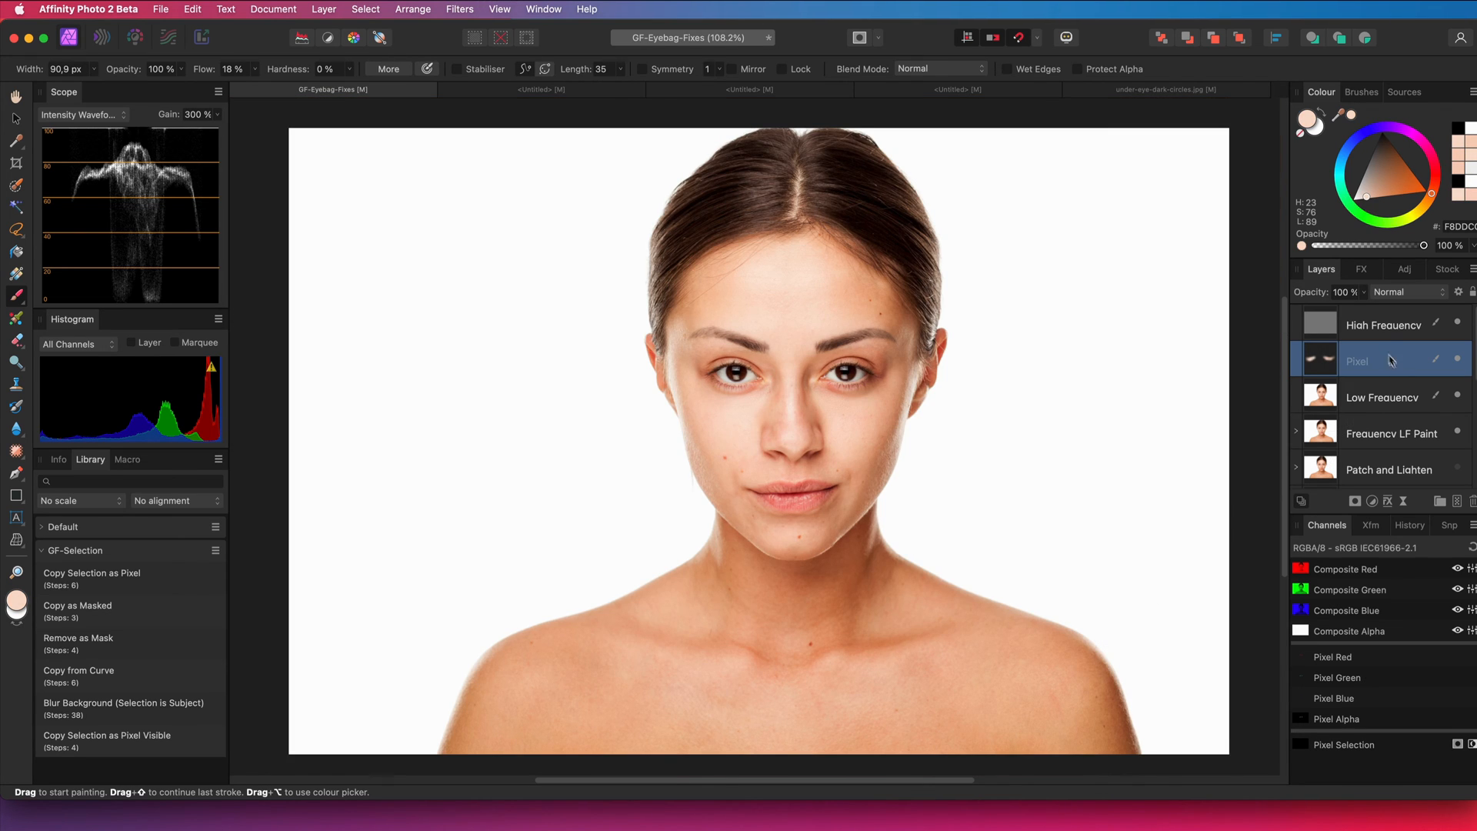
# Select the High Frequency layer together with the painted Pixel layer
pyautogui.click(1383, 324)
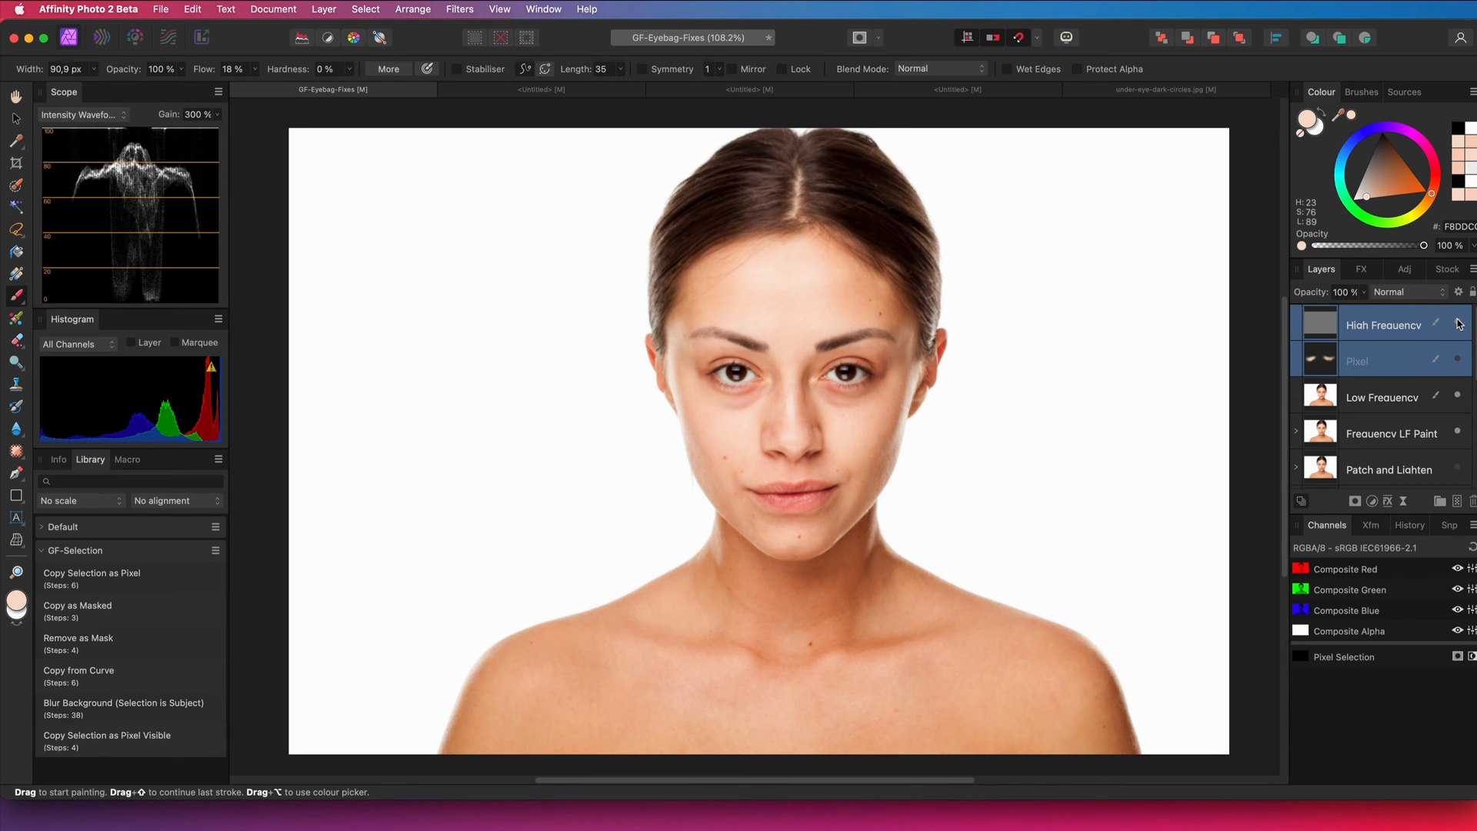
# Switch to the Untitled document with the blue eye close-up
pyautogui.scroll(3)
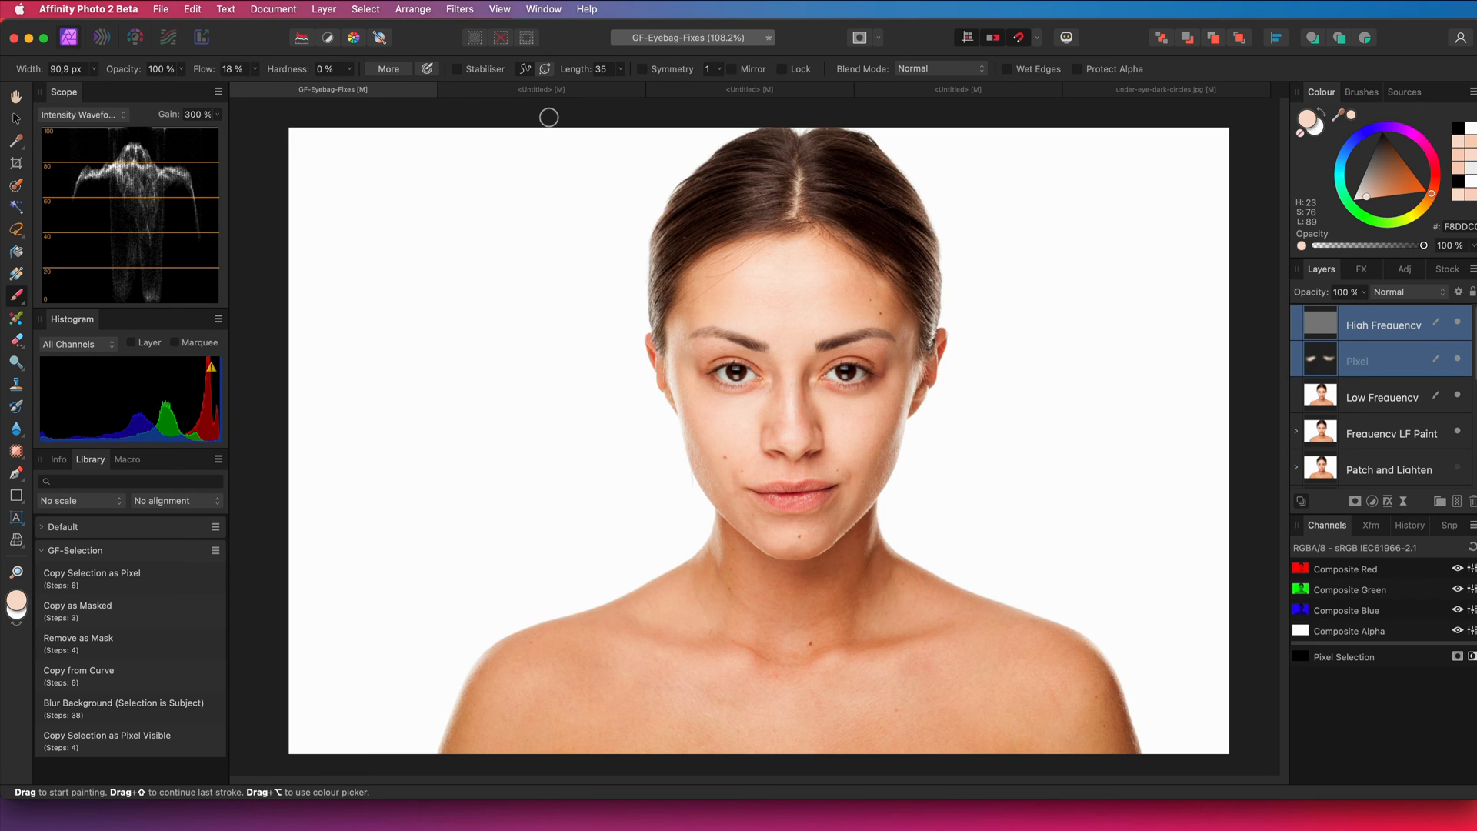
pyautogui.moveTo(525, 101)
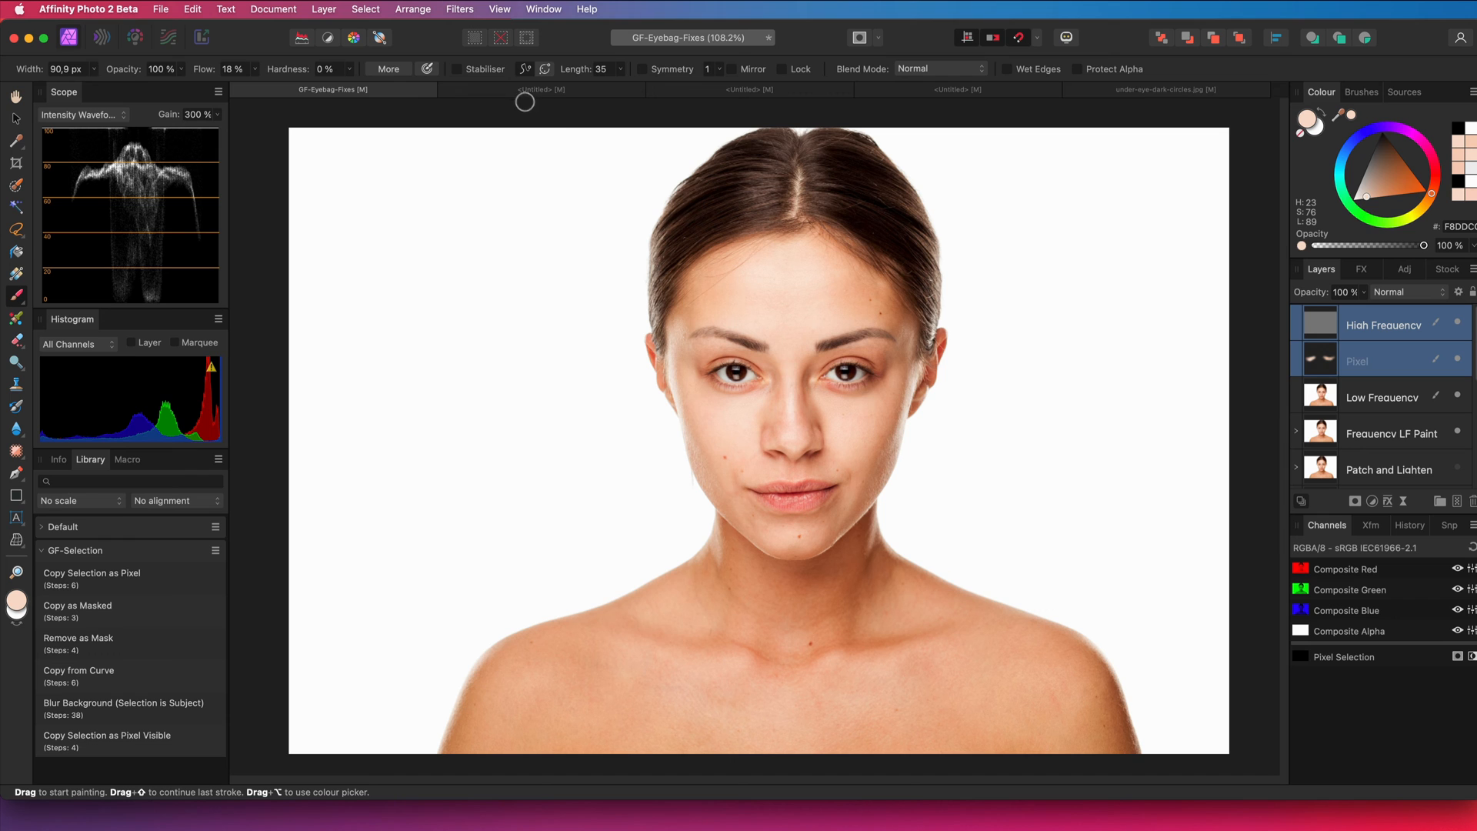
pyautogui.click(536, 90)
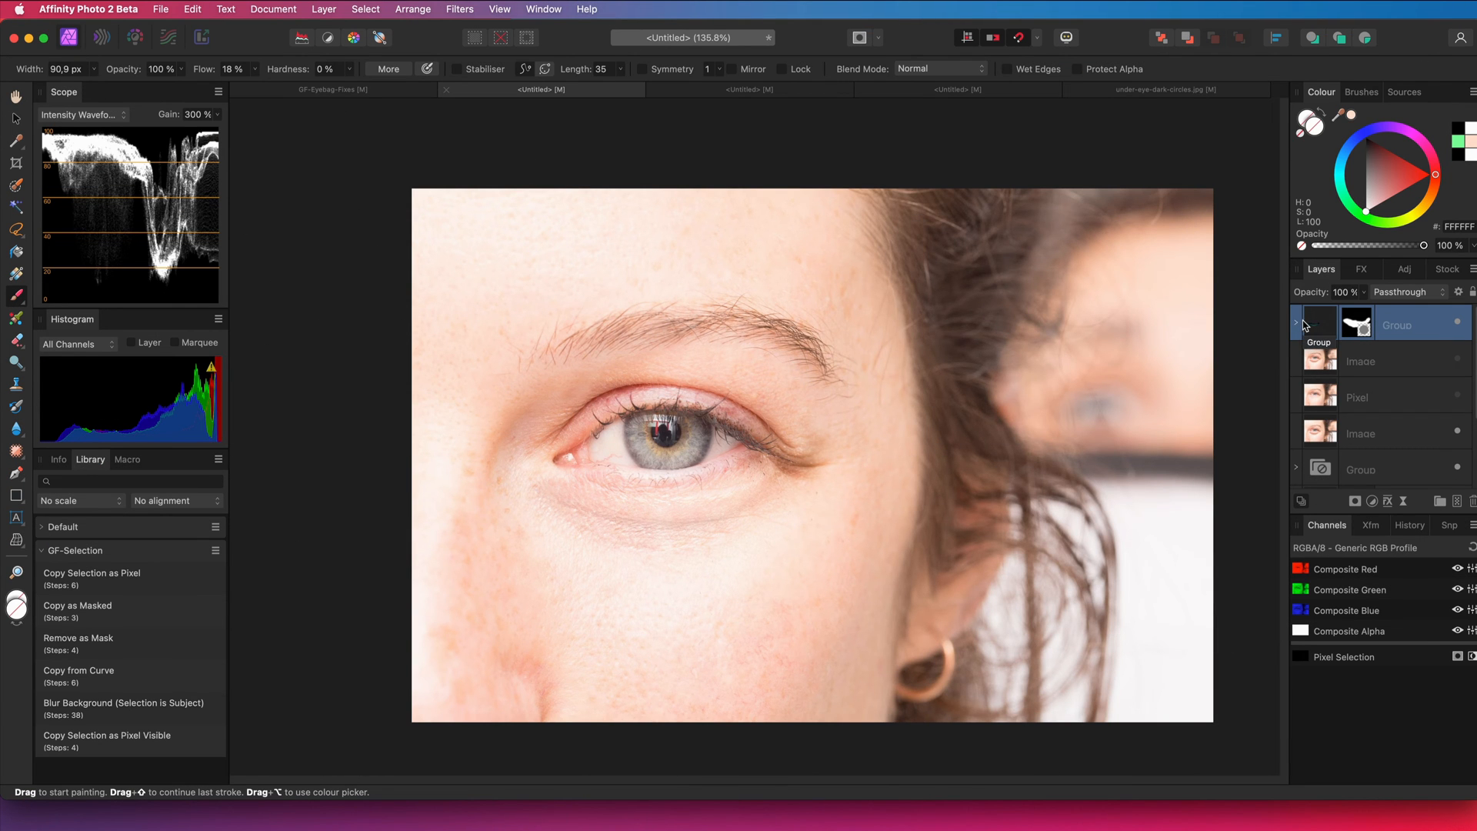
# Hide the retouch Group and dismiss the Frequency Separation dialog unapplied
pyautogui.click(1296, 322)
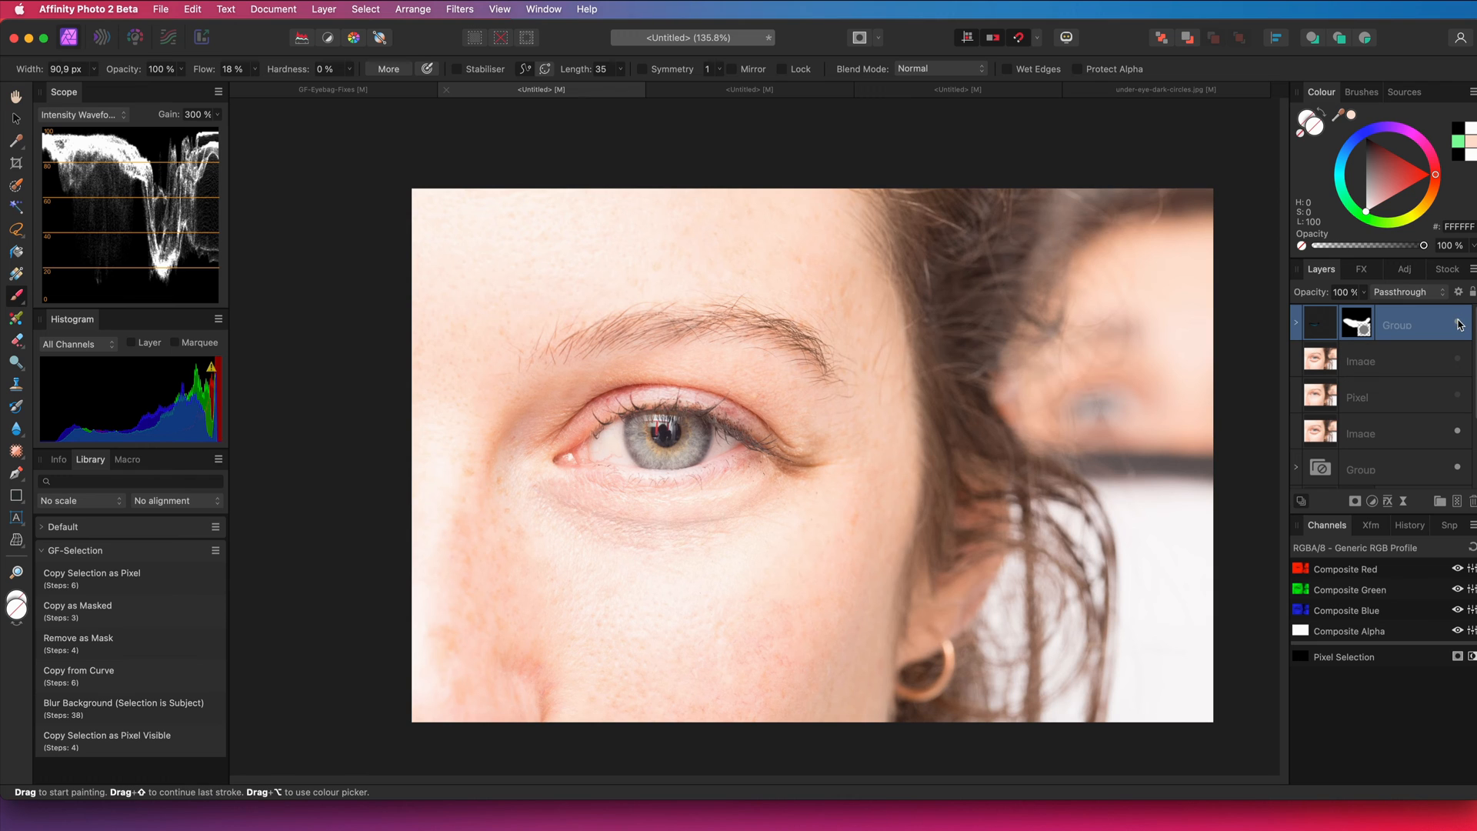
pyautogui.click(1358, 432)
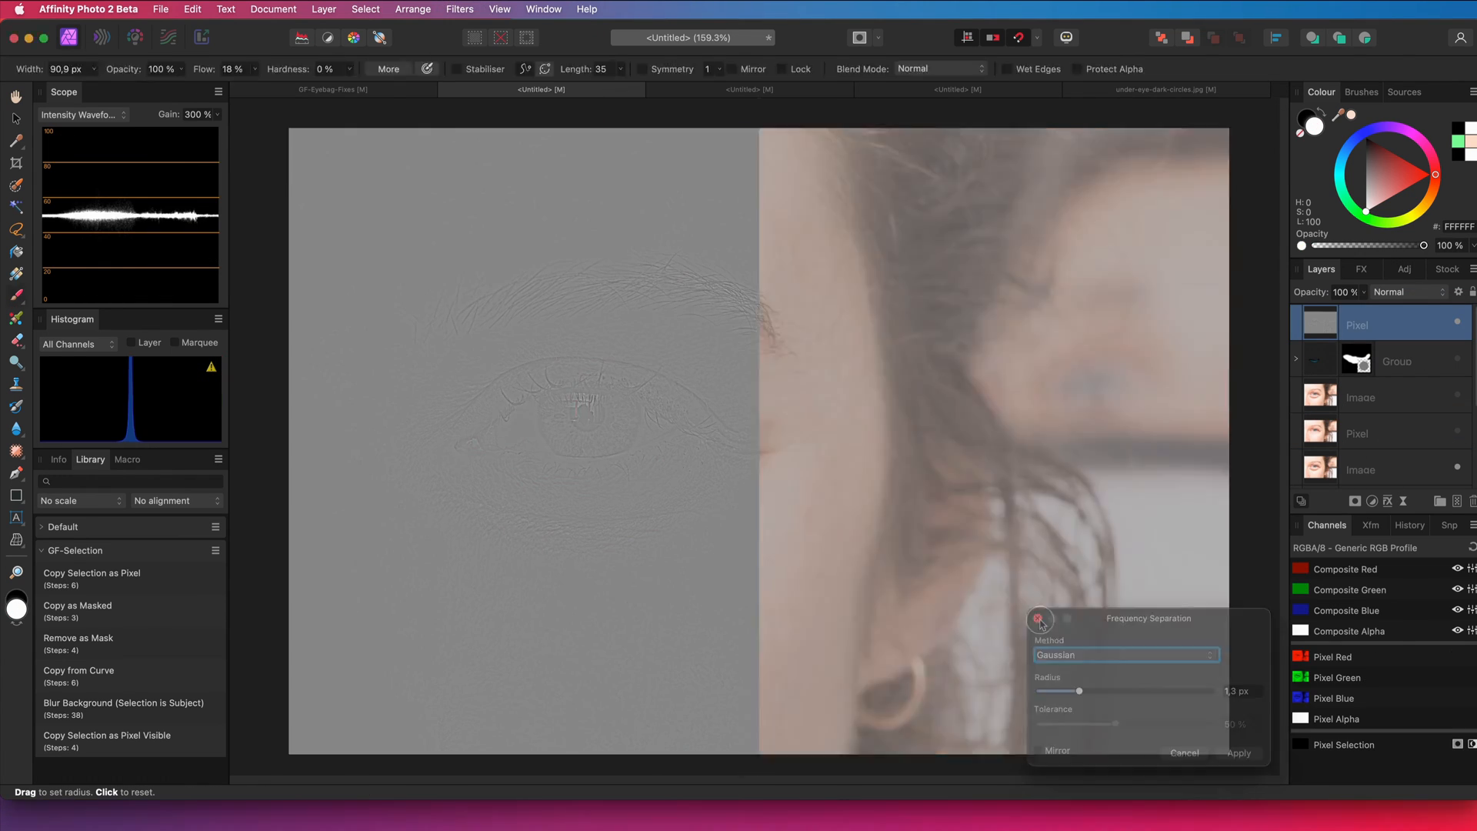
pyautogui.click(1237, 753)
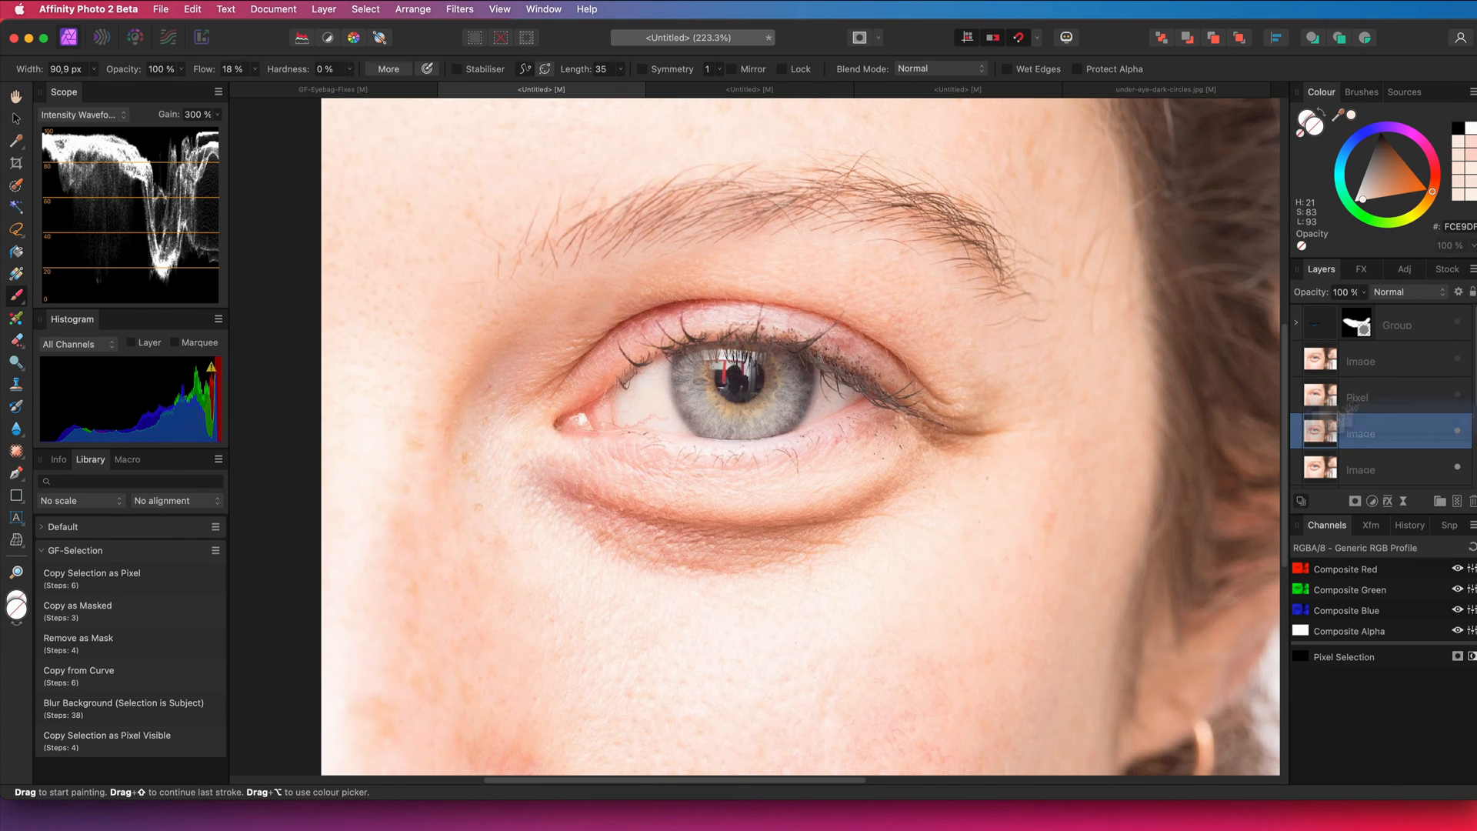
# Choose the Patch Tool and select the original eye Image layer to move on top
pyautogui.click(15, 450)
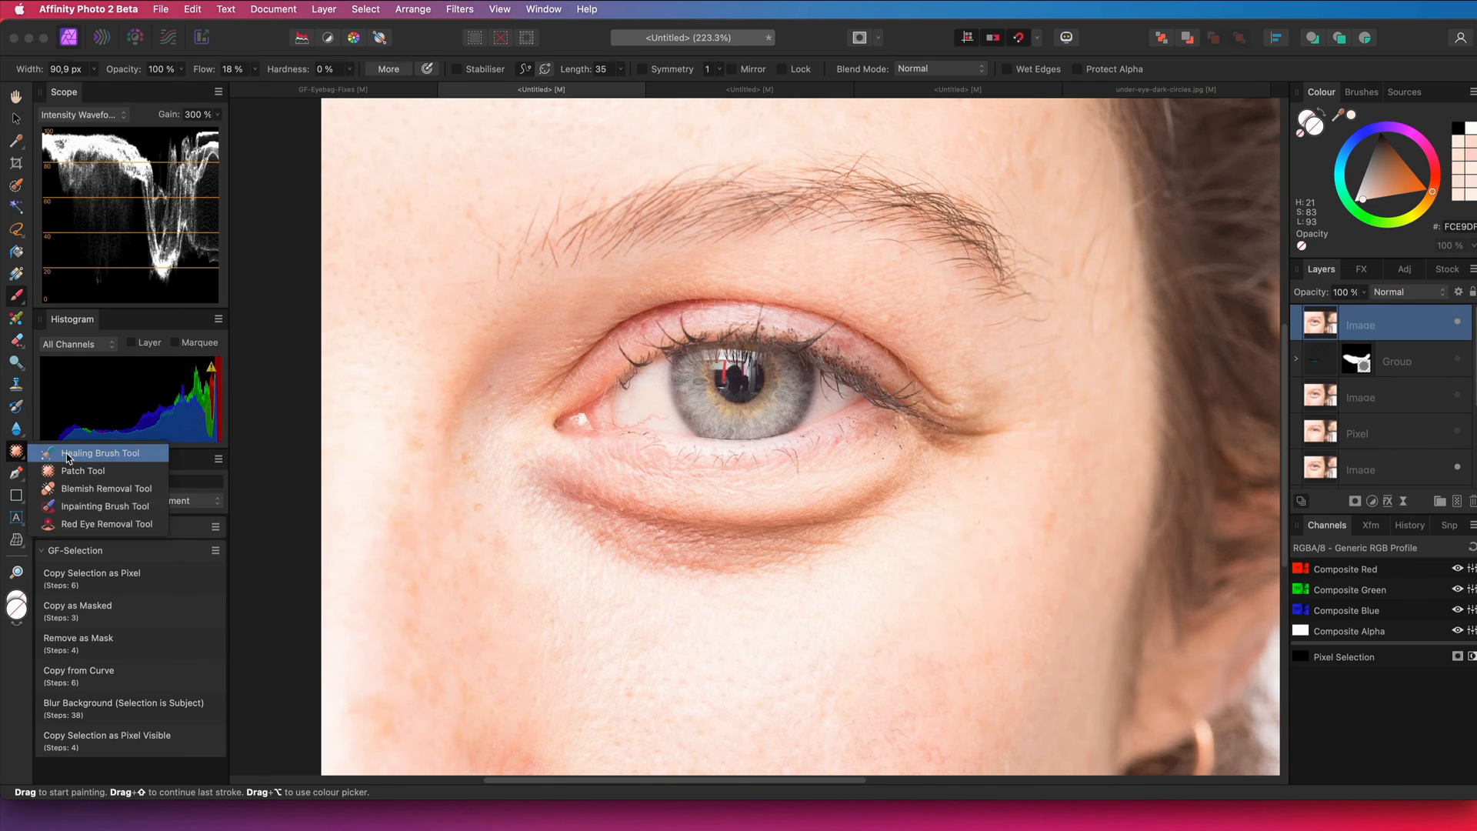
pyautogui.click(83, 470)
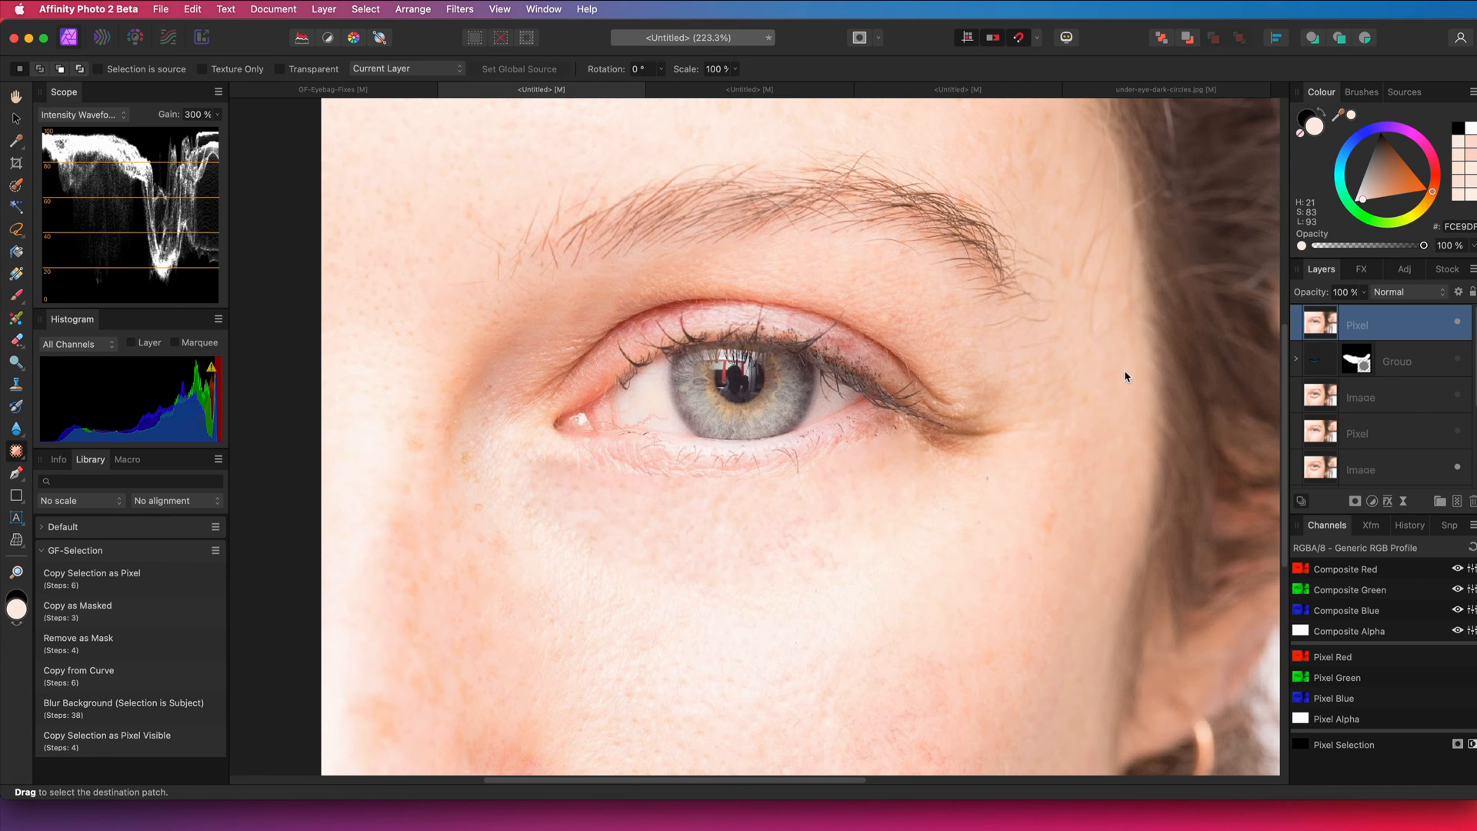
pyautogui.click(1362, 468)
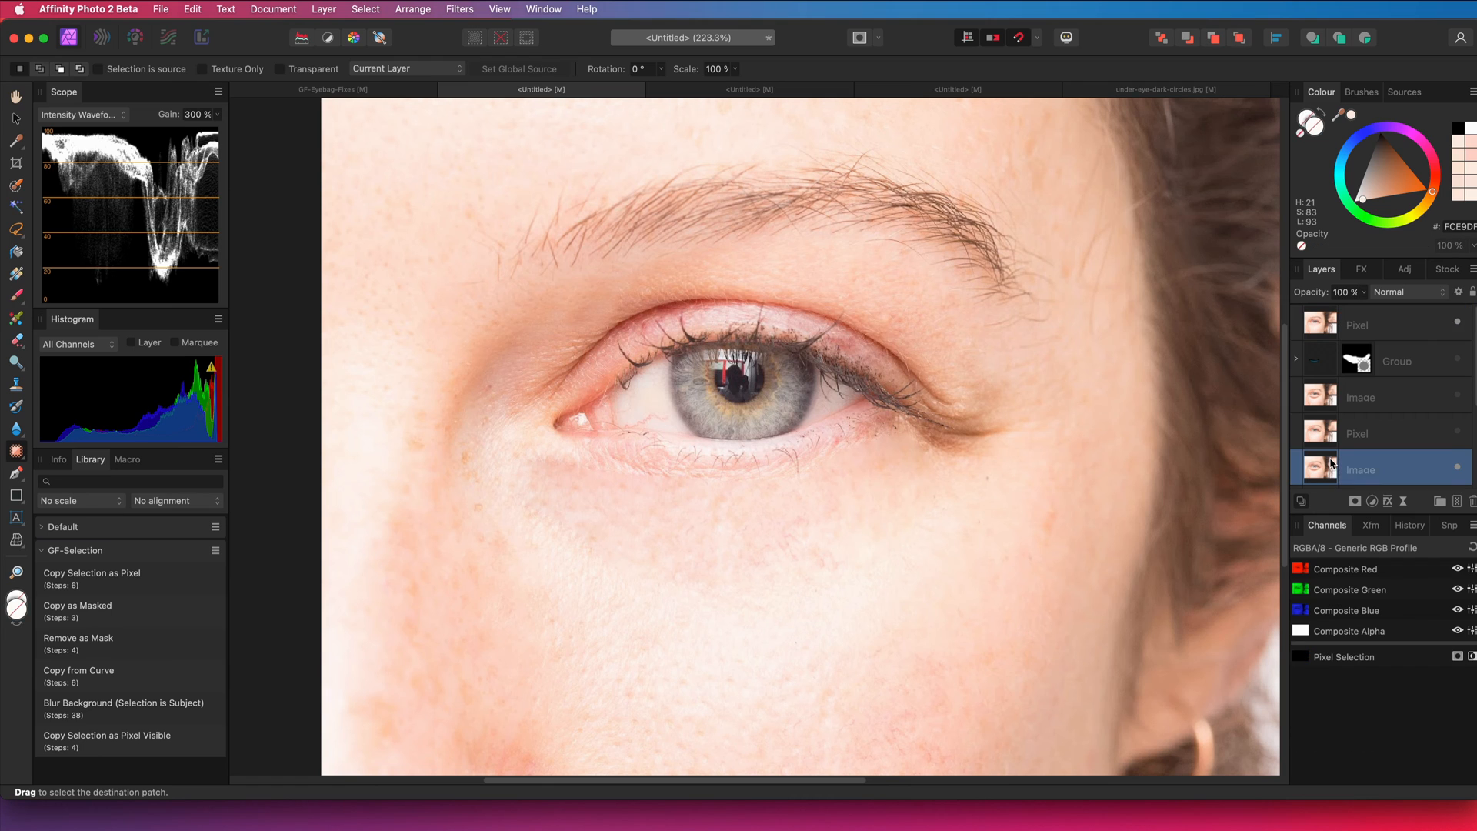
pyautogui.moveTo(1362, 307)
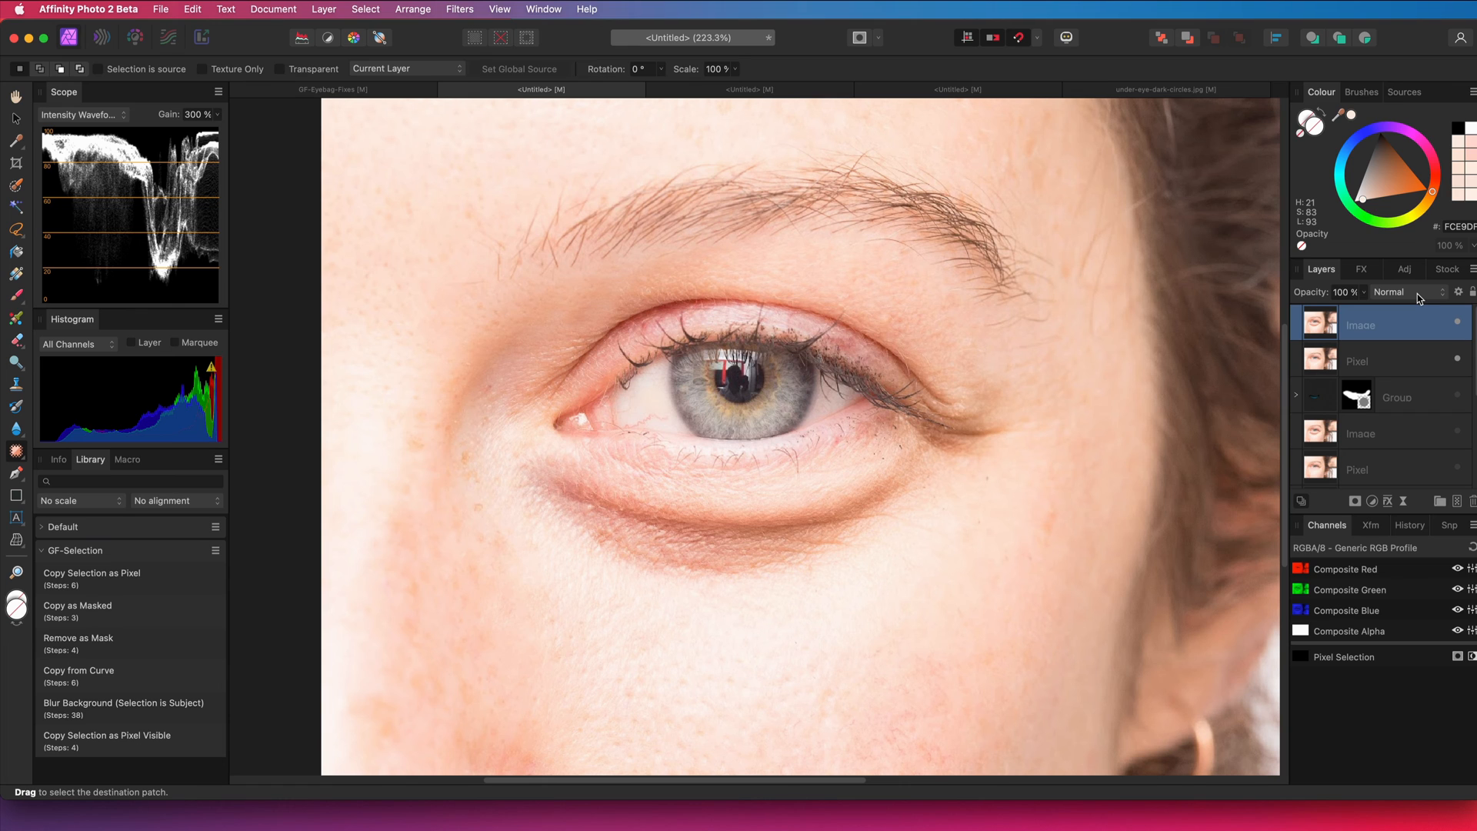
# Set the top Image copy's blend mode to Difference
pyautogui.click(1403, 291)
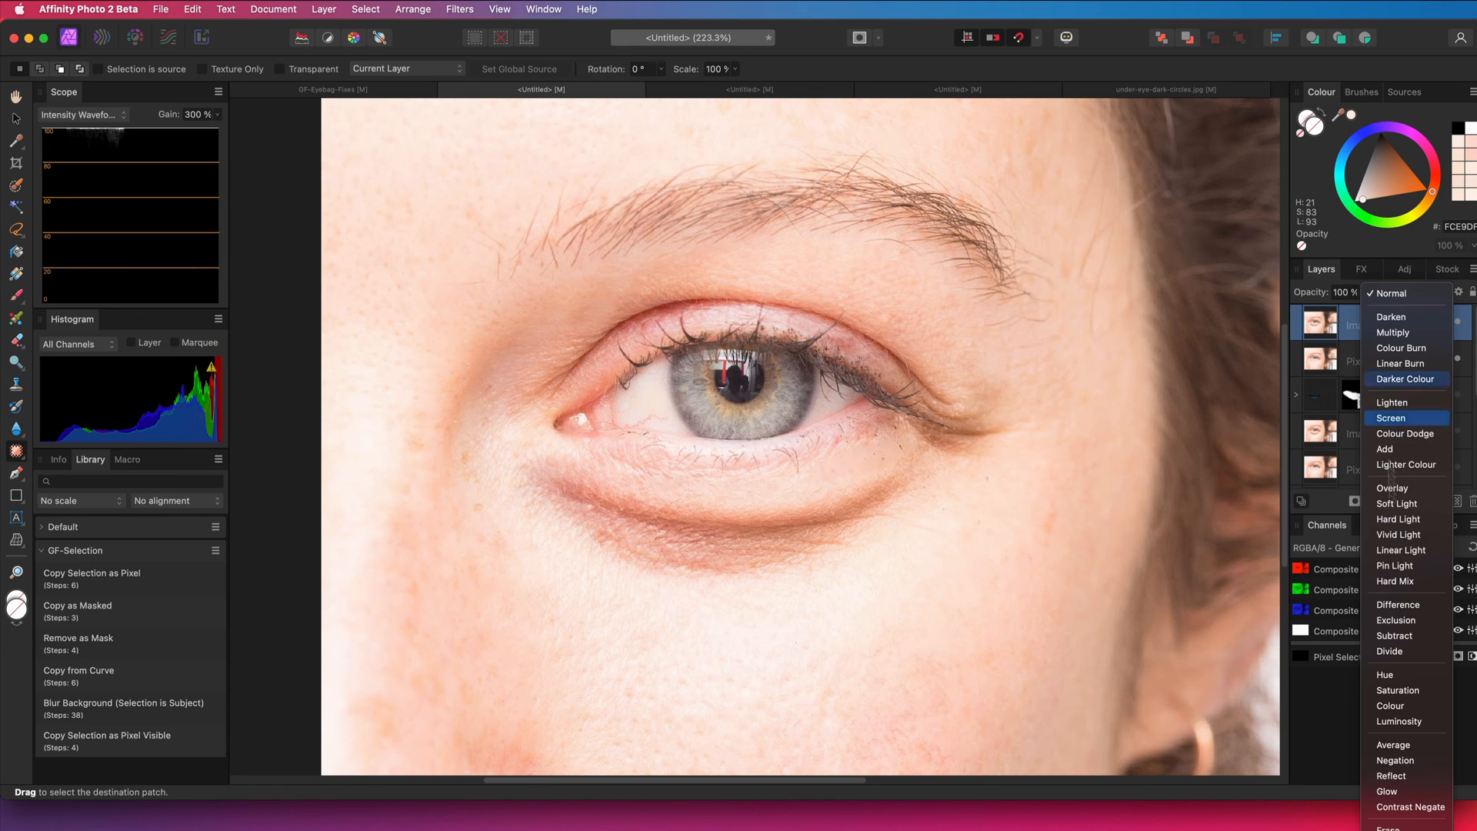
pyautogui.click(1398, 603)
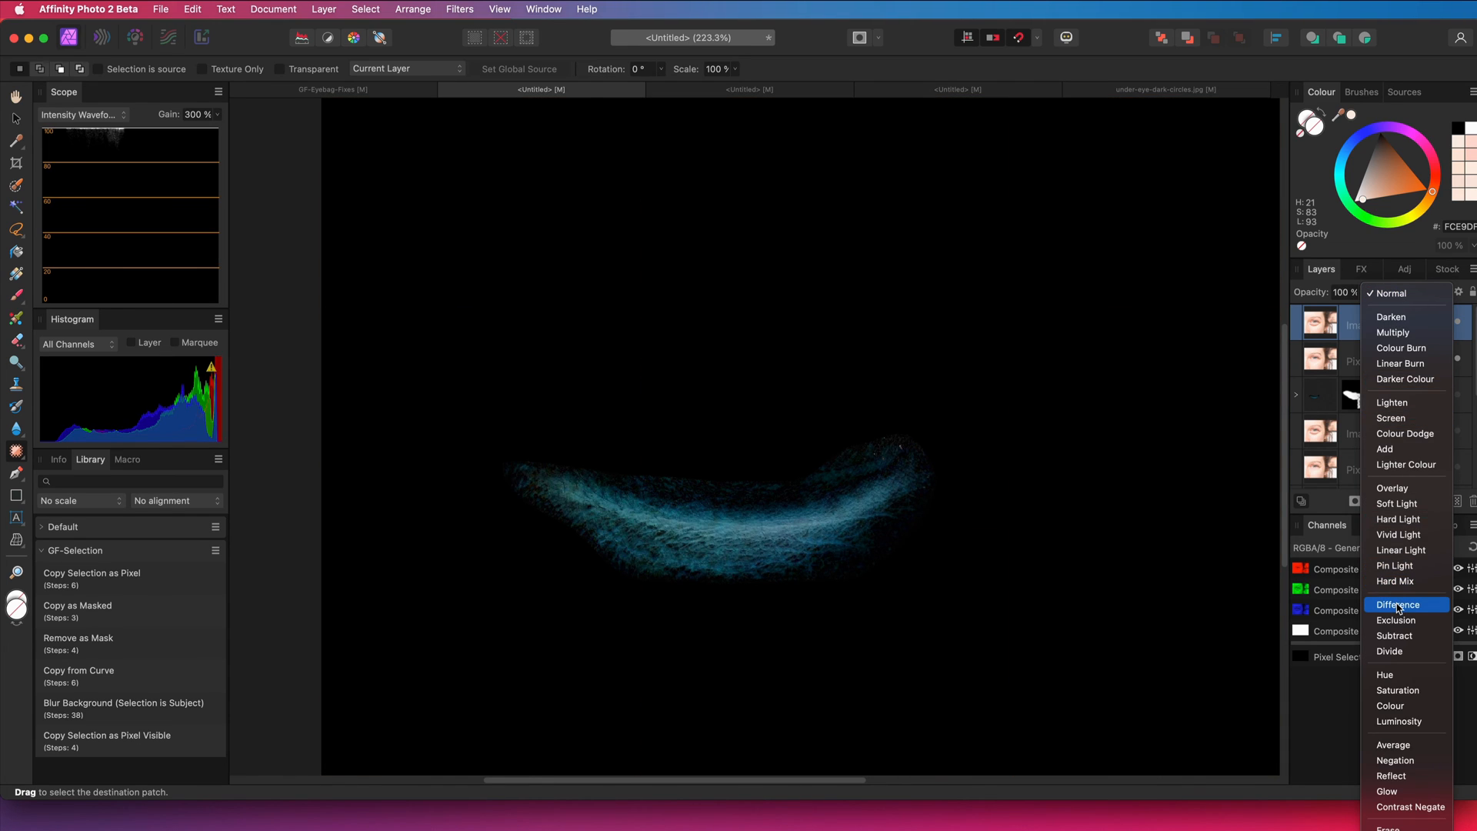
pyautogui.click(1399, 604)
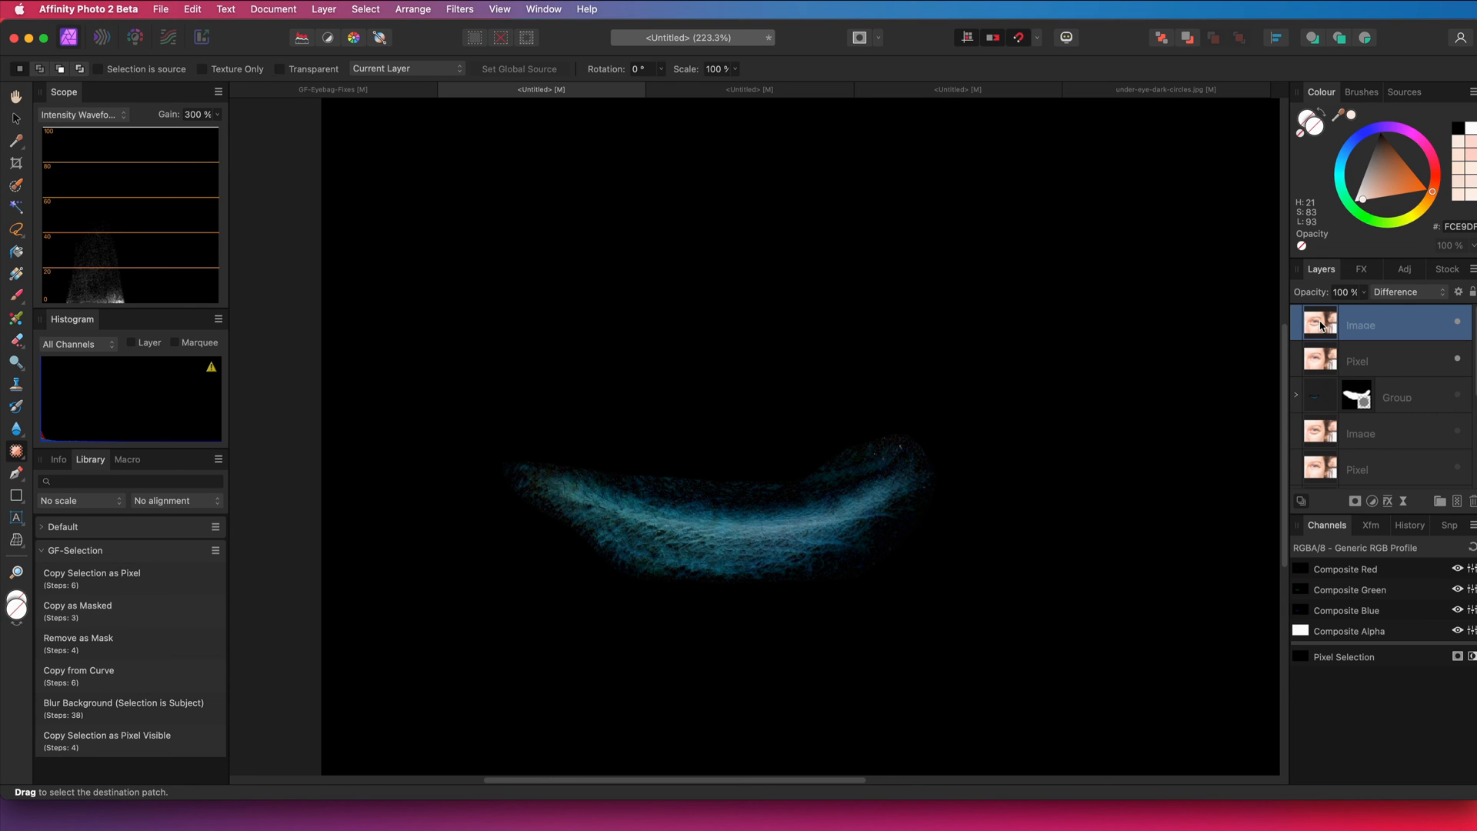
# Merge Visible into a new Pixel layer and set its blend mode to Add
pyautogui.rightClick(1362, 321)
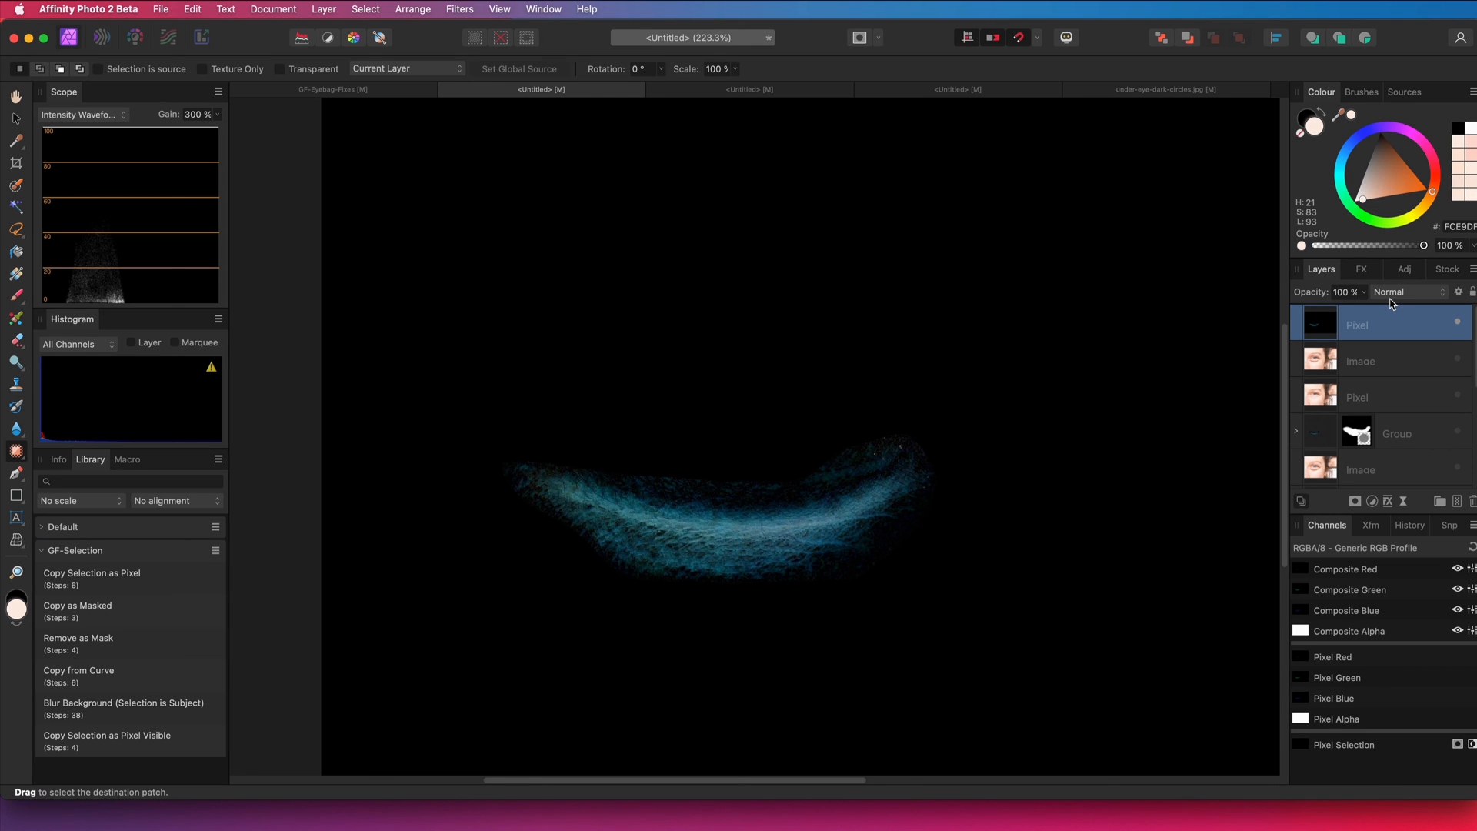
pyautogui.click(1403, 292)
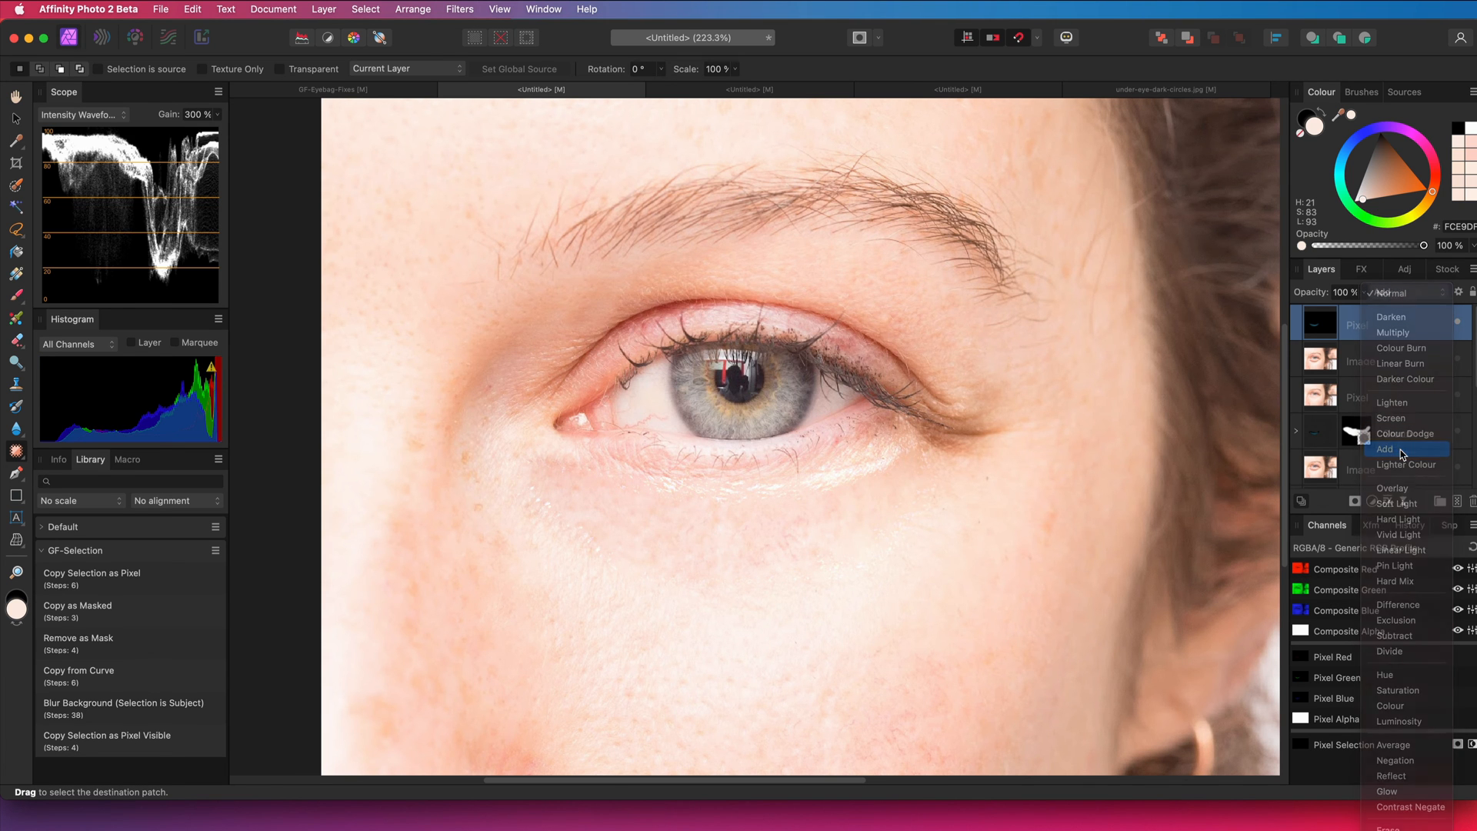
pyautogui.click(1384, 447)
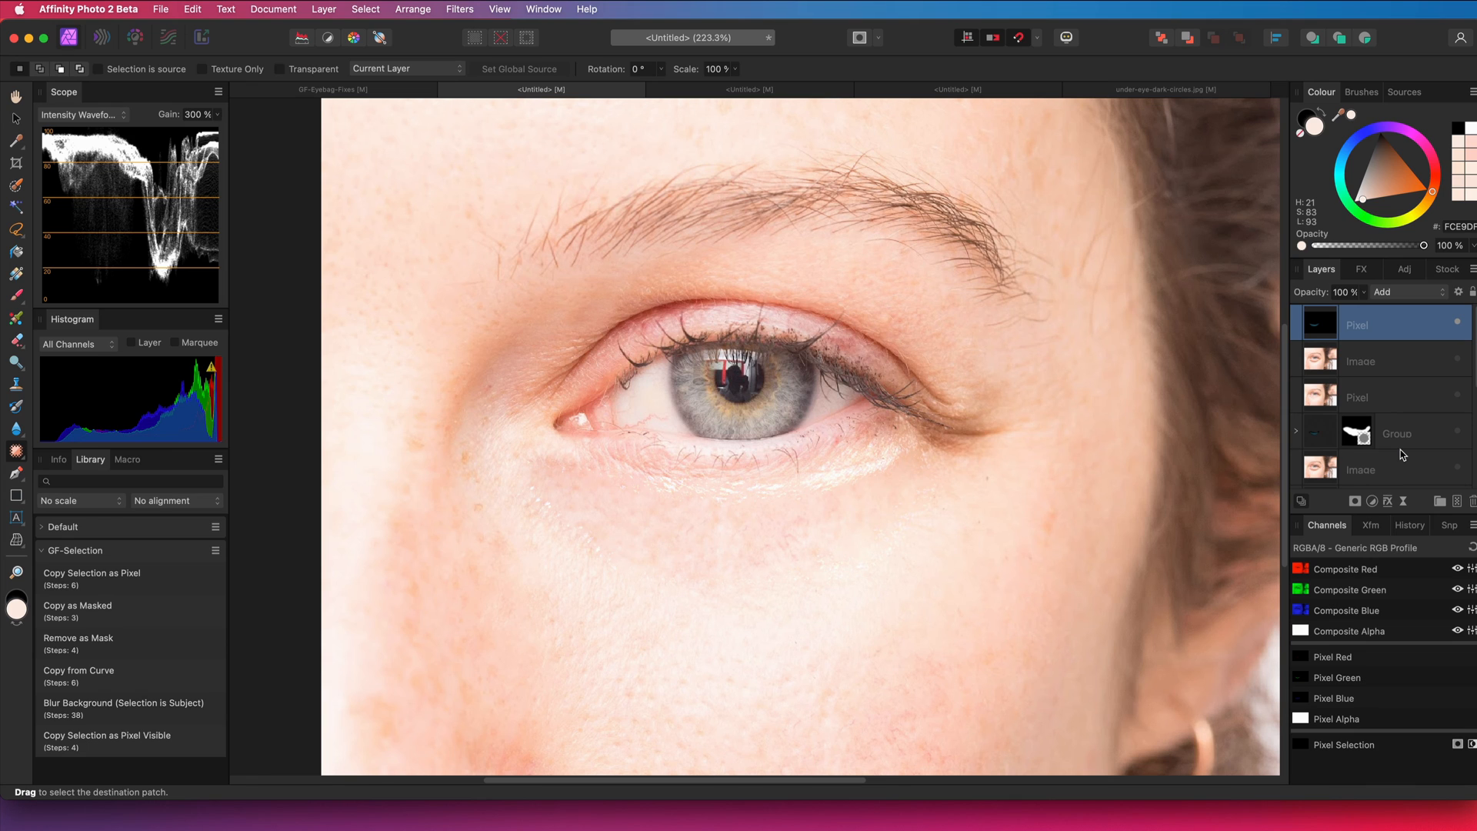
pyautogui.moveTo(1386, 349)
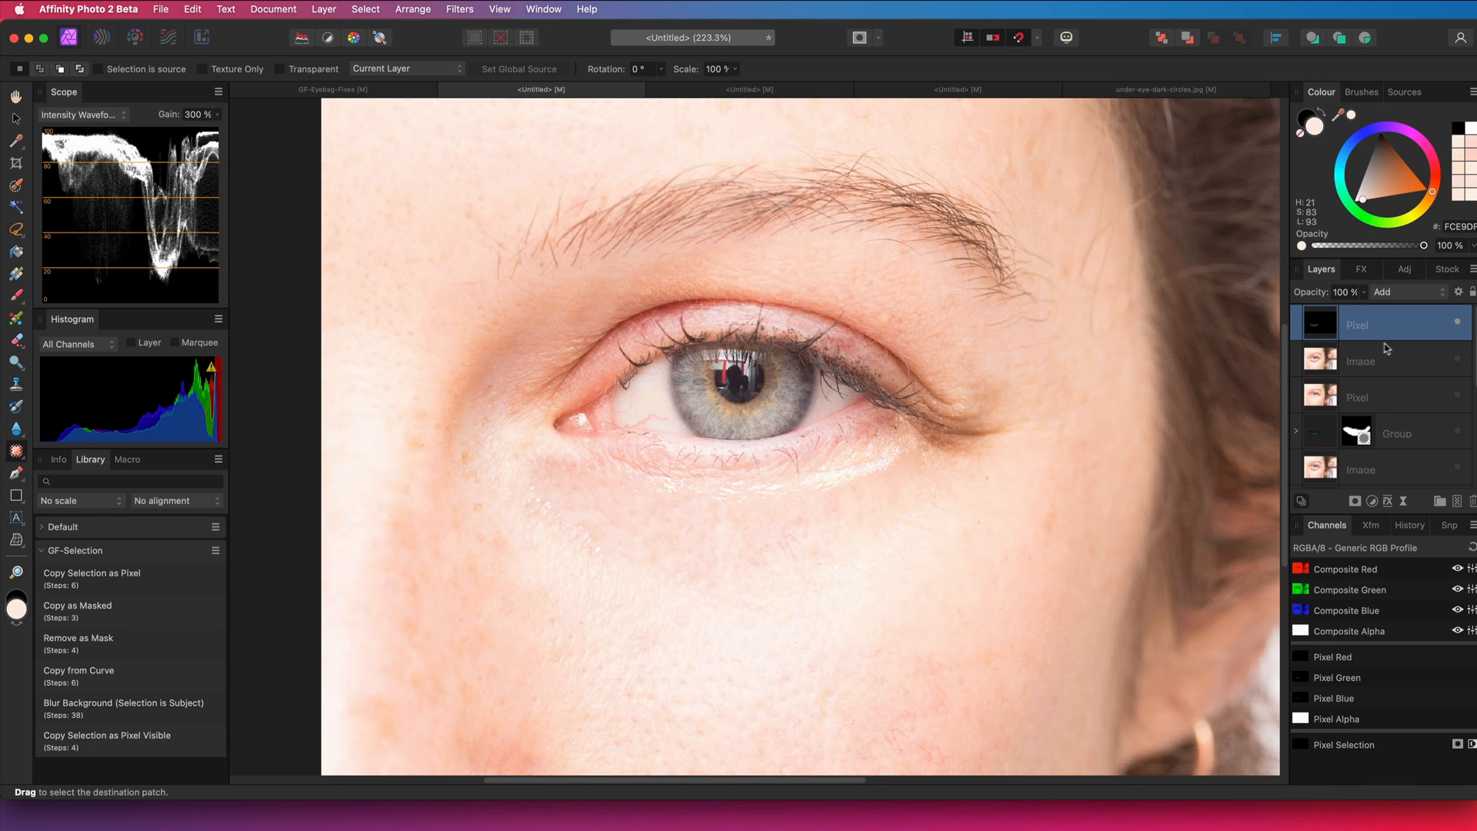
pyautogui.moveTo(1404, 509)
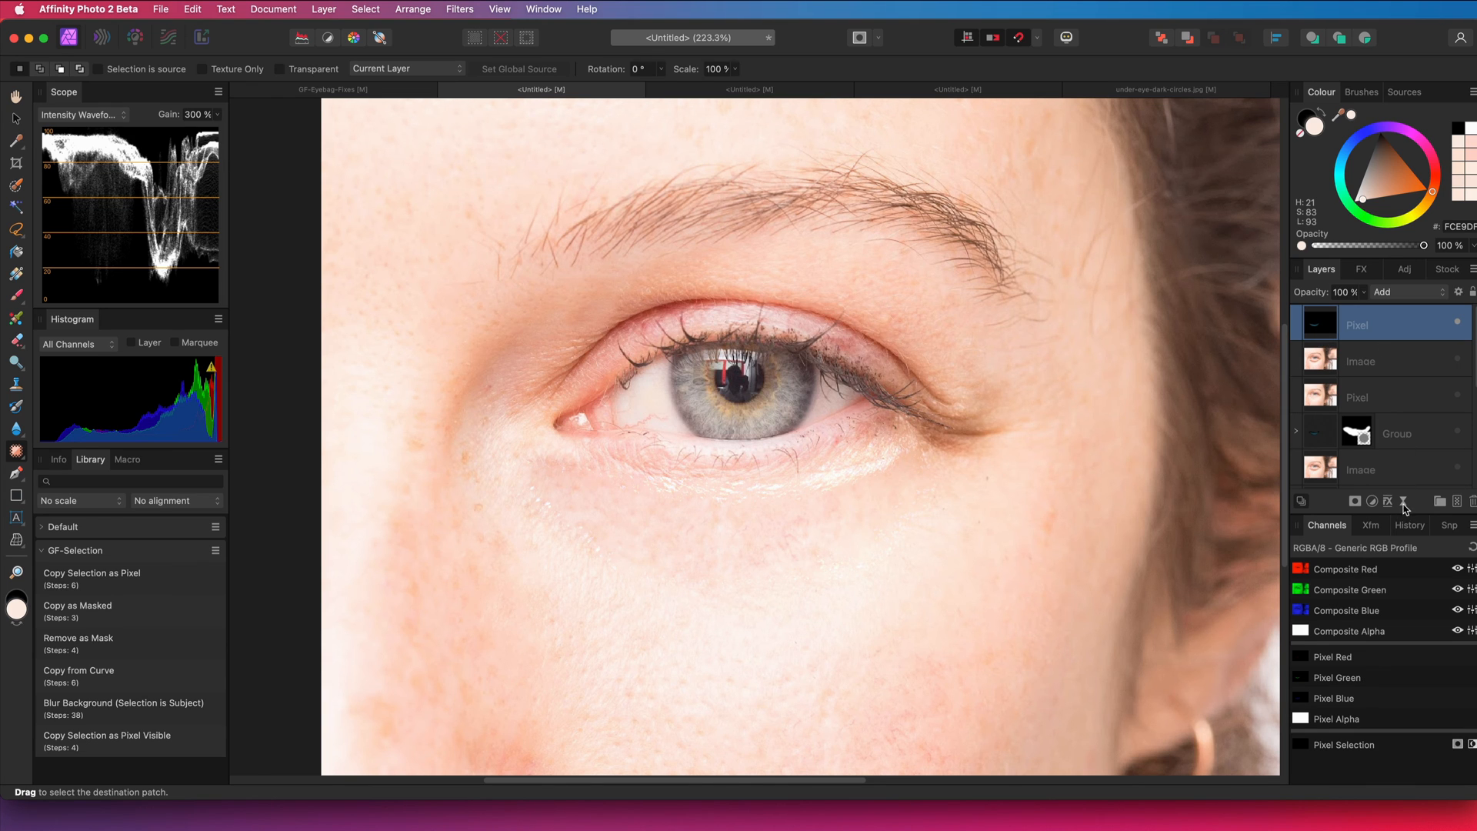
# Add a live Gaussian Blur filter to the Add-blended difference layer
pyautogui.click(1403, 500)
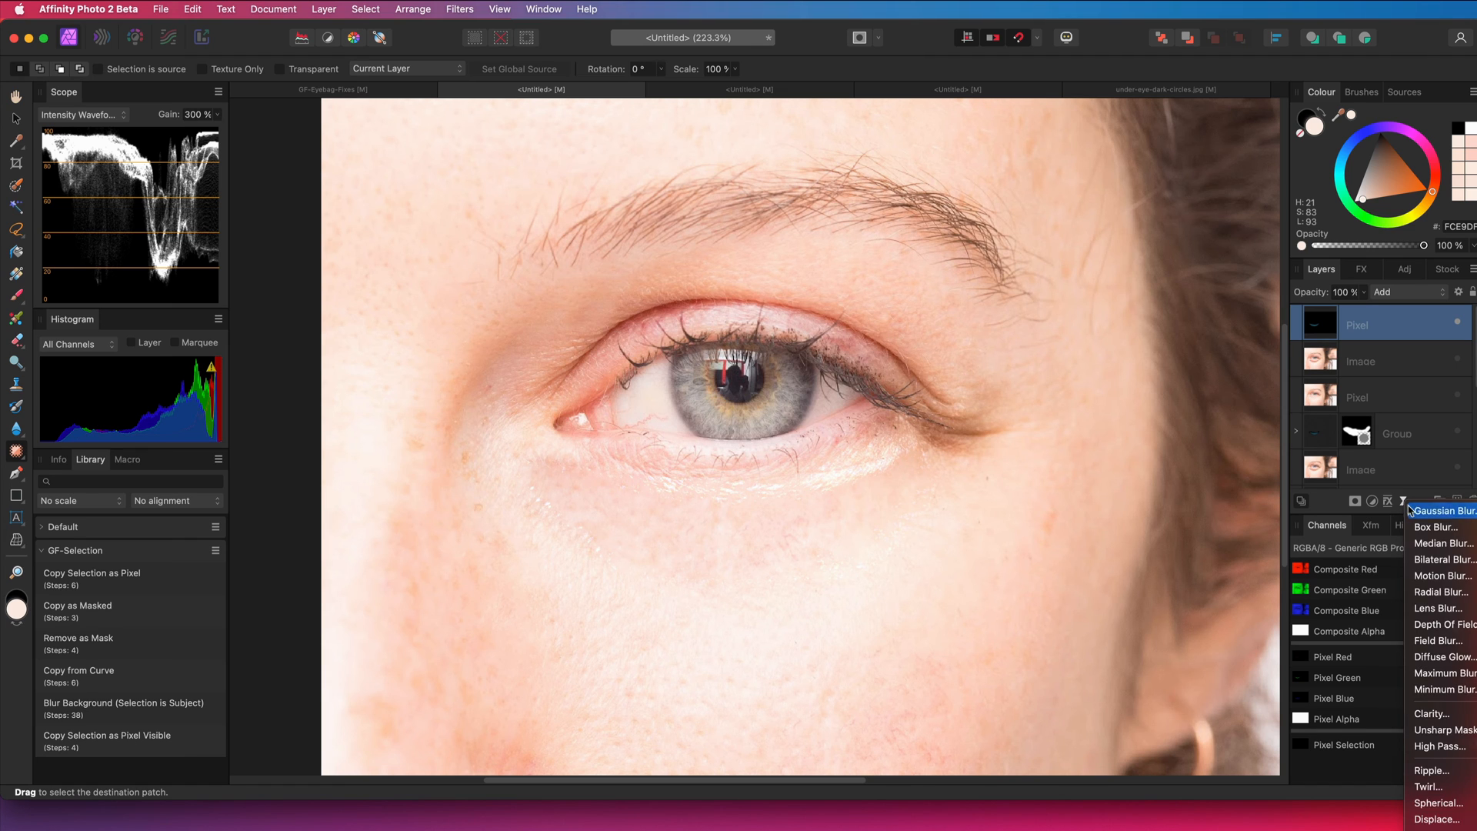
pyautogui.click(1440, 509)
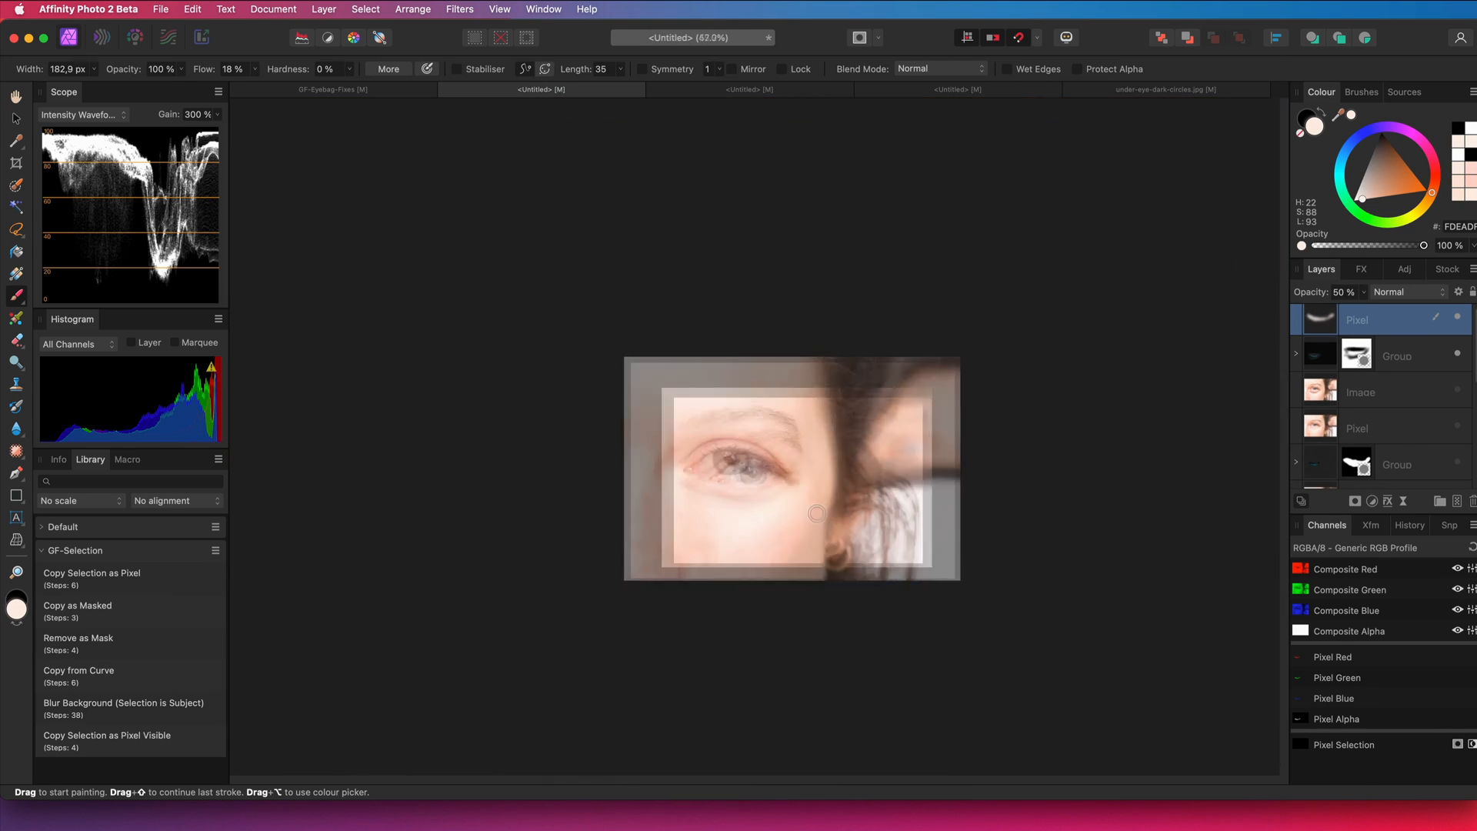
# Set the stroke layer's blend mode and prepare the 75% clone layer above the HSL Shift group
pyautogui.click(1408, 290)
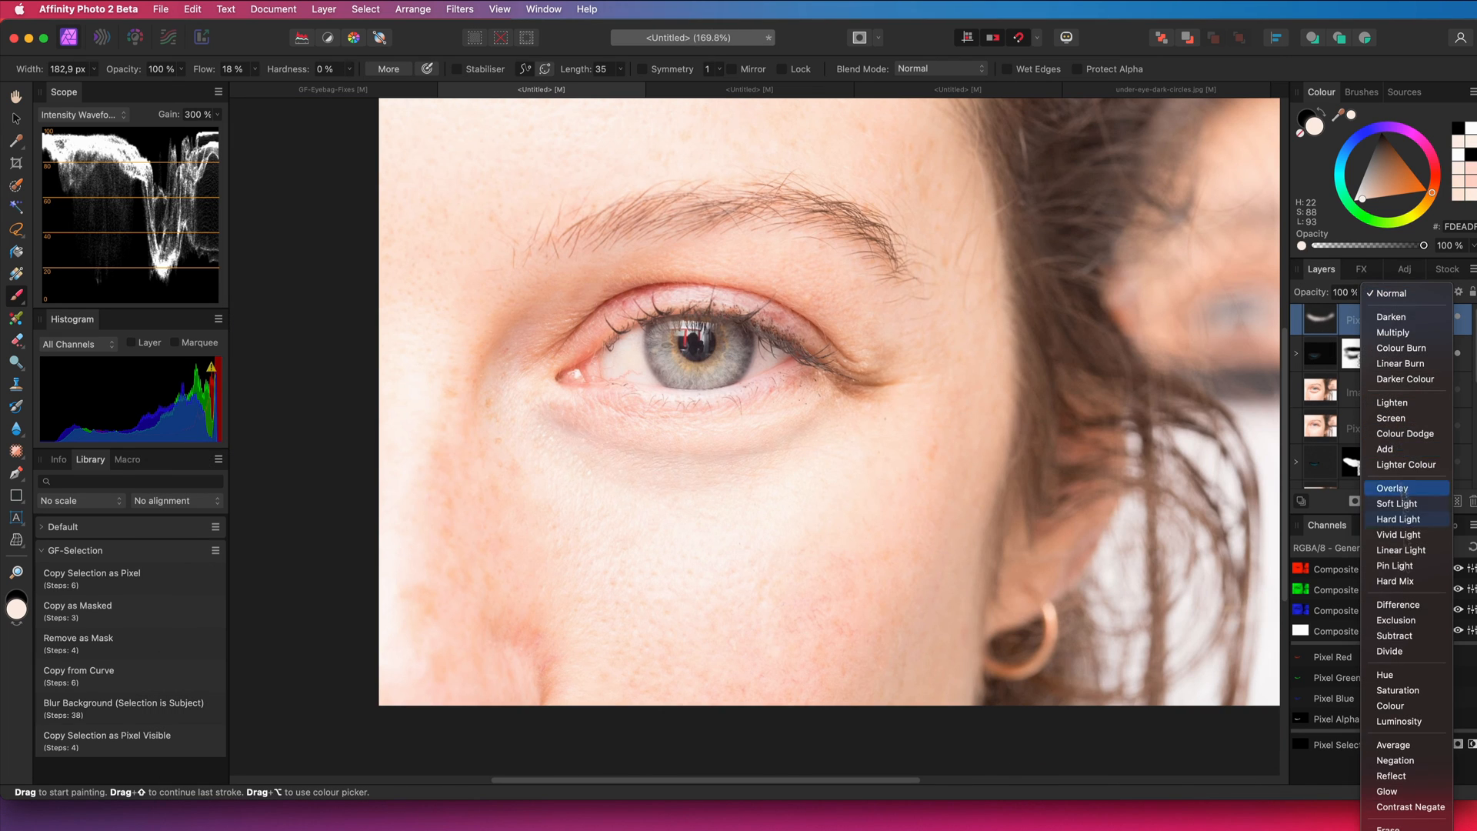
pyautogui.click(1389, 651)
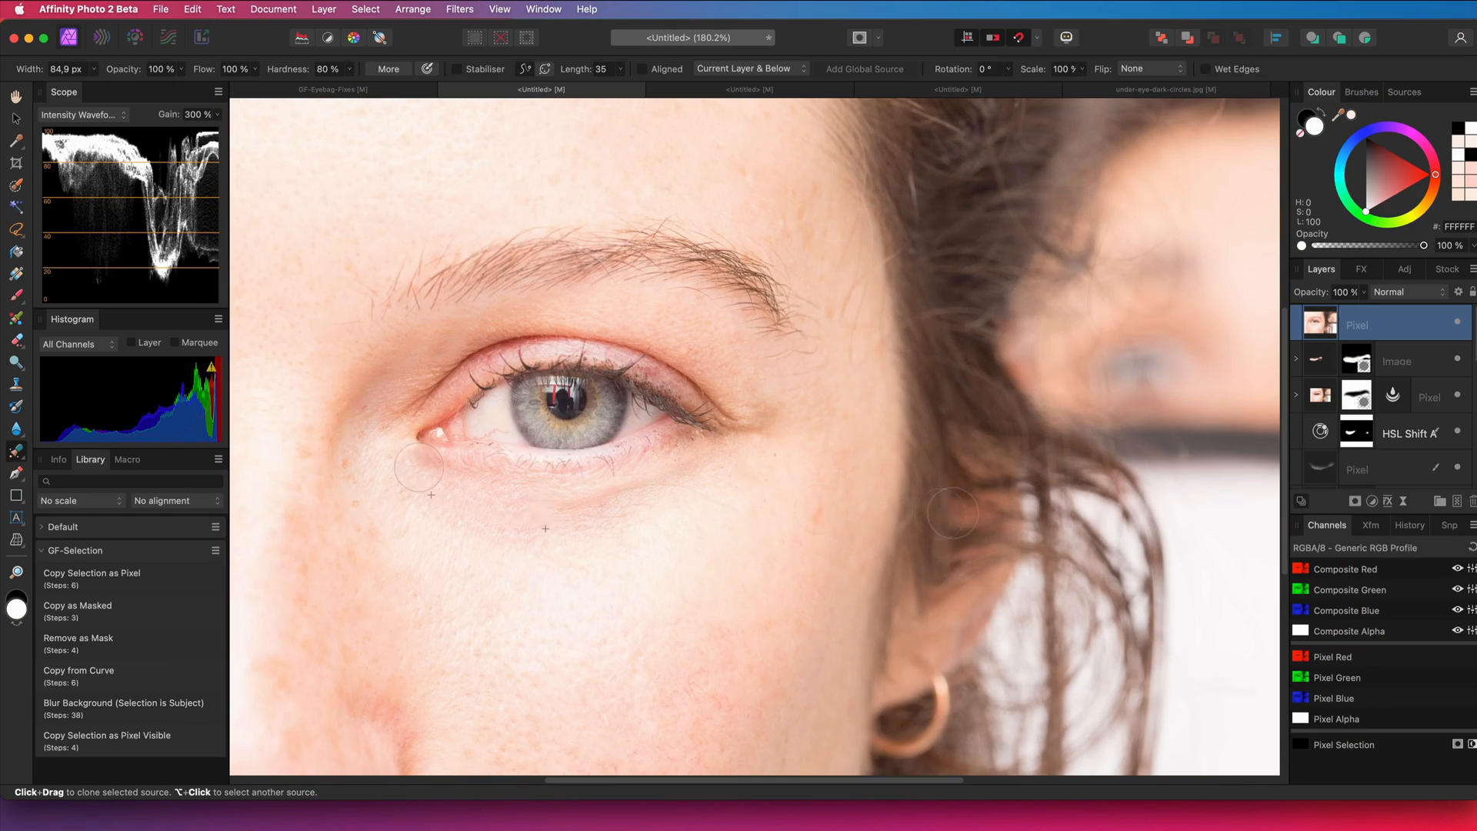
pyautogui.click(1403, 293)
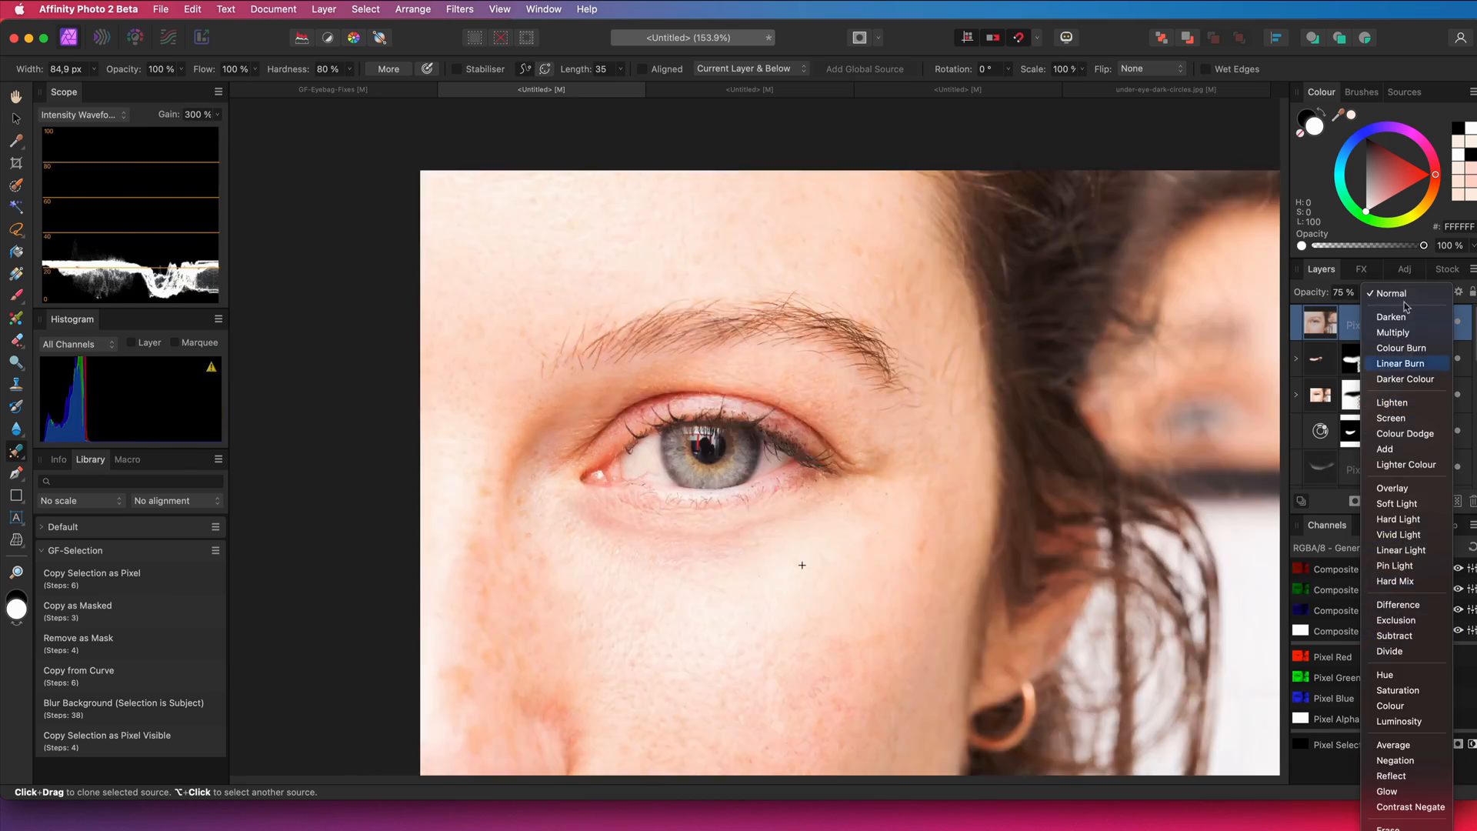